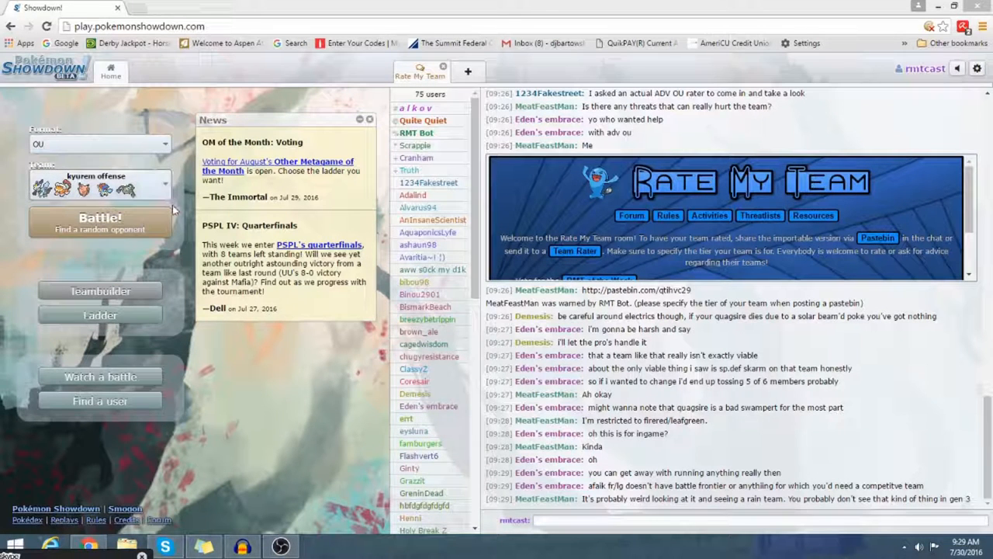
mouse_move(214, 214)
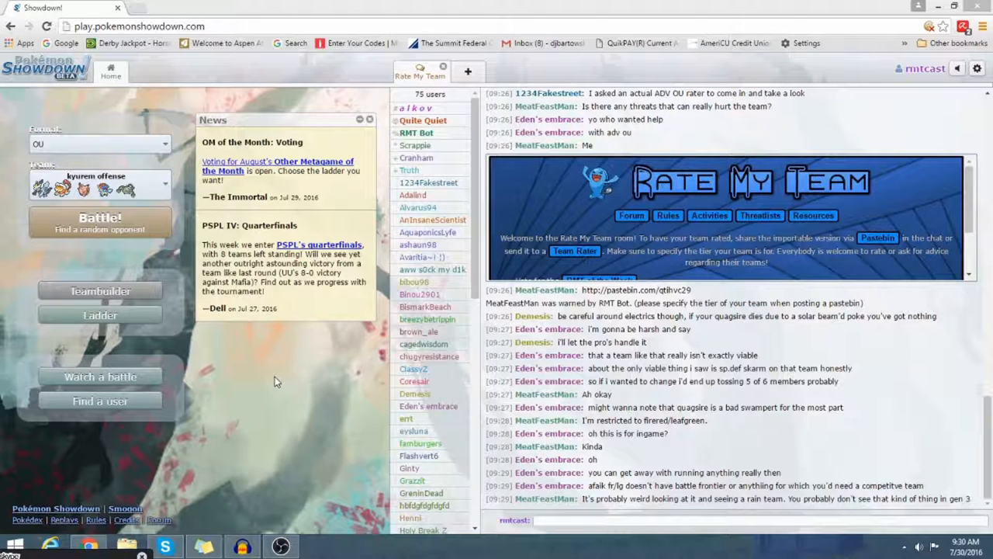
mouse_move(270, 413)
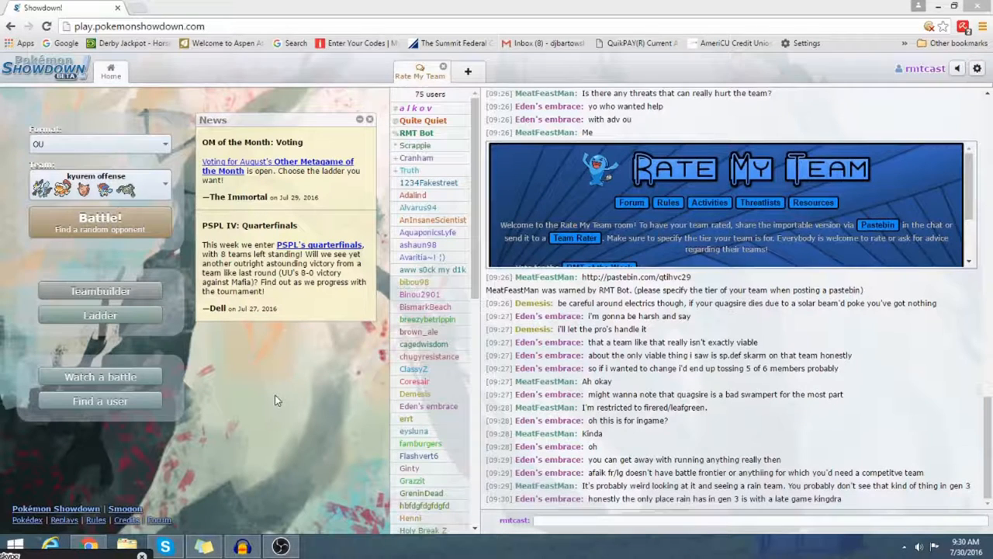
mouse_move(263, 478)
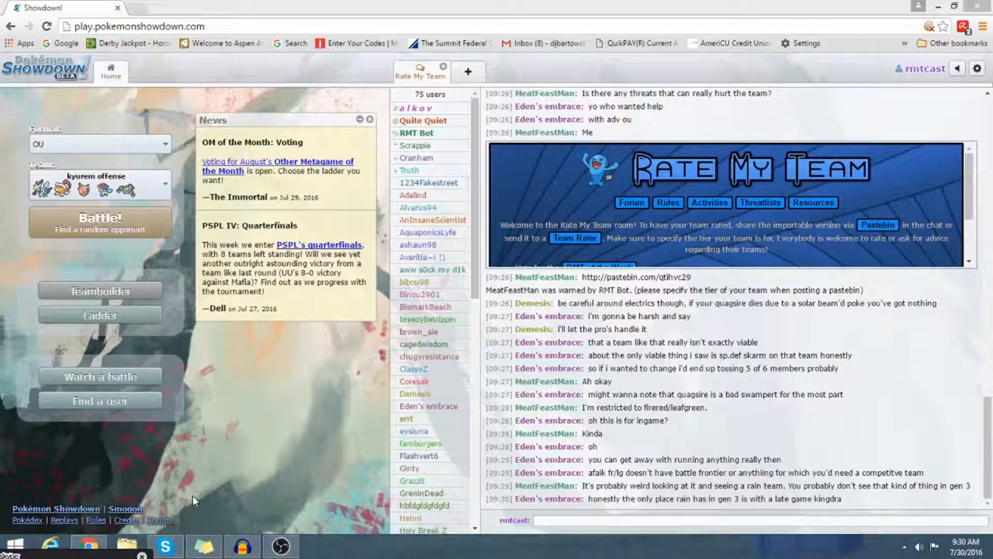
Start searching for a rated random OU battle with the selected team
left_click(100, 223)
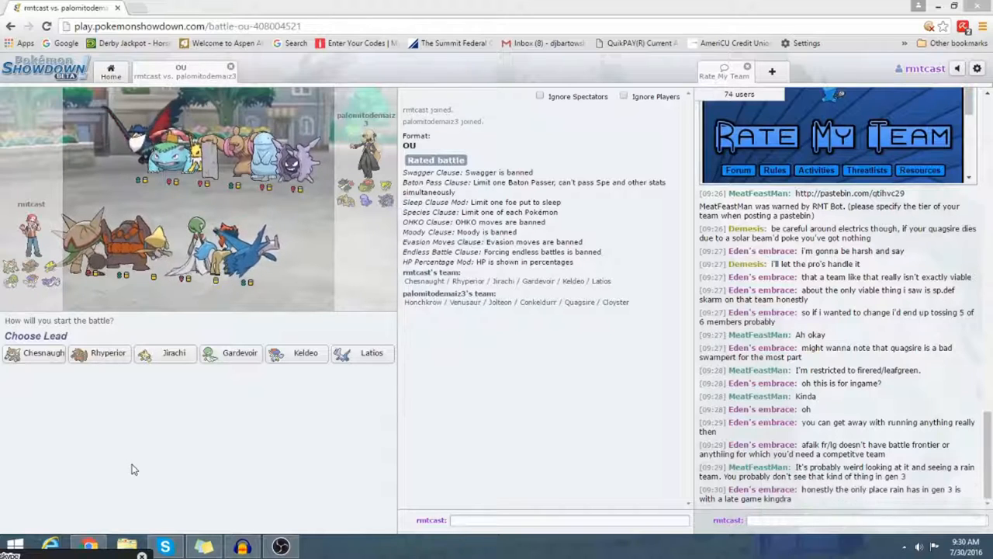
mouse_move(44, 353)
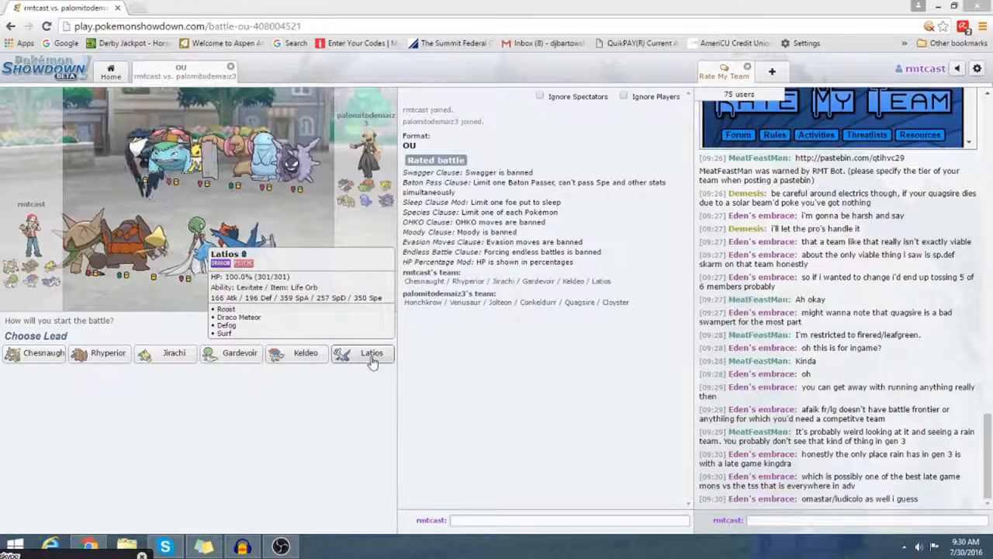
mouse_move(376, 395)
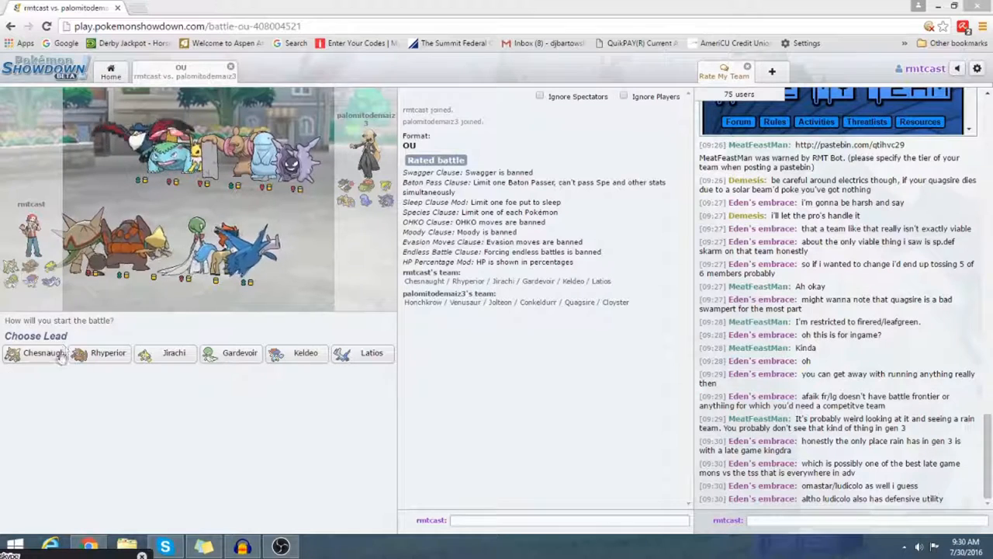
mouse_move(239, 352)
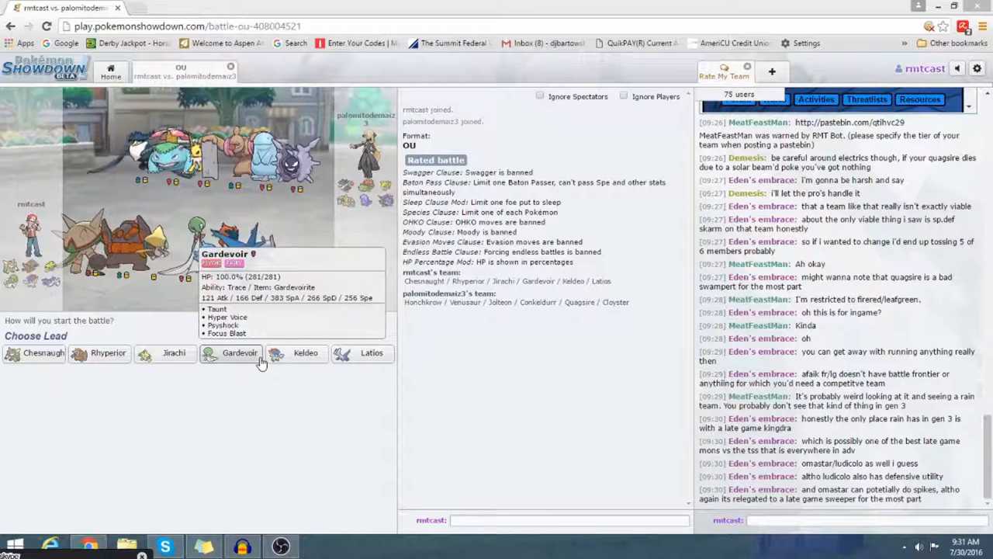
Send out Gardevoir as lead and knock out the opposing Quagsire with Psyshock
left_click(239, 352)
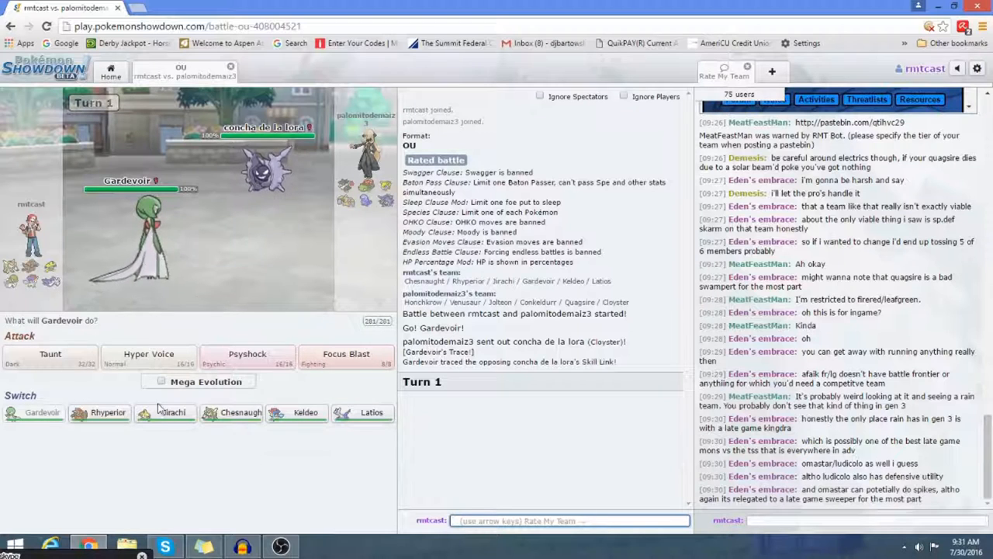
mouse_move(283, 476)
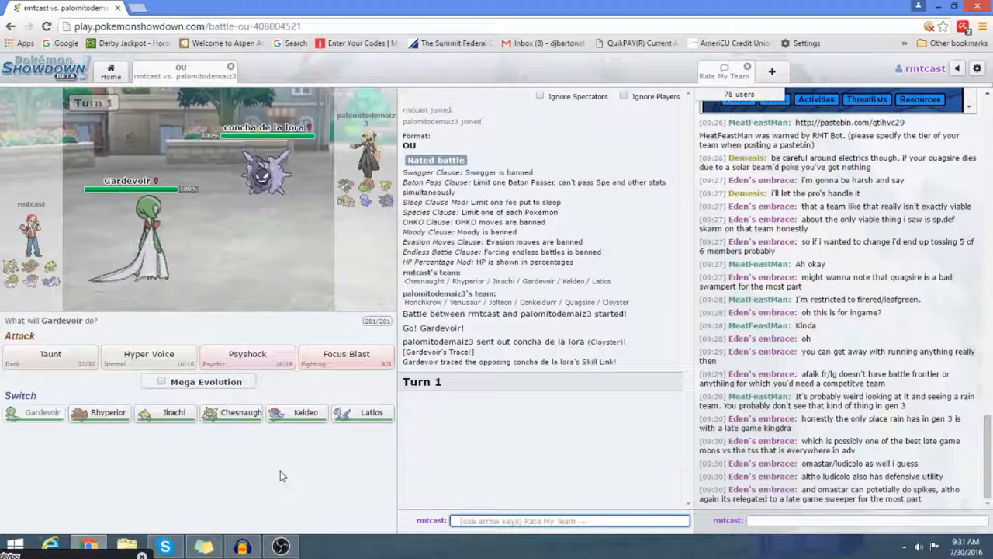
mouse_move(147, 261)
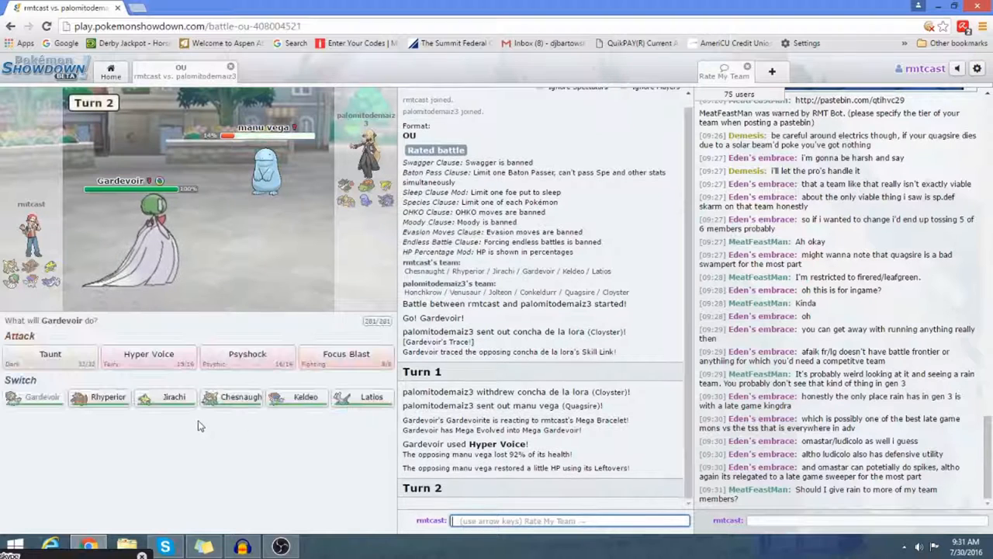
left_click(246, 354)
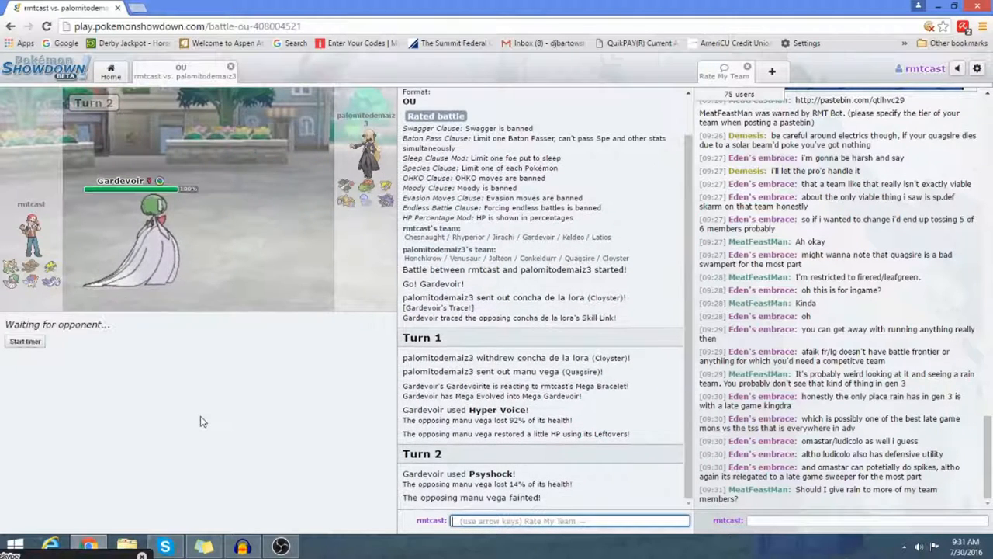
mouse_move(208, 419)
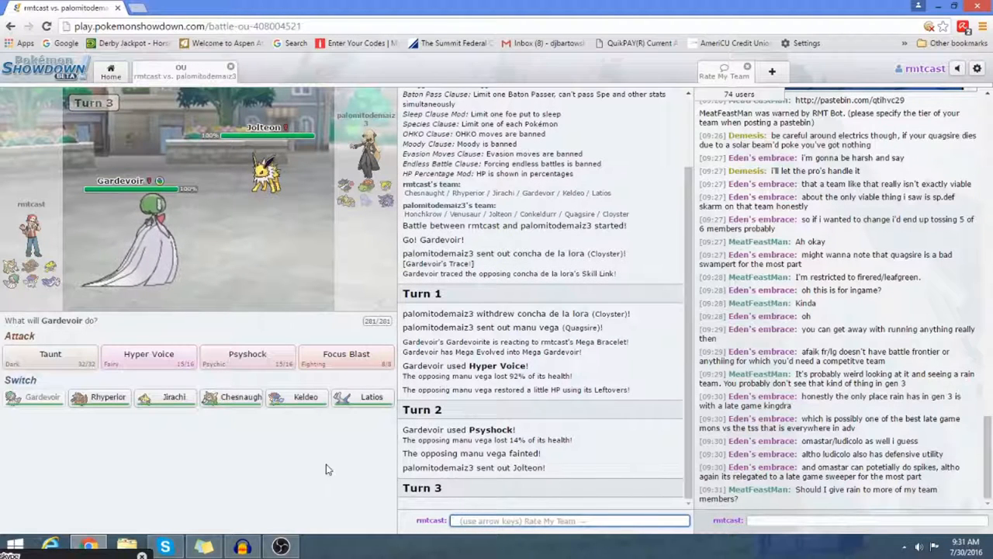
mouse_move(270, 453)
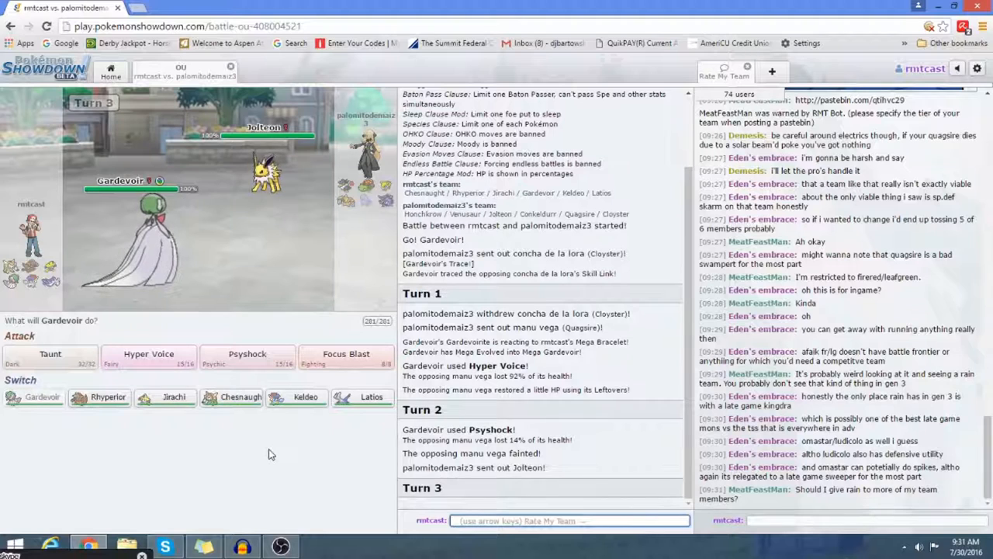
mouse_move(248, 447)
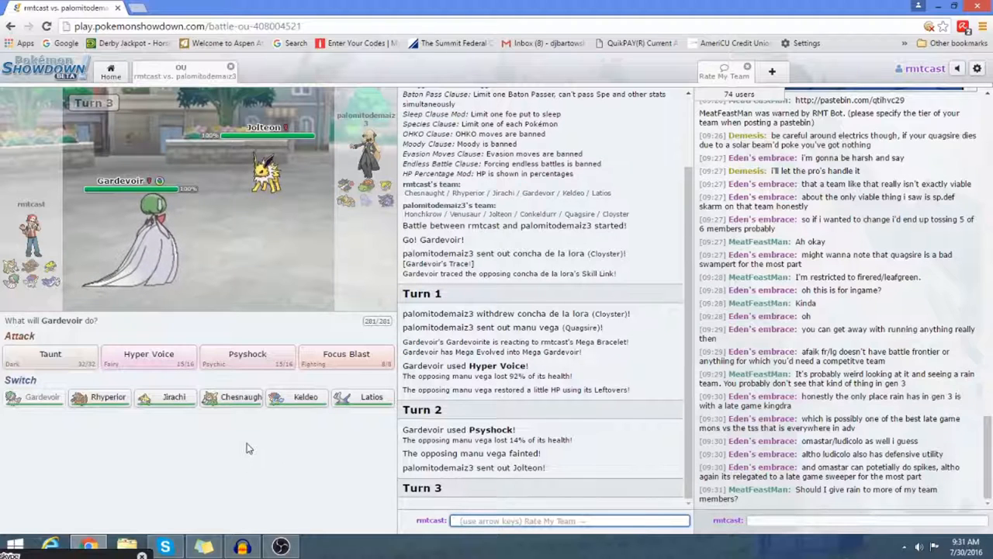
Switch Gardevoir out for Rhyperior against the opposing Jolteon
left_click(99, 397)
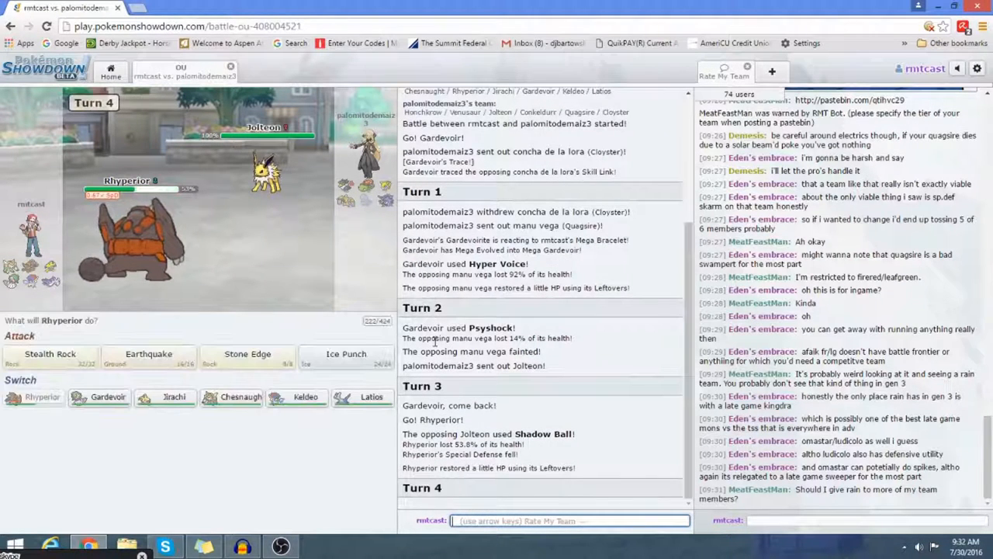
mouse_move(267, 178)
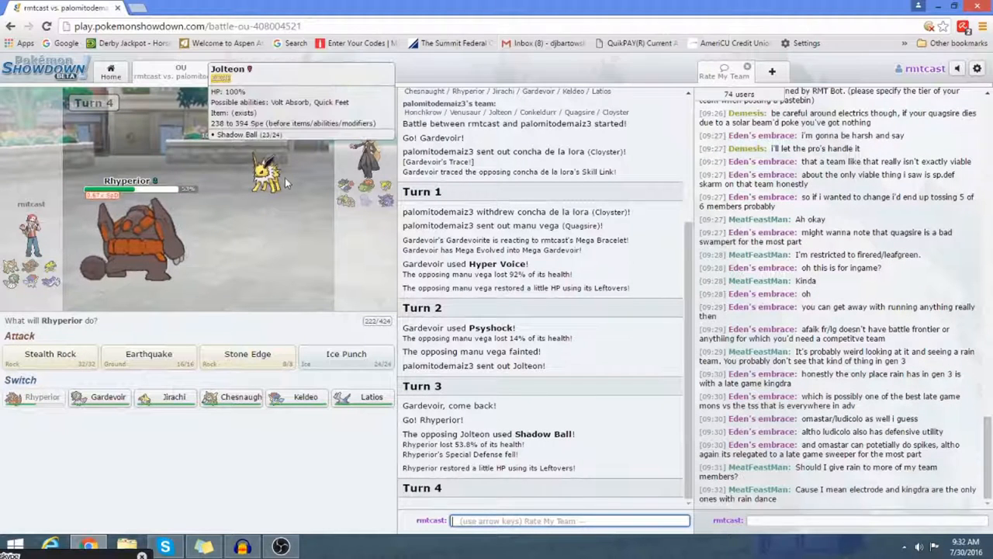
mouse_move(132, 264)
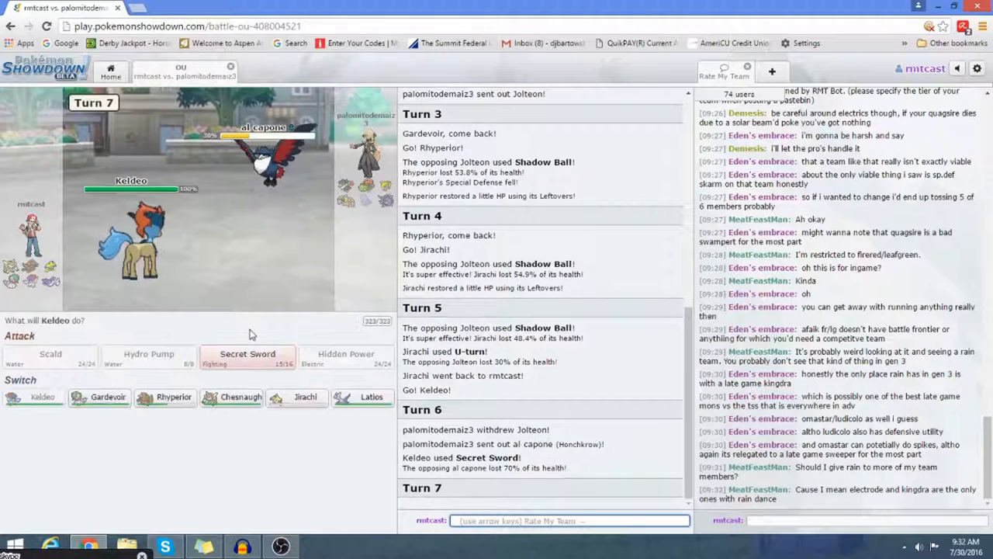
mouse_move(247, 357)
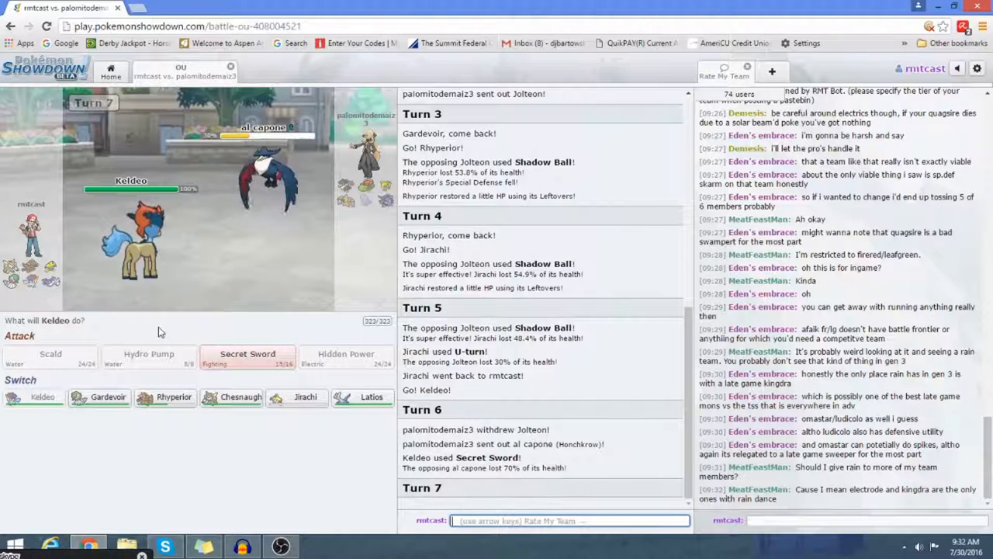
mouse_move(272, 163)
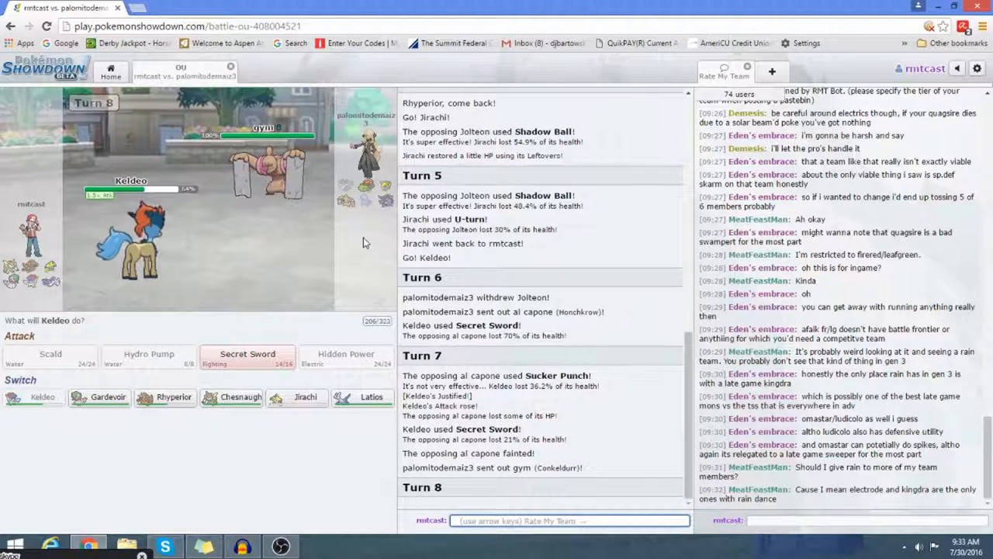
Bring in Chesnaught, scatter Spikes, and fell Conkeldurr with Drain Punch
left_click(239, 397)
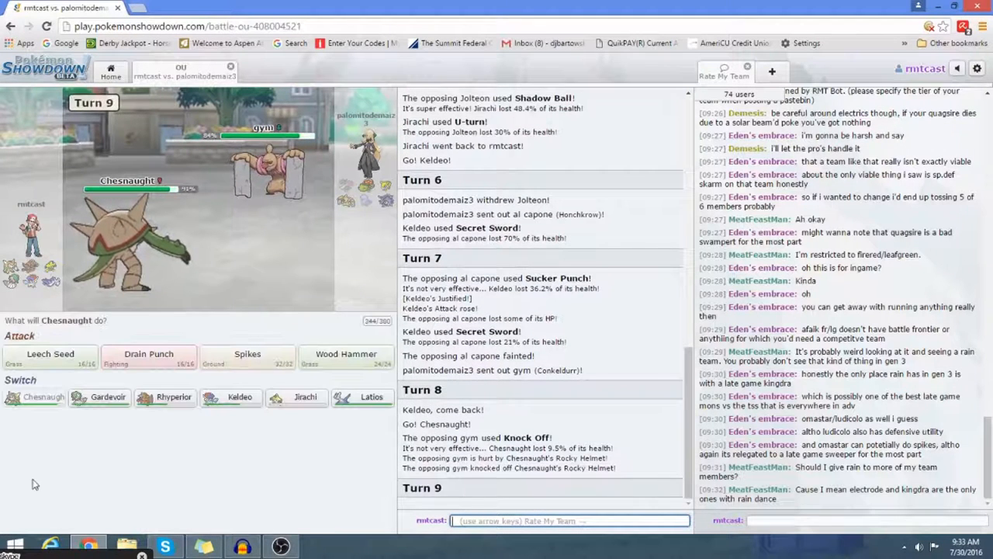
mouse_move(45, 456)
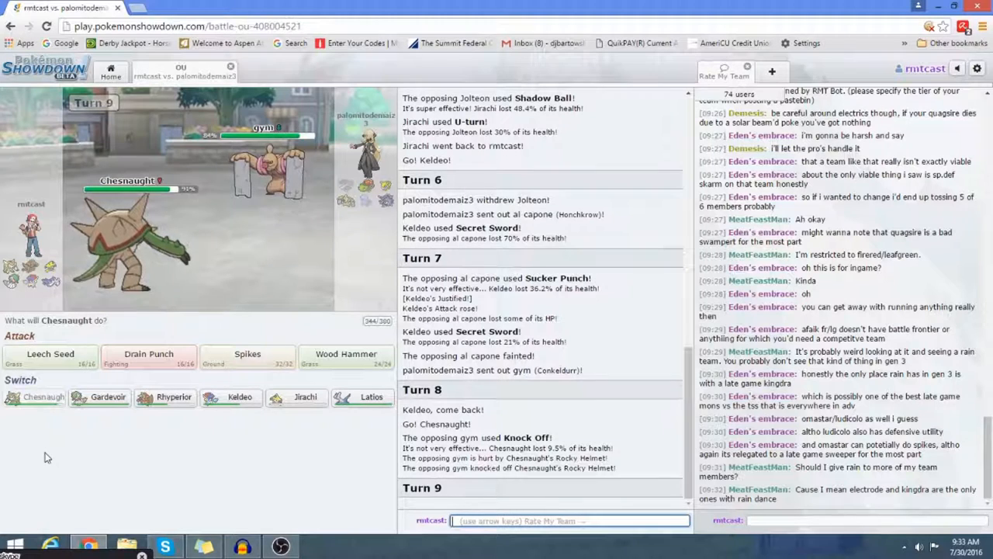
left_click(248, 353)
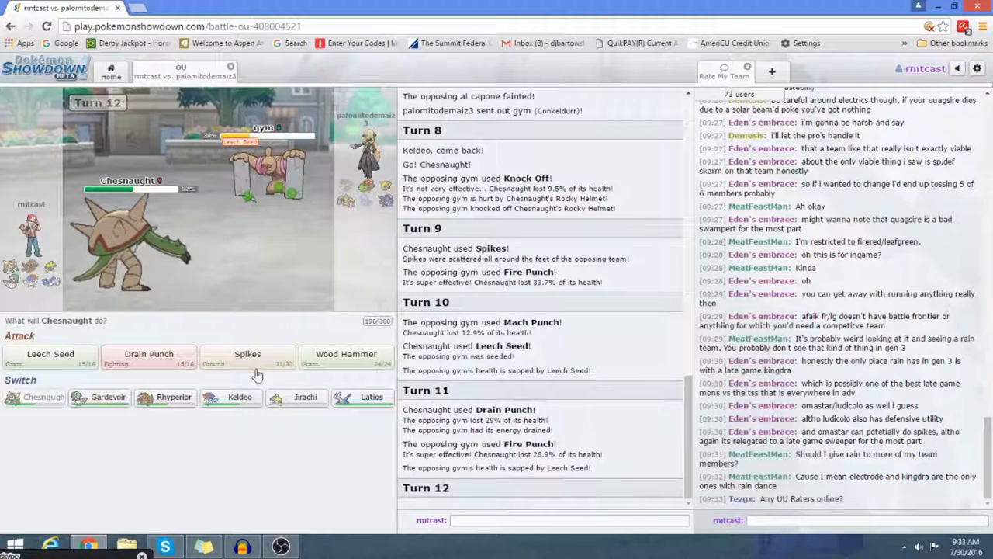
left_click(149, 357)
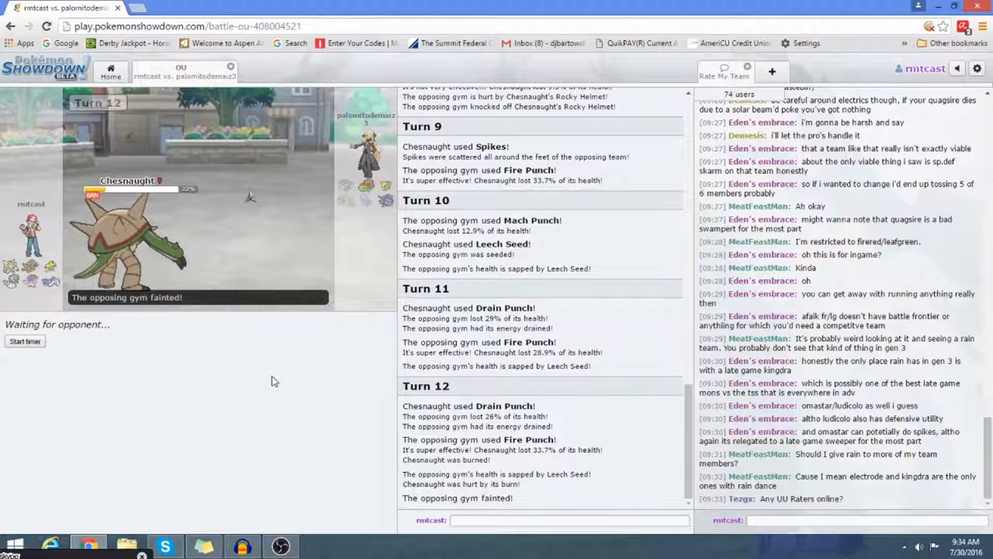
scroll("down", 3)
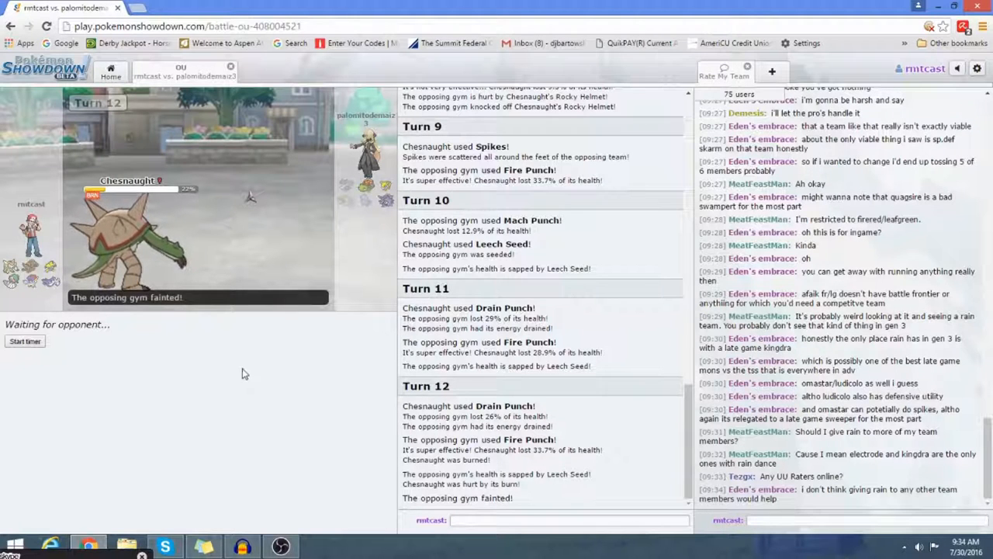
mouse_move(258, 357)
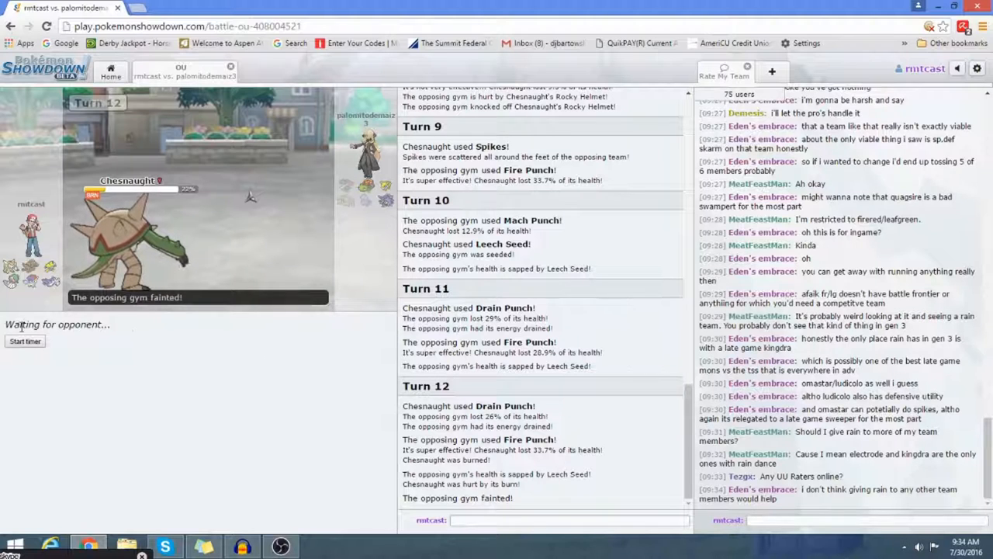
Switch to Latios and Roost, then sacrifice Jirachi with Healing Wish
left_click(25, 342)
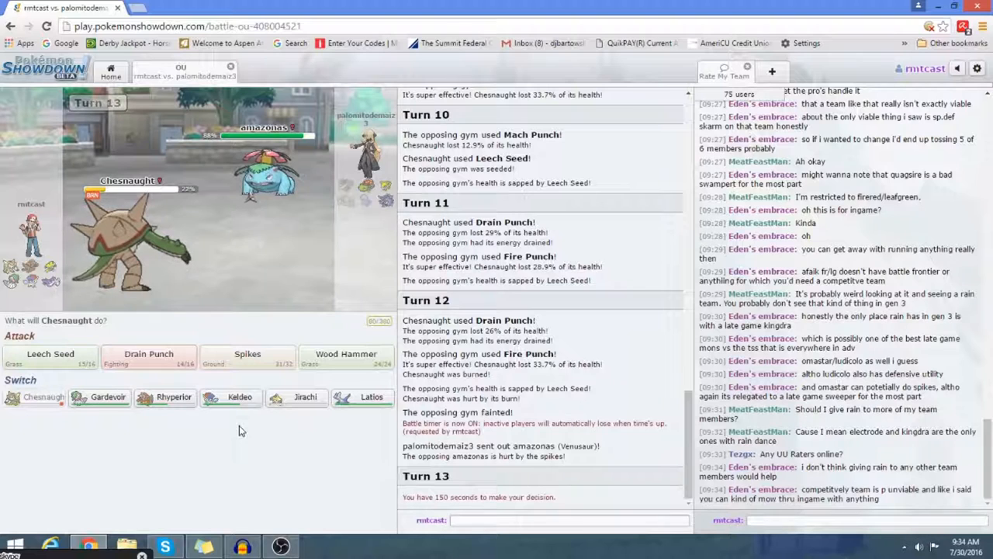
mouse_move(81, 441)
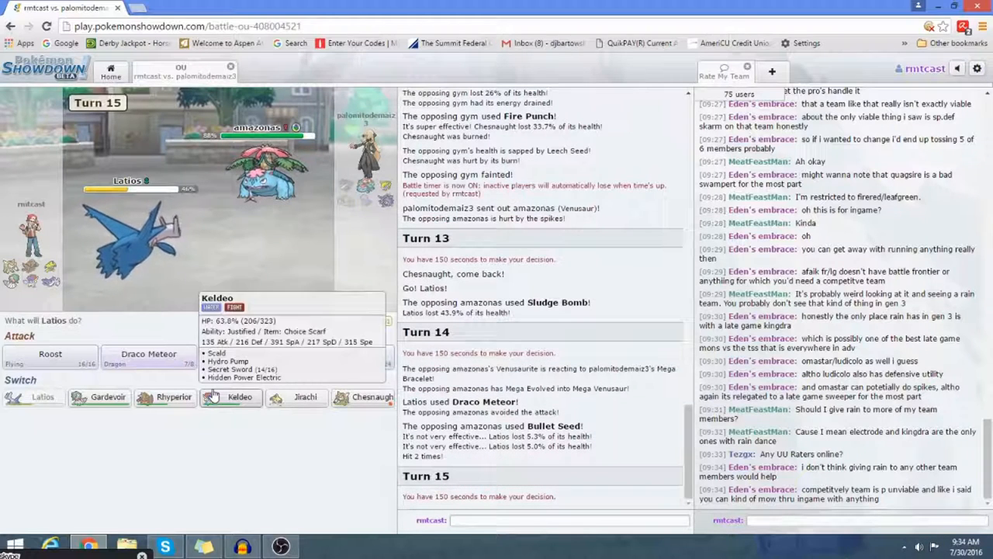
left_click(50, 353)
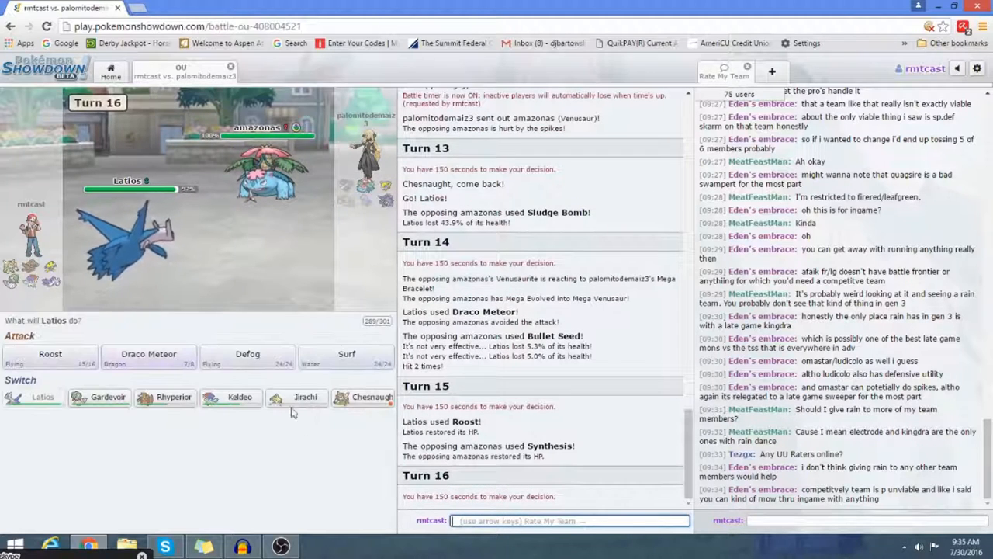
mouse_move(150, 460)
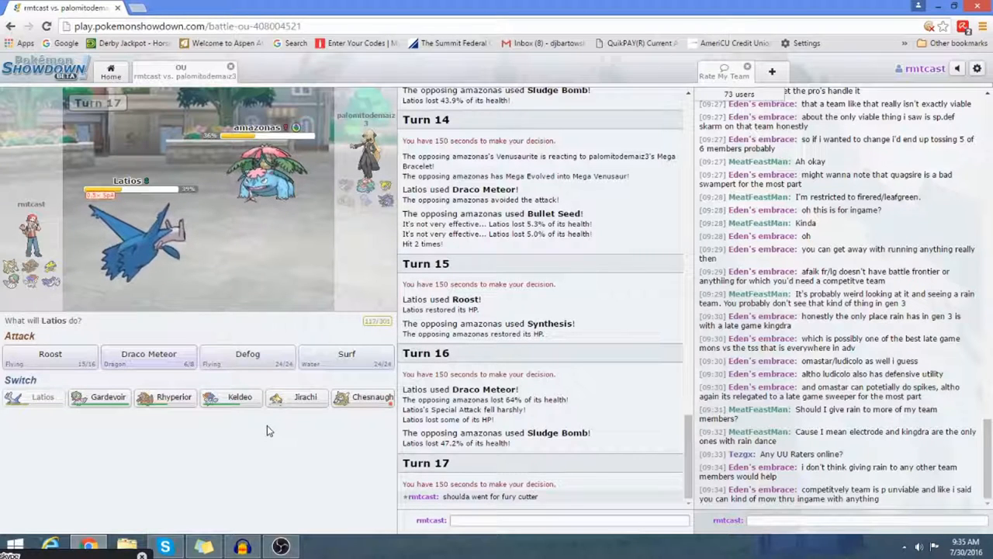
mouse_move(267, 422)
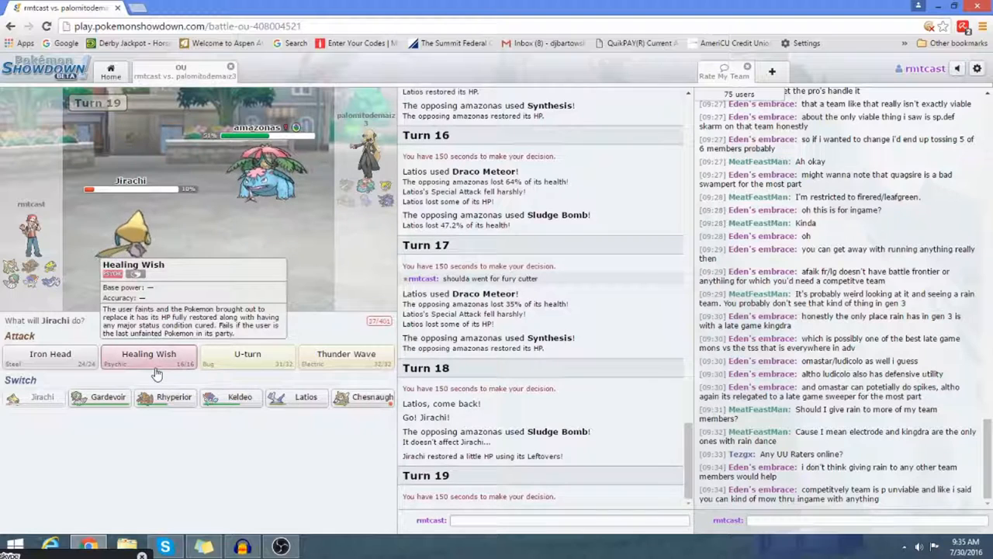
left_click(149, 357)
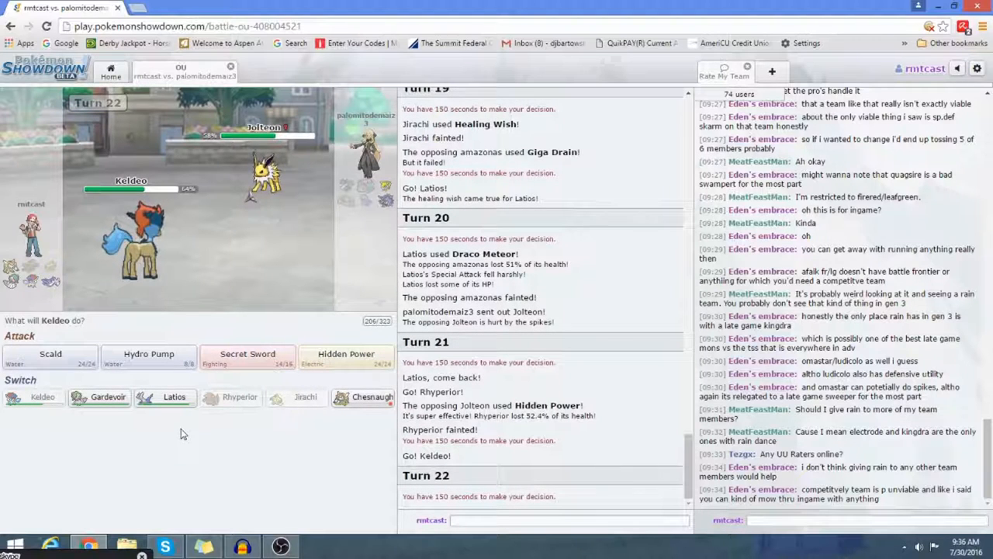
Knock out Jolteon and then Cloyster with Keldeo's Secret Sword to win
left_click(248, 354)
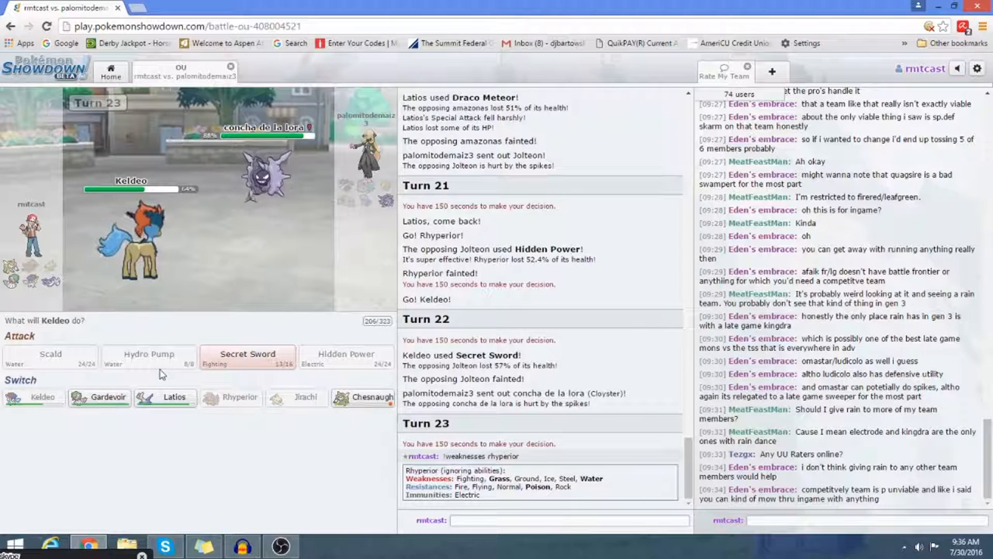
left_click(247, 358)
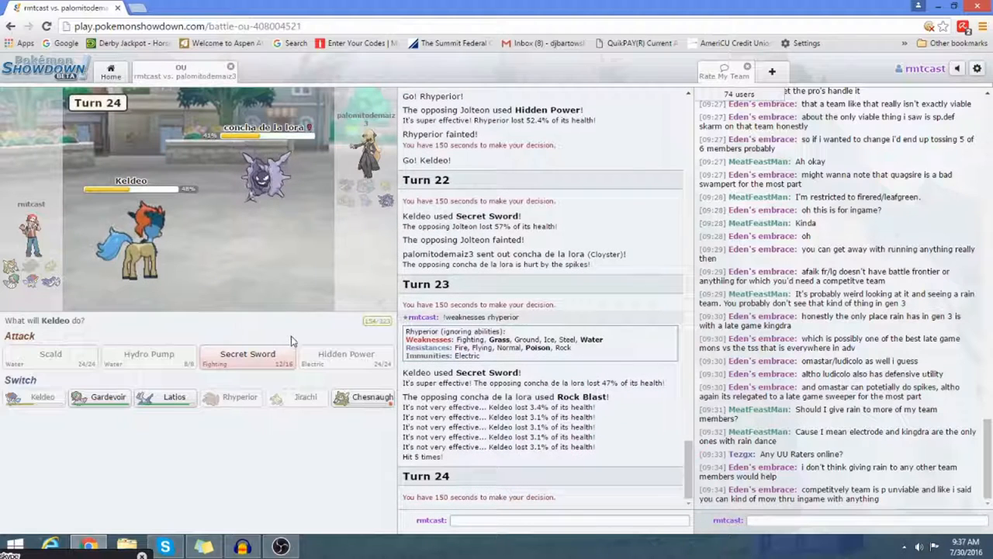
left_click(247, 354)
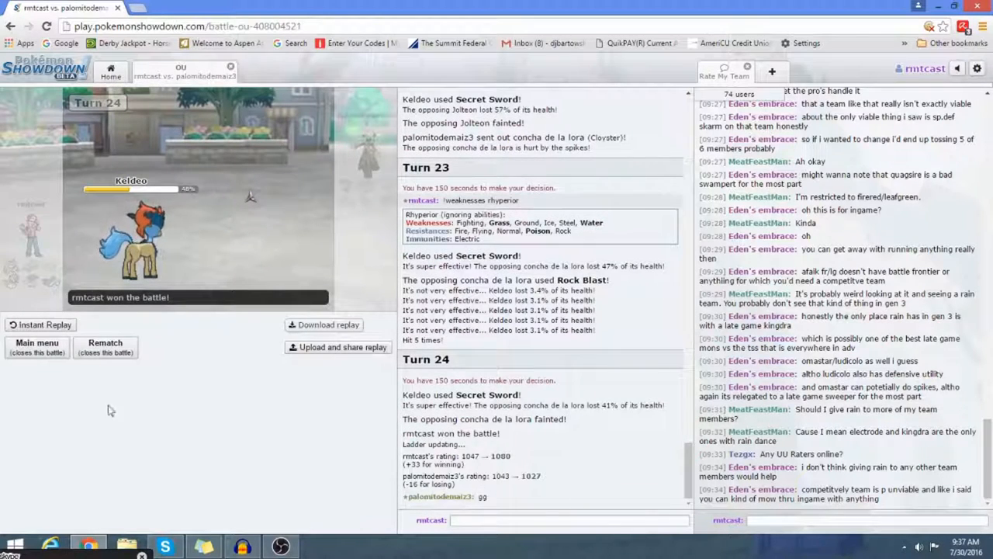
Return to the main menu, pick the voltturn regen team, and search for an OU opponent
left_click(38, 347)
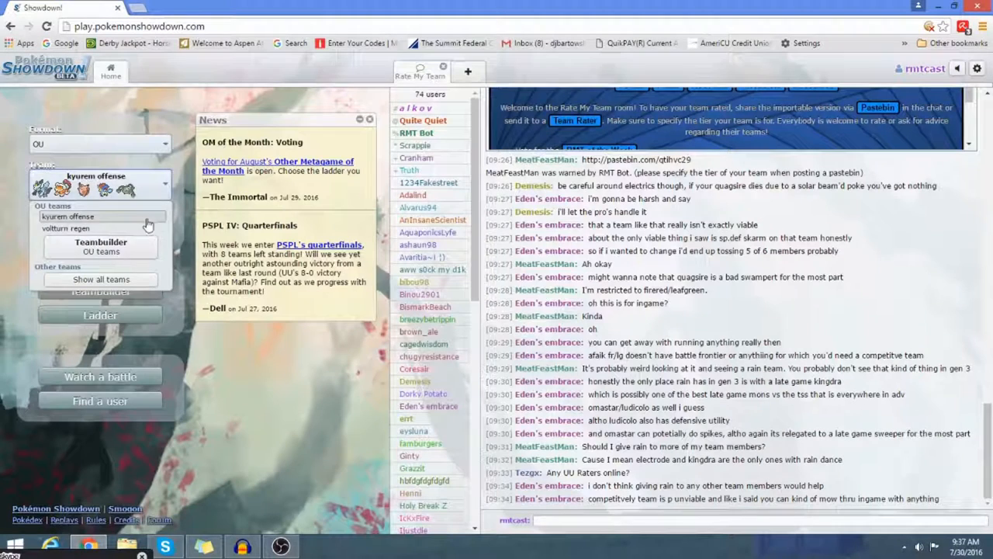
left_click(68, 228)
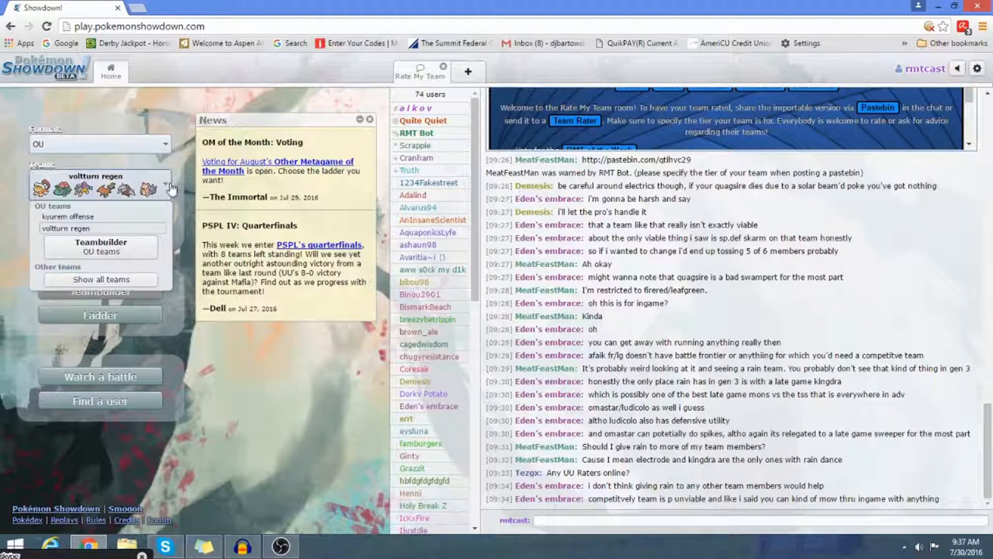
left_click(164, 184)
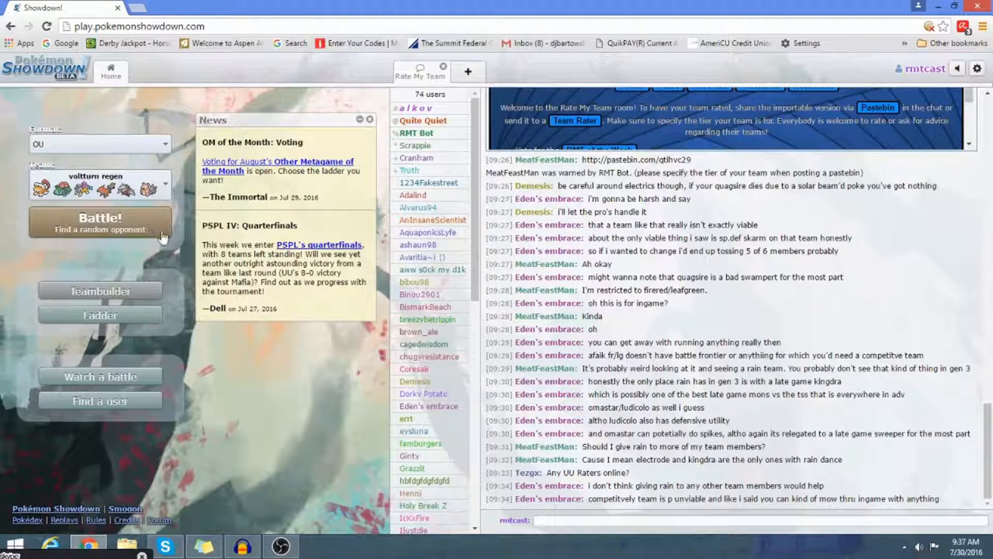
left_click(99, 224)
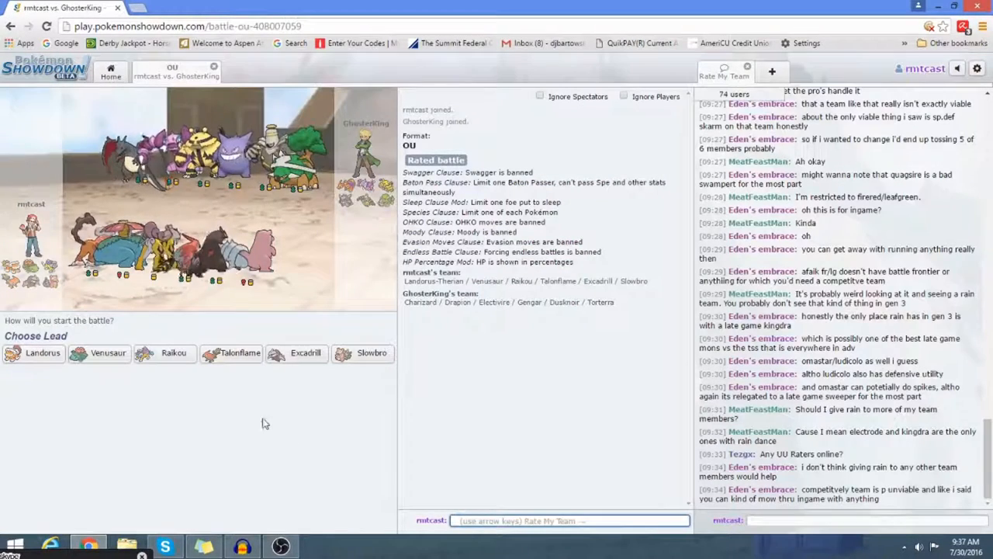
mouse_move(115, 377)
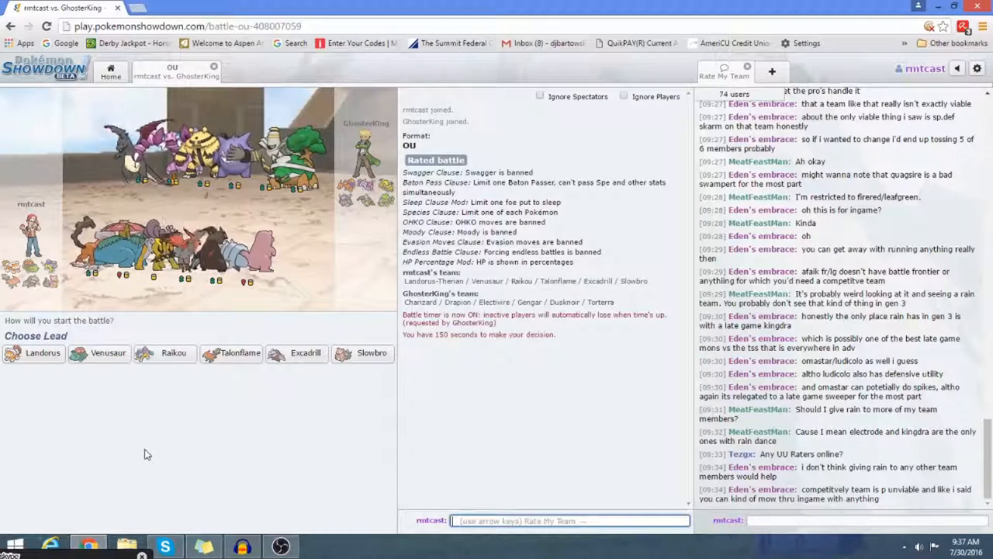
mouse_move(56, 373)
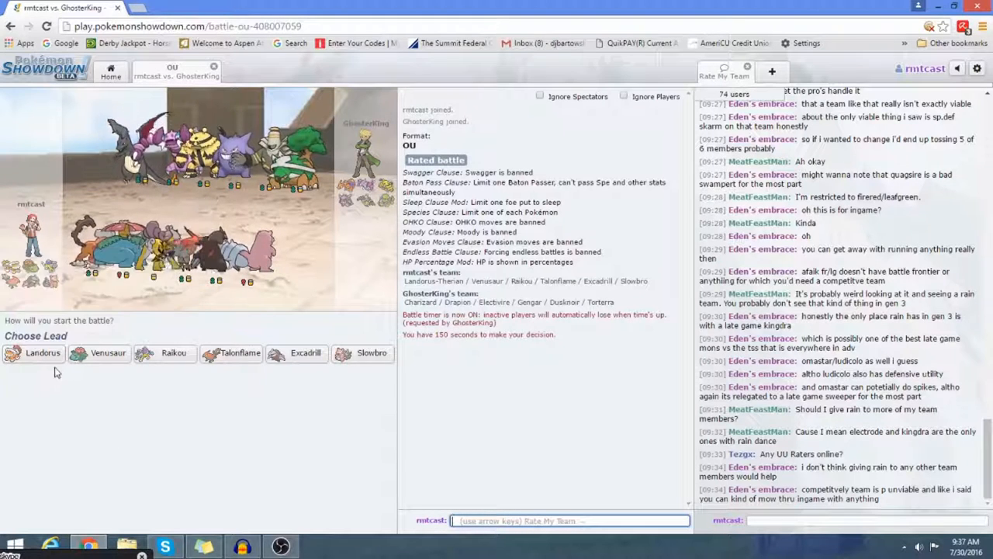
Send out Landorus as the lead against GhosterKing's Gengar
left_click(42, 352)
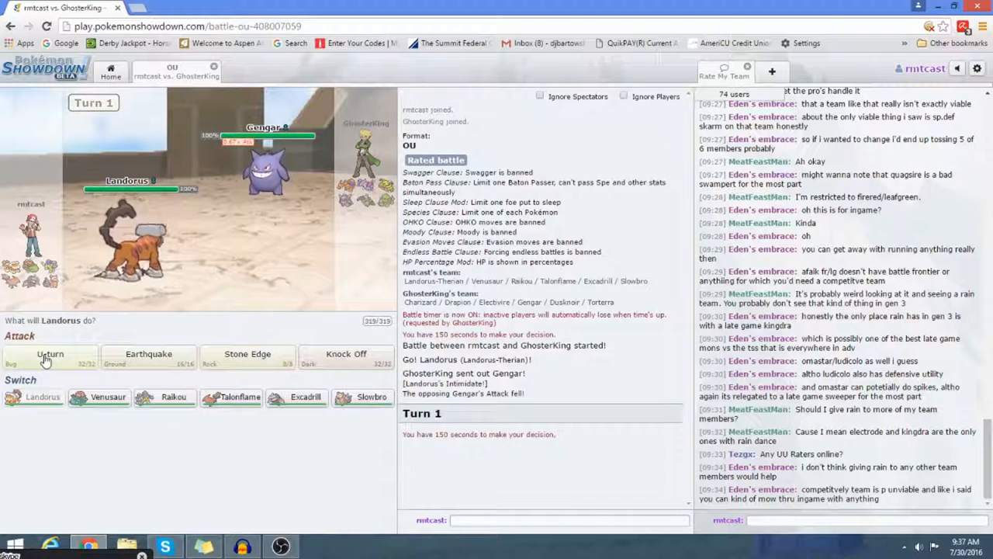
Fell Gengar with Landorus's Knock Off, then attack with Talonflame's Brave Bird
left_click(346, 354)
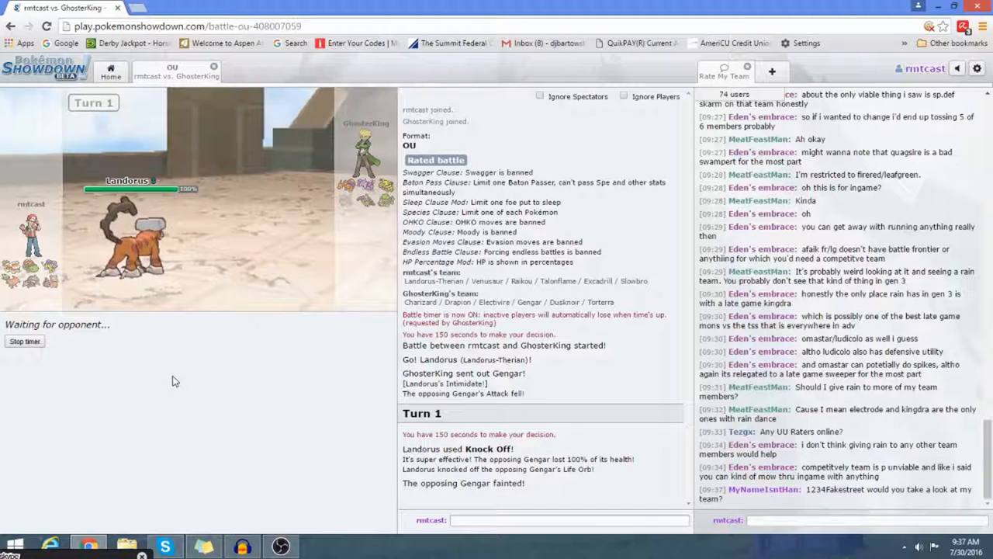
mouse_move(283, 354)
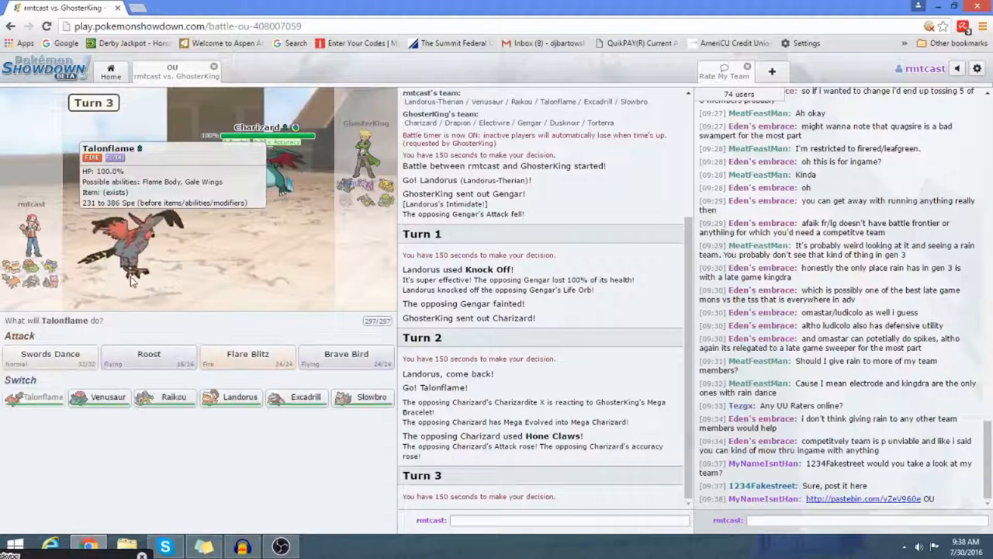
mouse_move(294, 518)
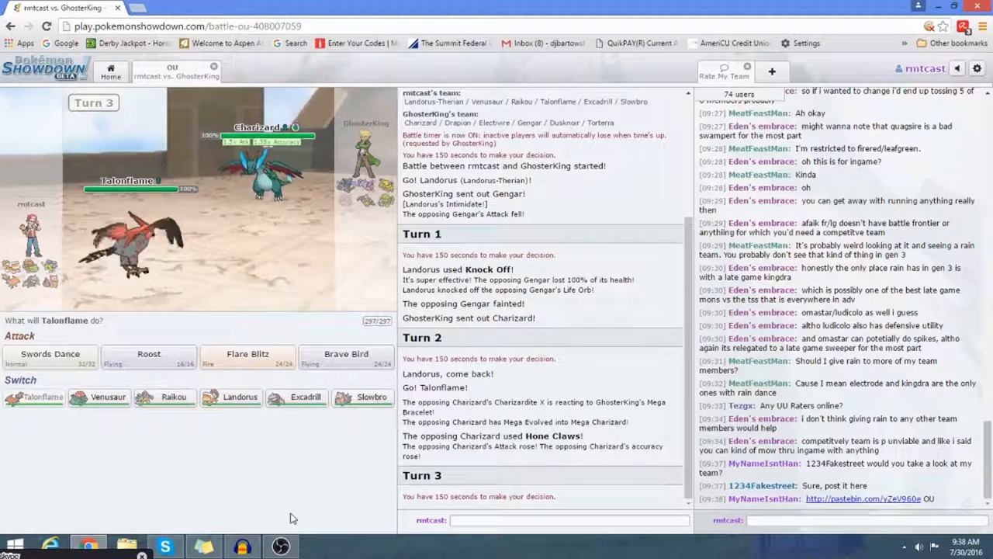
left_click(345, 354)
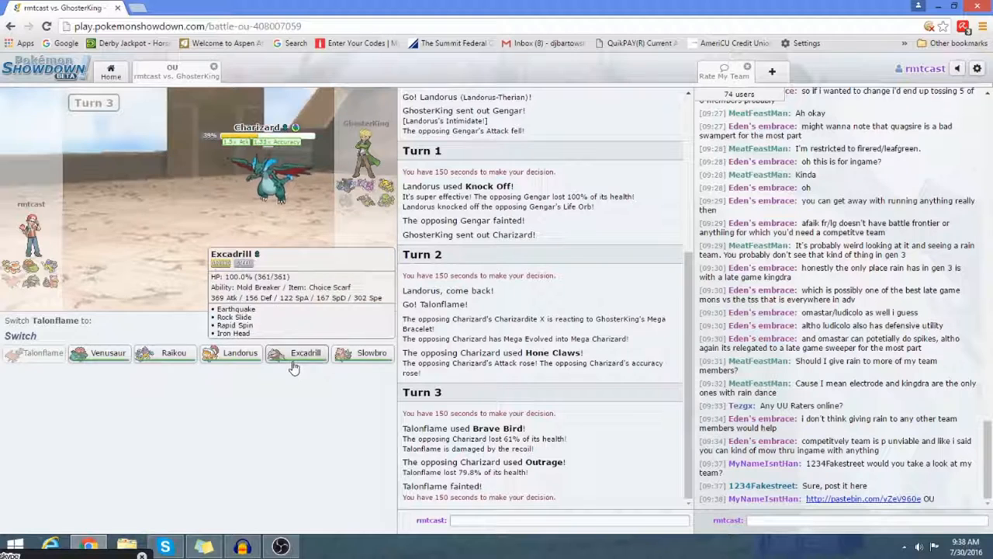
Send in Excadrill and knock out Mega Charizard with Earthquake
left_click(304, 352)
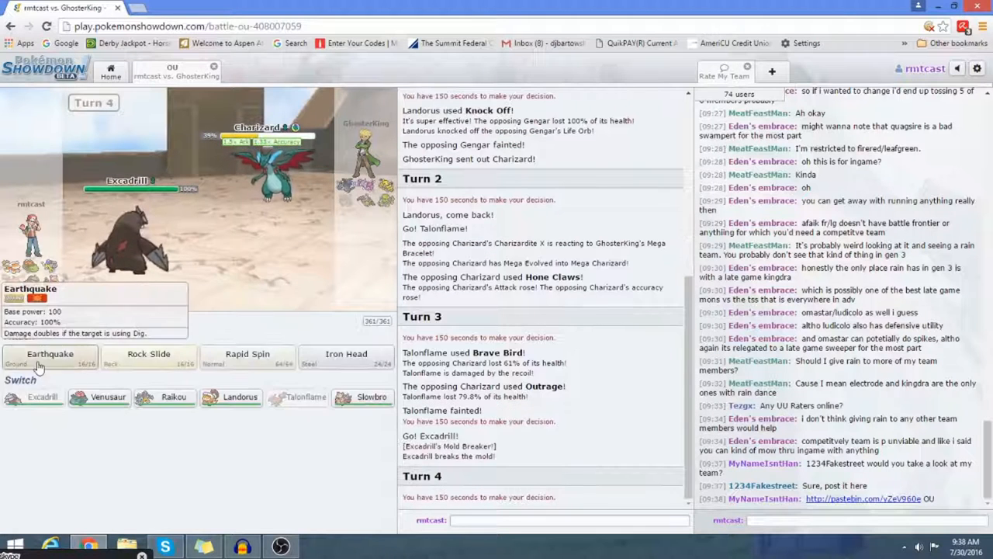
left_click(50, 353)
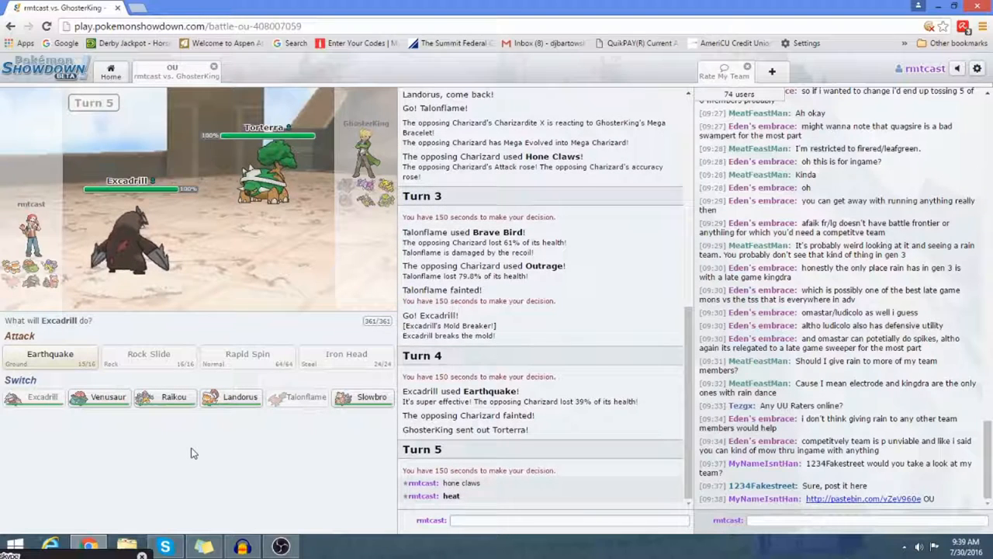
mouse_move(143, 441)
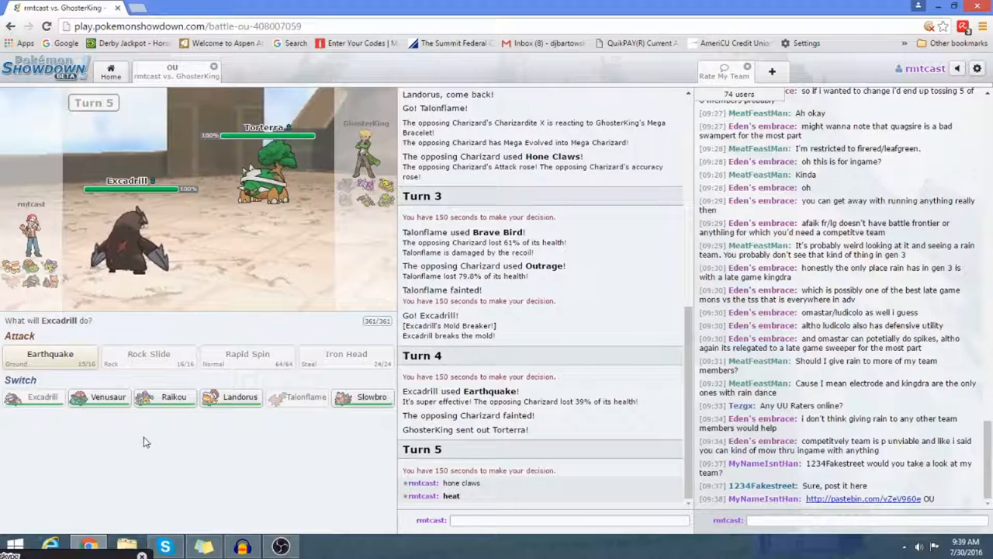
mouse_move(99, 401)
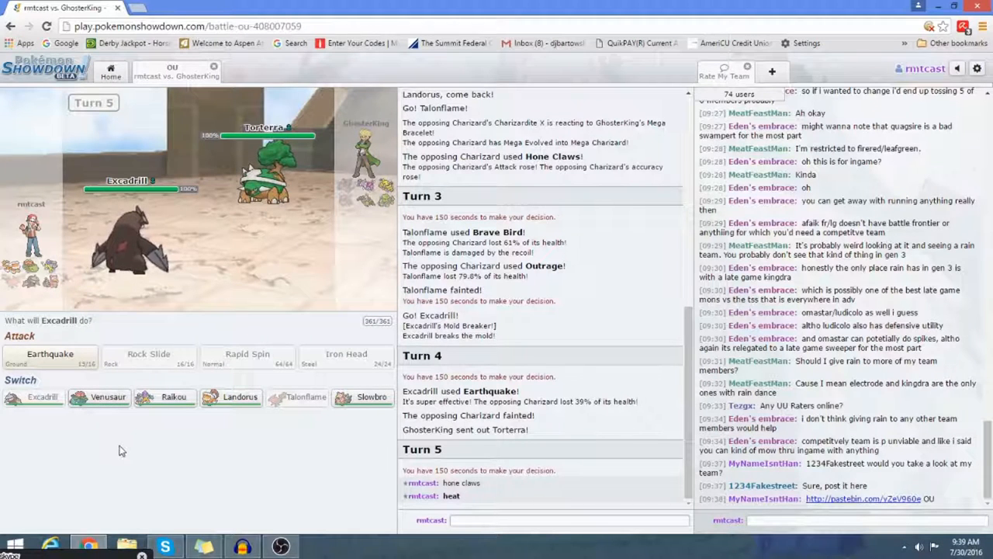
mouse_move(109, 425)
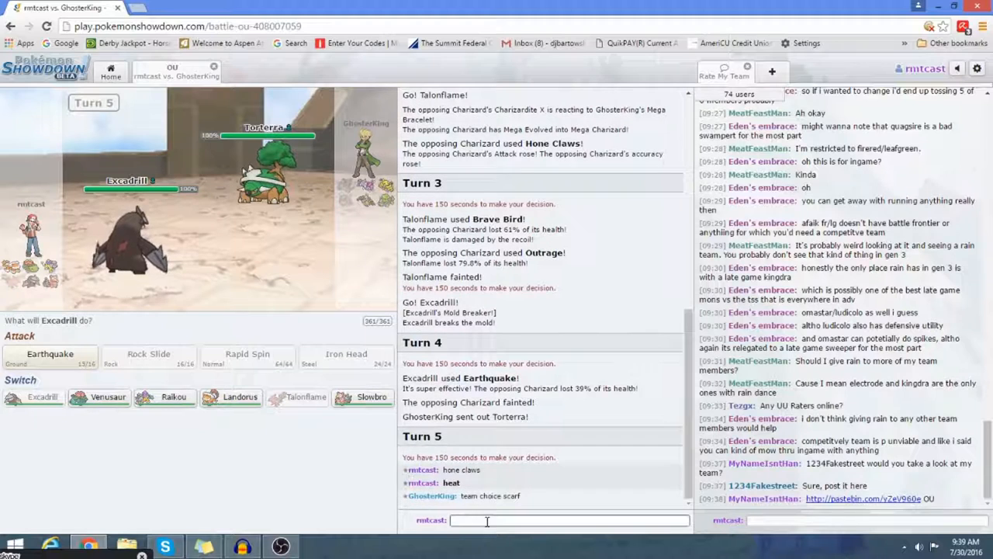
Send a chat reply to the opponent about Hone Claws and the Choice Scarf team
type("ss")
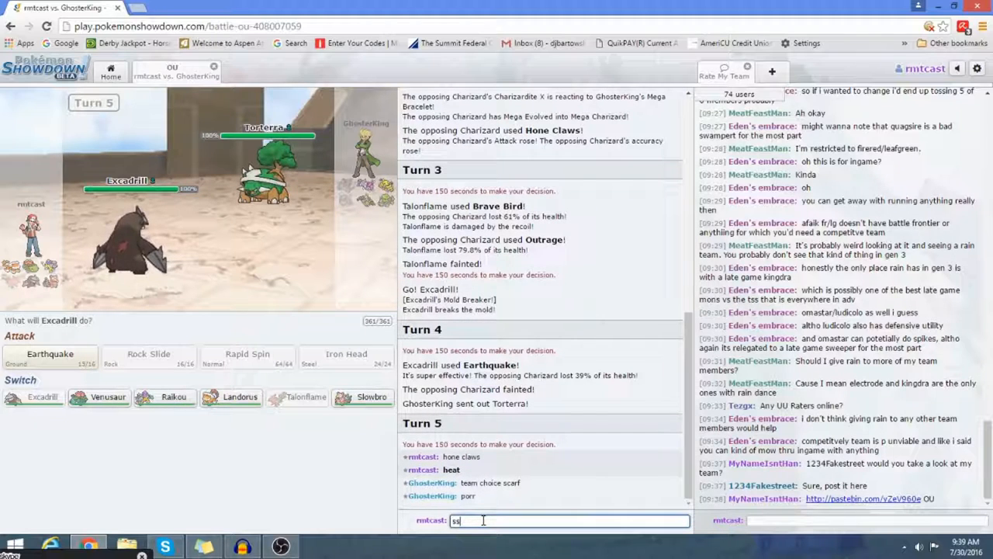
key("Return")
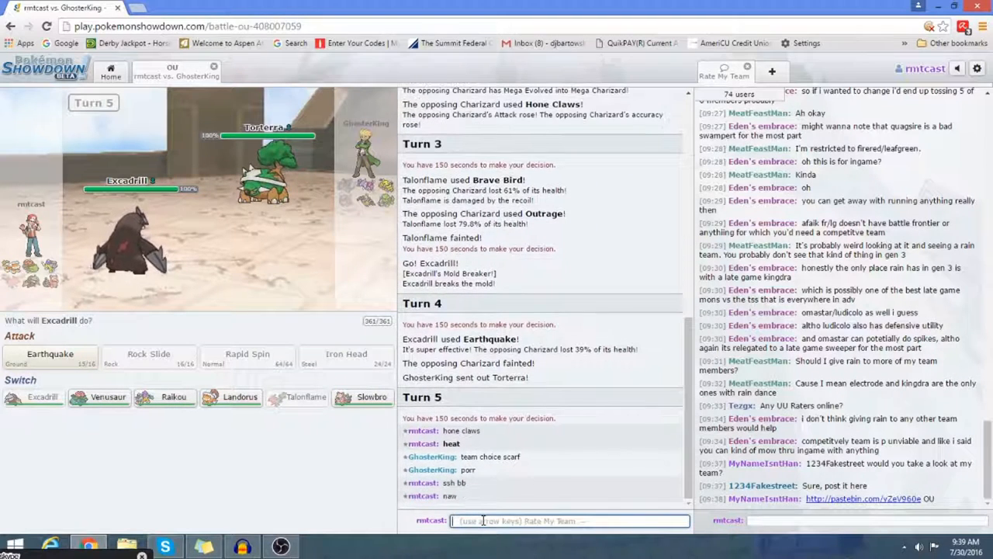
mouse_move(99, 413)
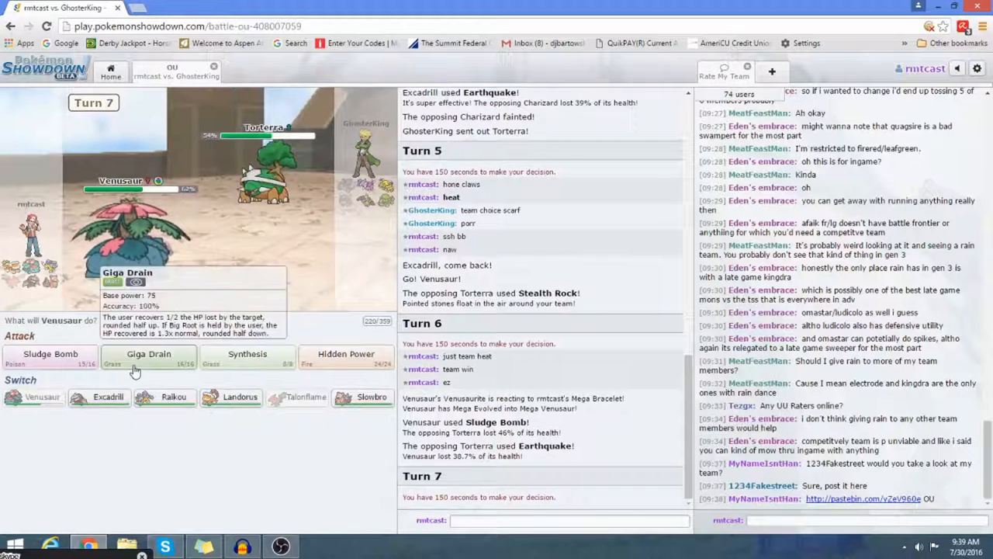
Have Mega Venusaur drain Torterra with Giga Drain
left_click(149, 359)
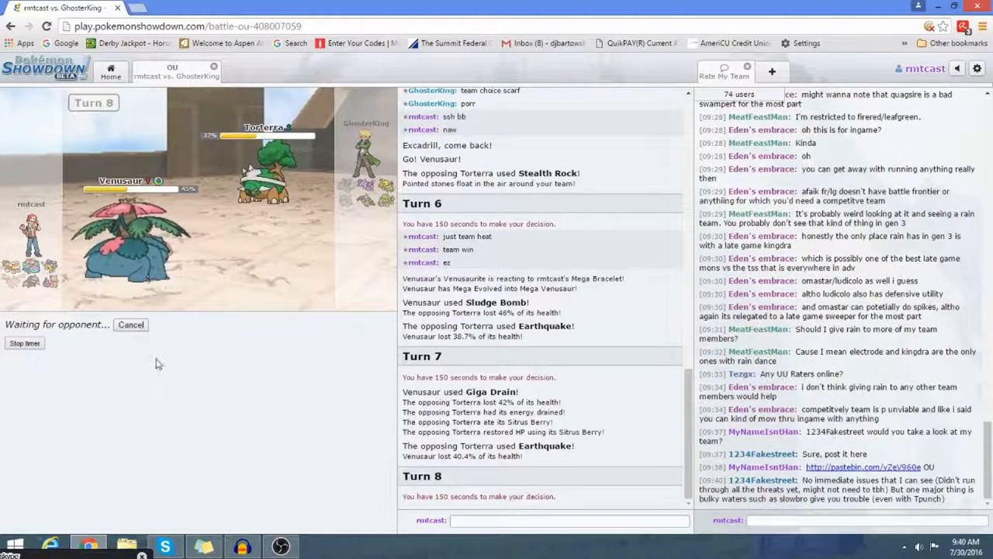
mouse_move(285, 419)
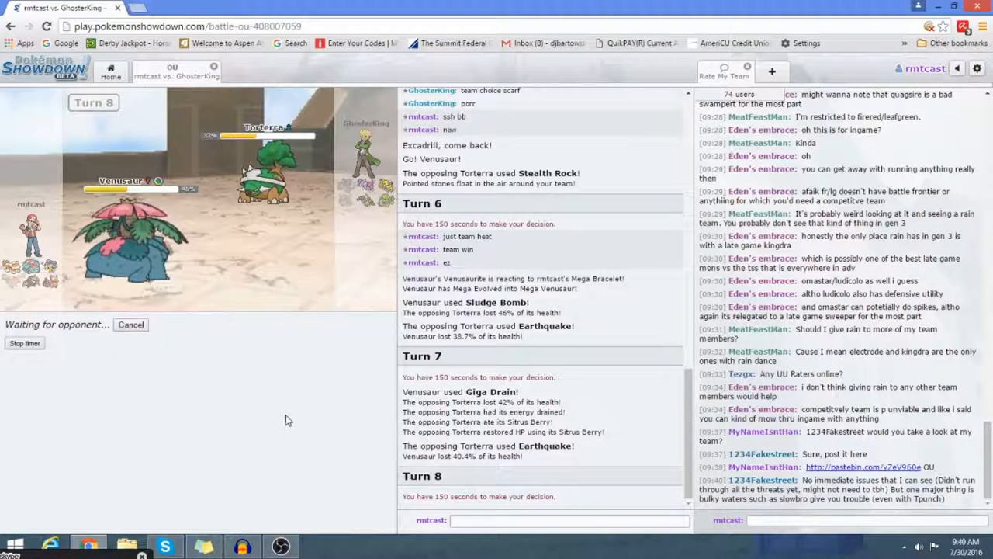
mouse_move(283, 416)
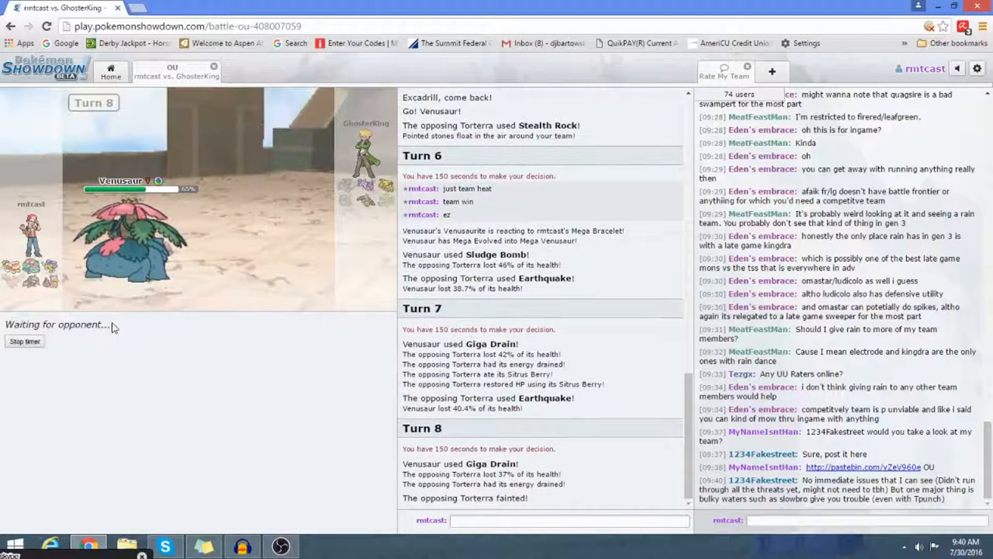
mouse_move(187, 363)
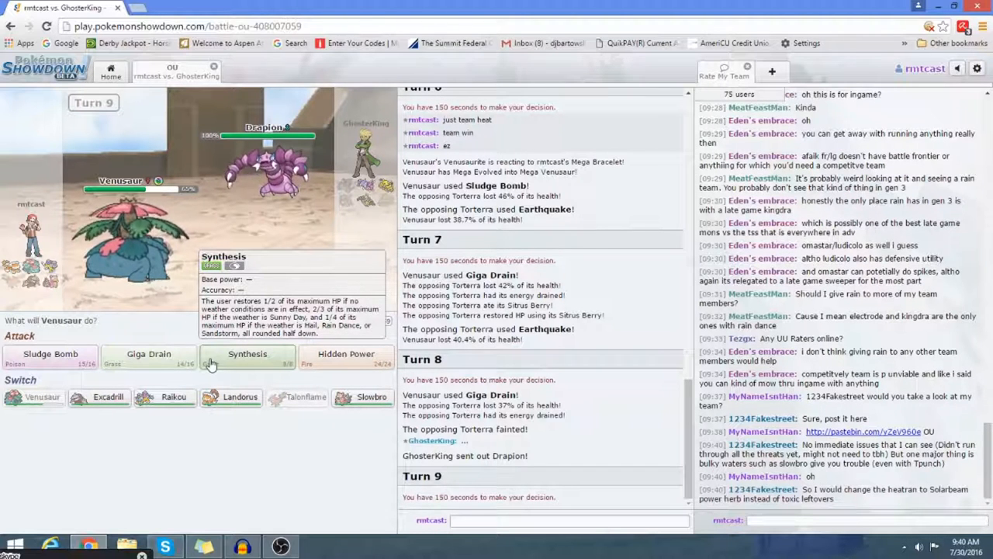
mouse_move(186, 378)
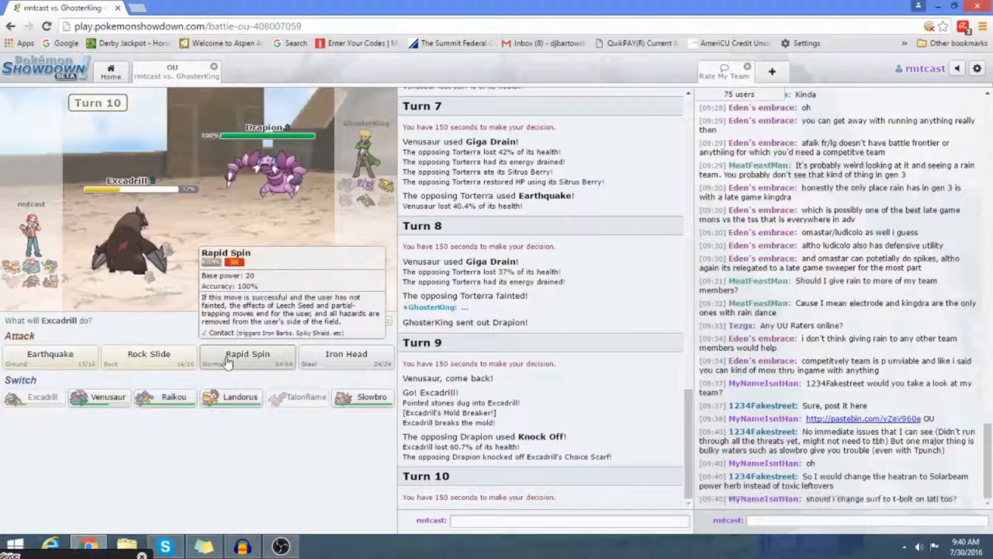
Rapid Spin with Excadrill, then knock out Drapion with Landorus's Earthquake, skipping the animations
left_click(249, 357)
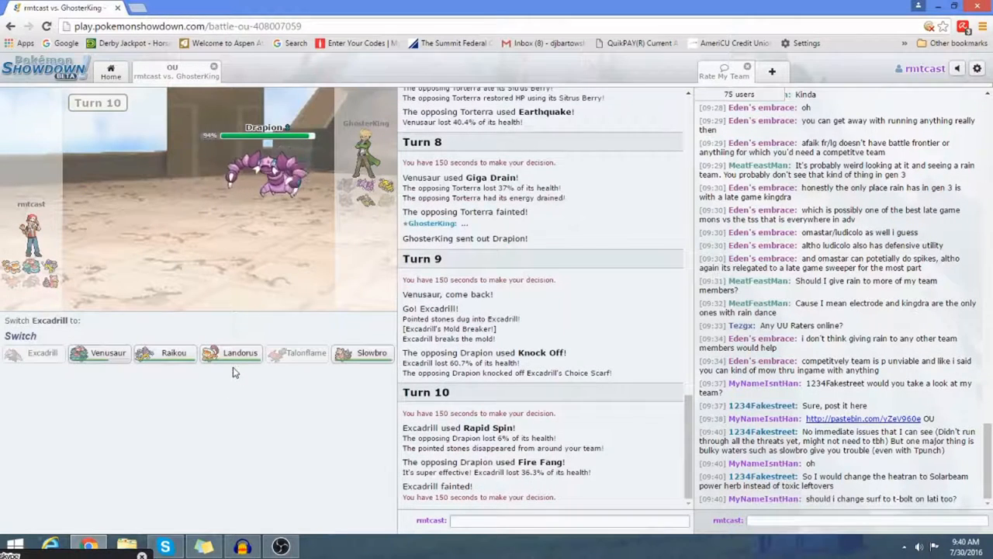
mouse_move(263, 171)
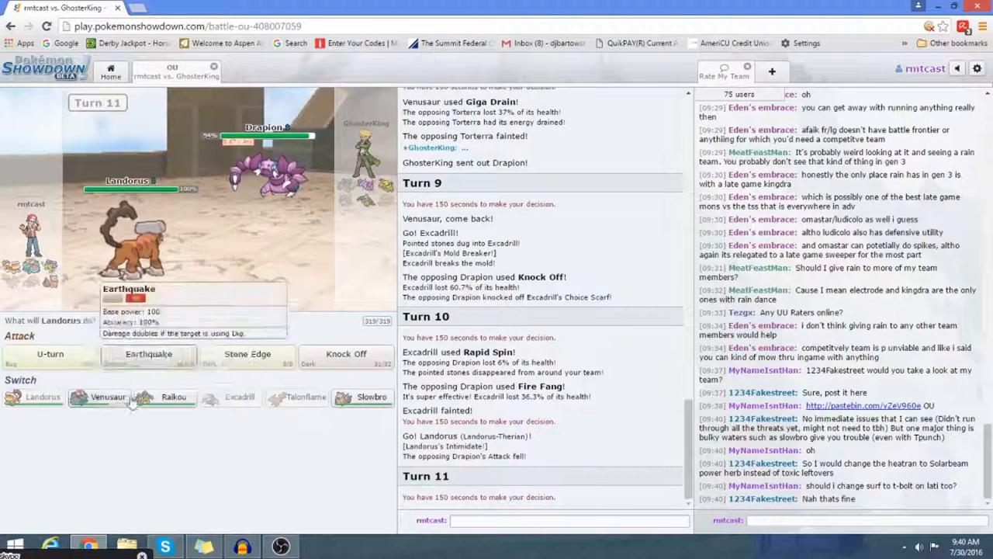
mouse_move(186, 416)
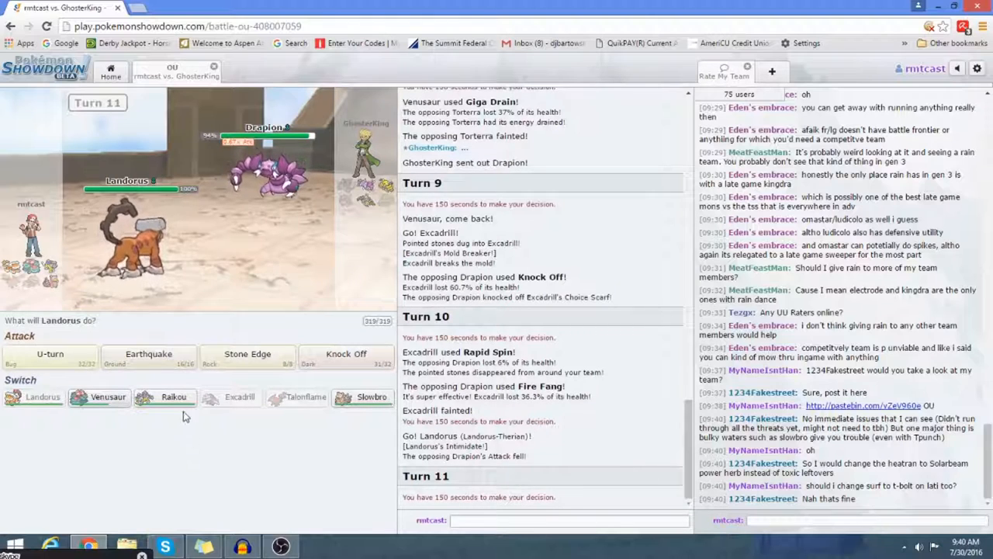
left_click(147, 353)
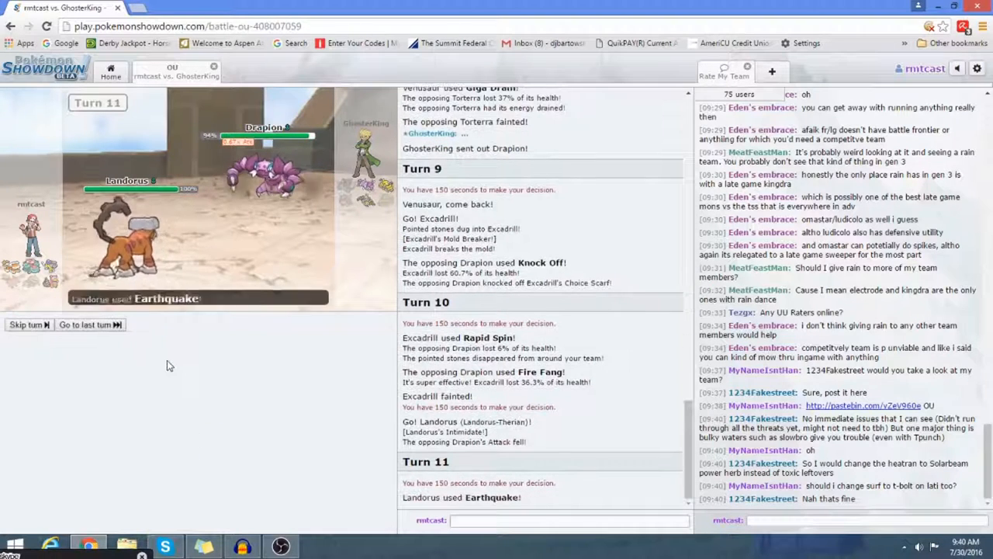
left_click(86, 324)
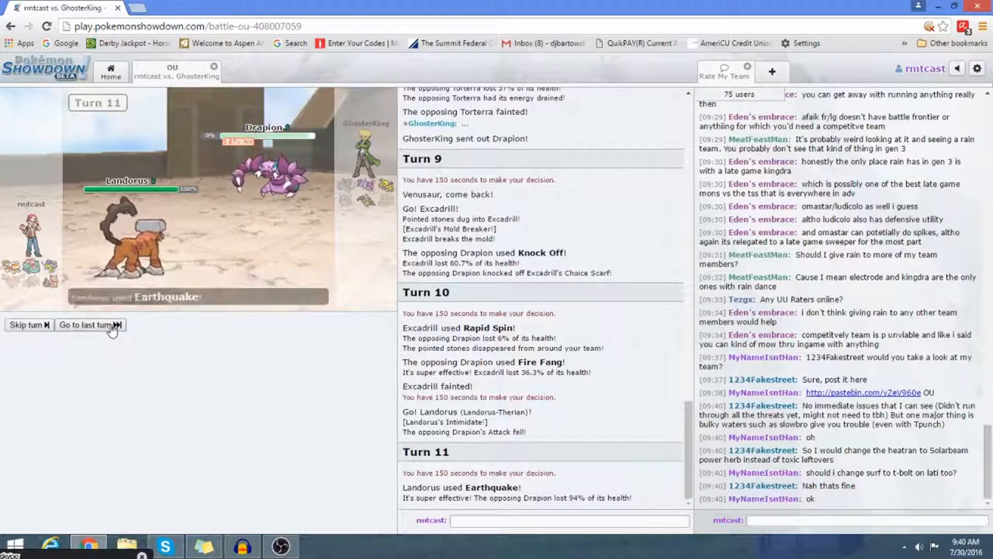
left_click(90, 324)
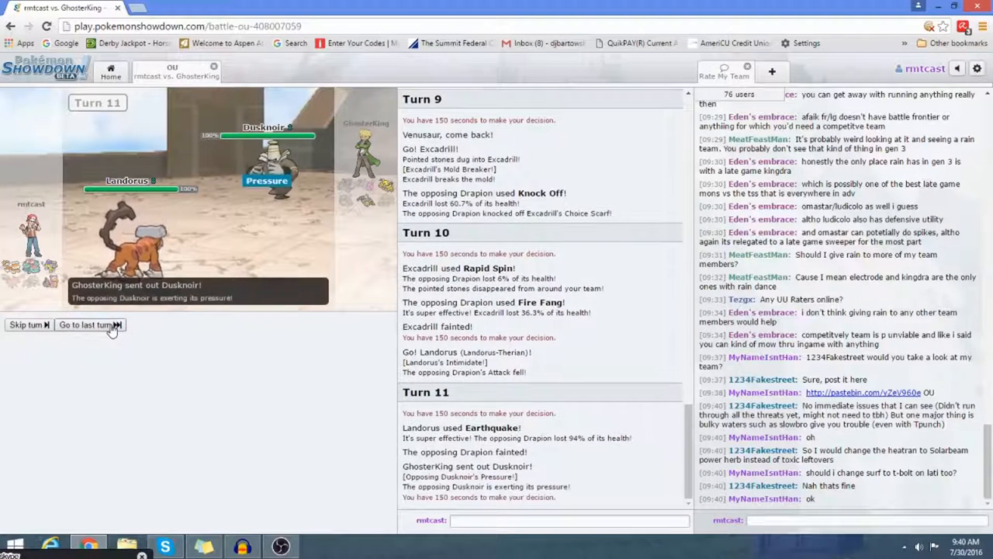
left_click(90, 325)
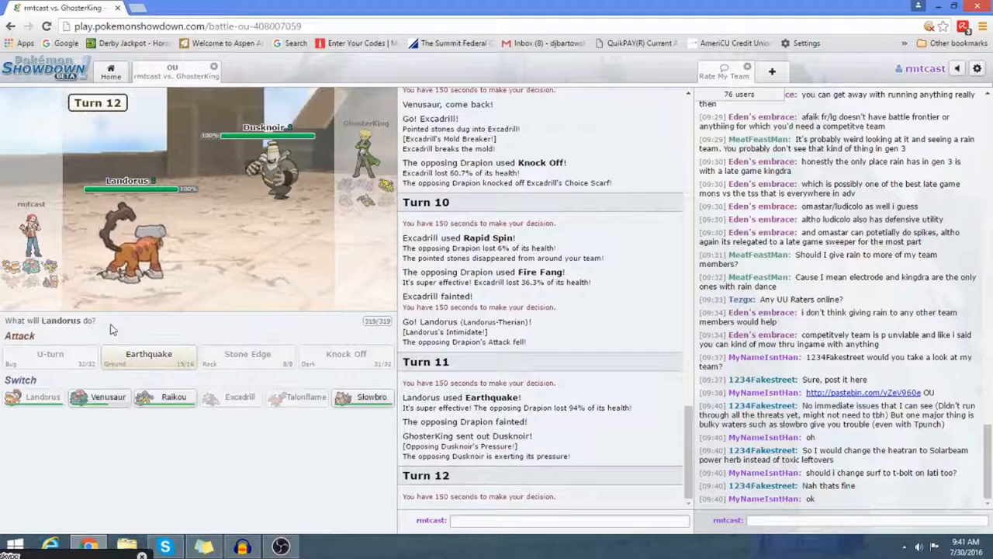
mouse_move(276, 163)
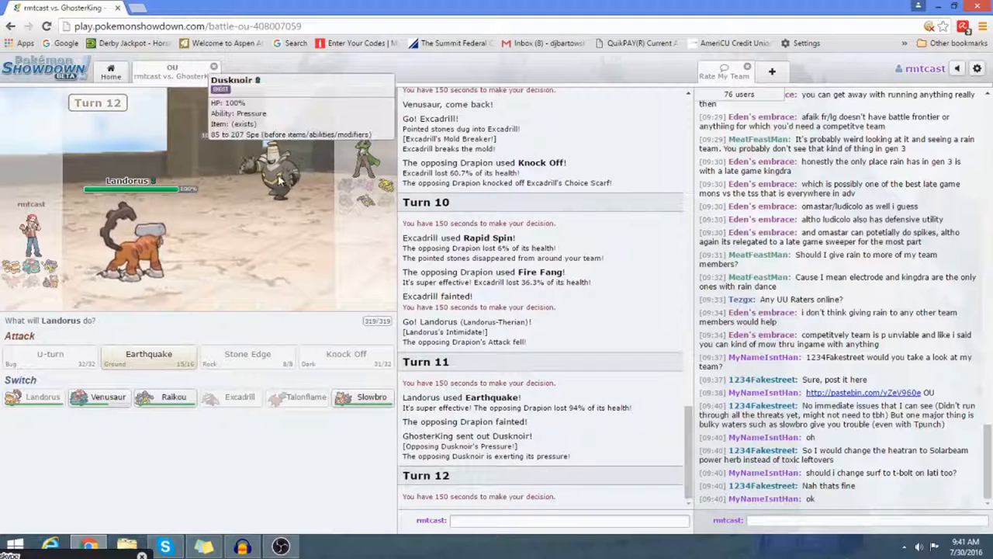
mouse_move(217, 303)
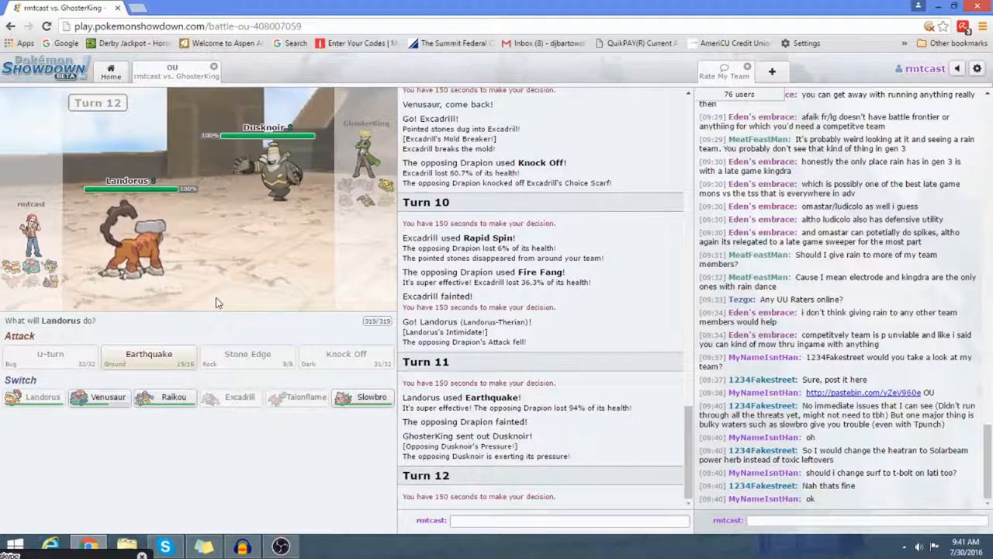
mouse_move(174, 397)
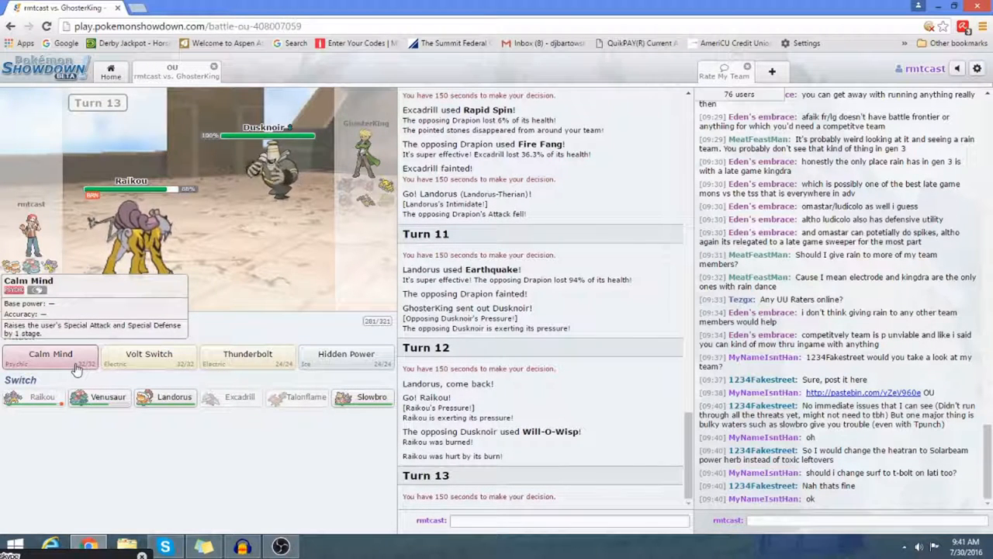
Boost Raikou with Calm Mind and skip to the end of the turn
left_click(50, 353)
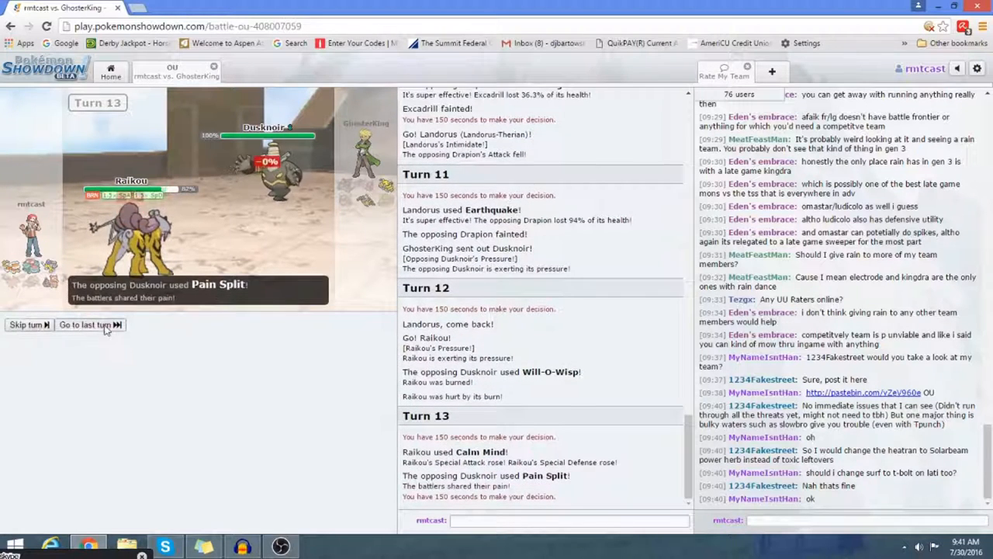
left_click(85, 324)
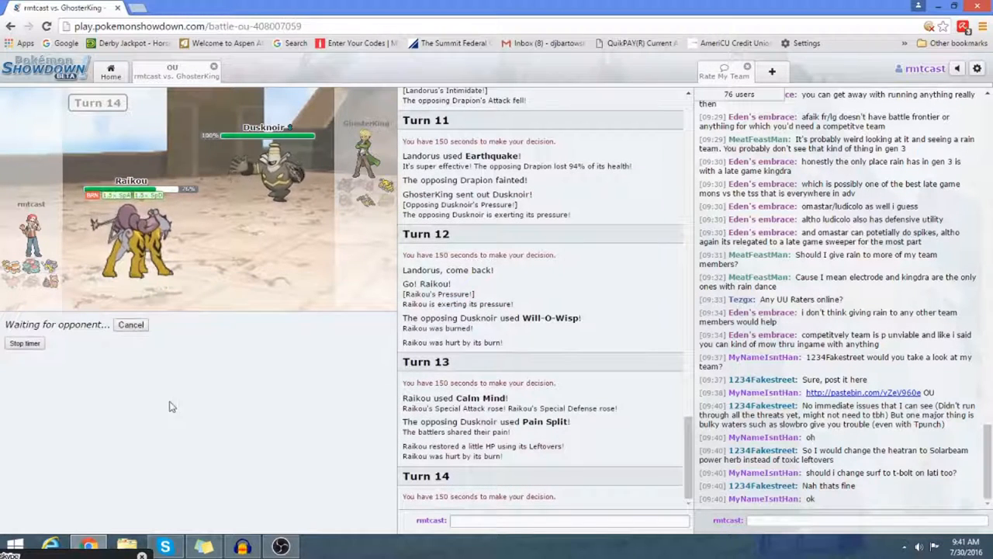
mouse_move(193, 411)
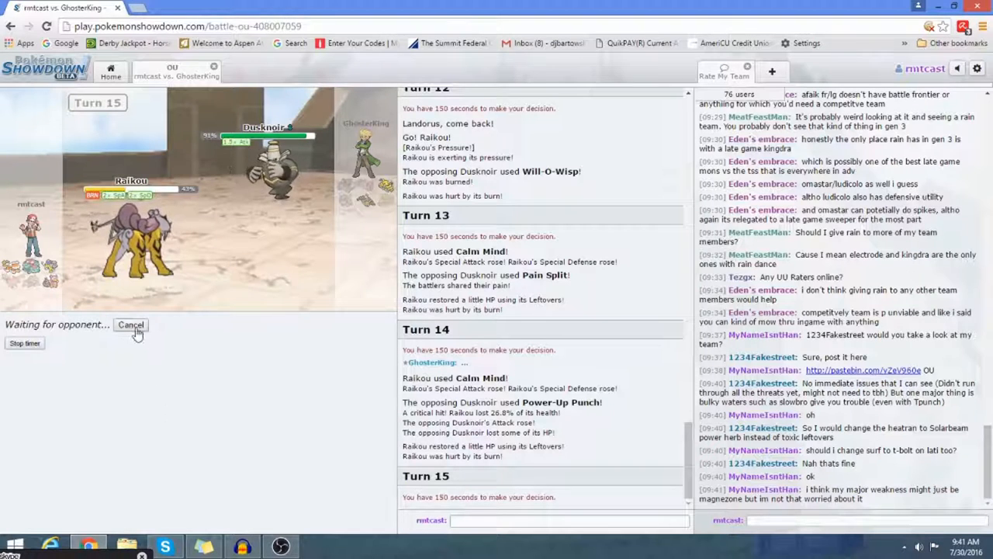
mouse_move(112, 385)
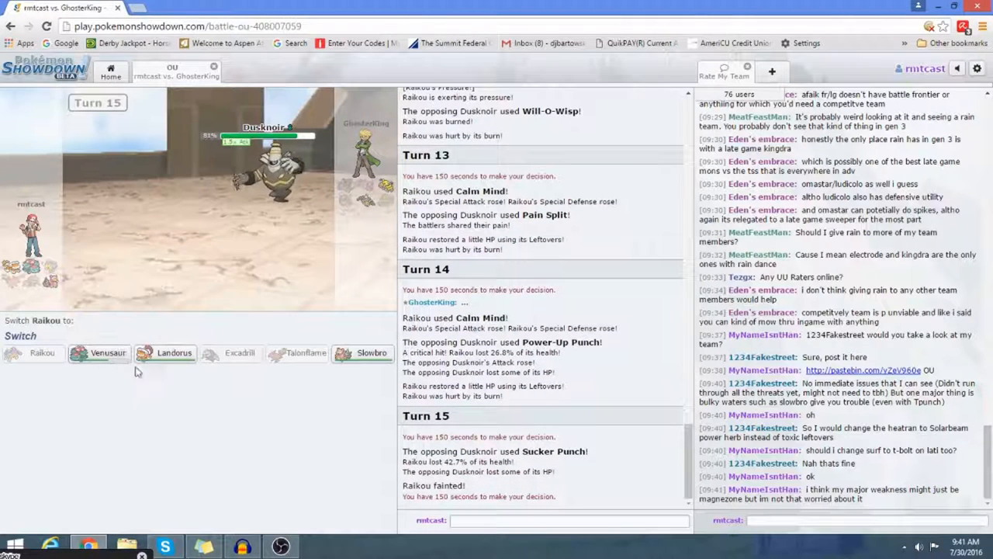
Replace fainted Raikou with Landorus and U-turn into Venusaur
left_click(174, 354)
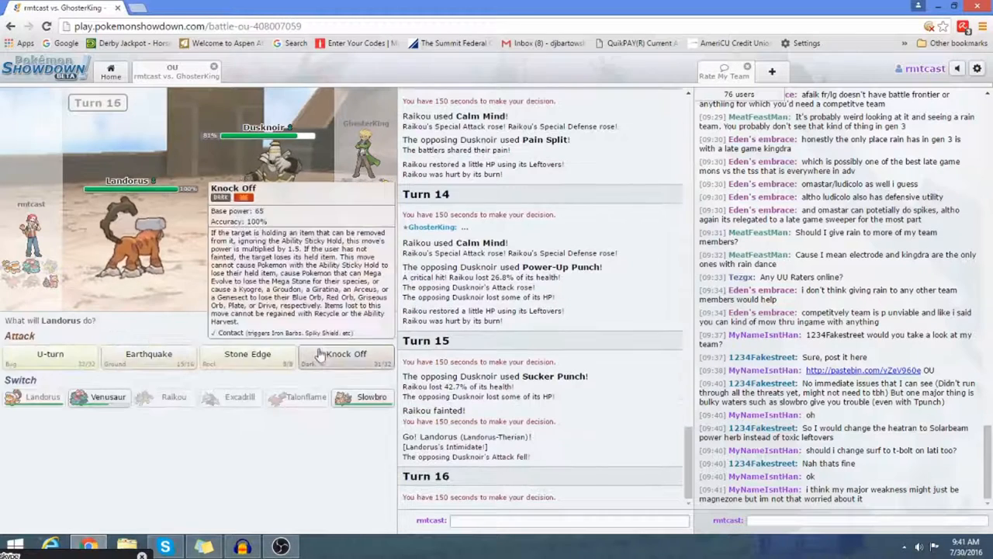
left_click(346, 354)
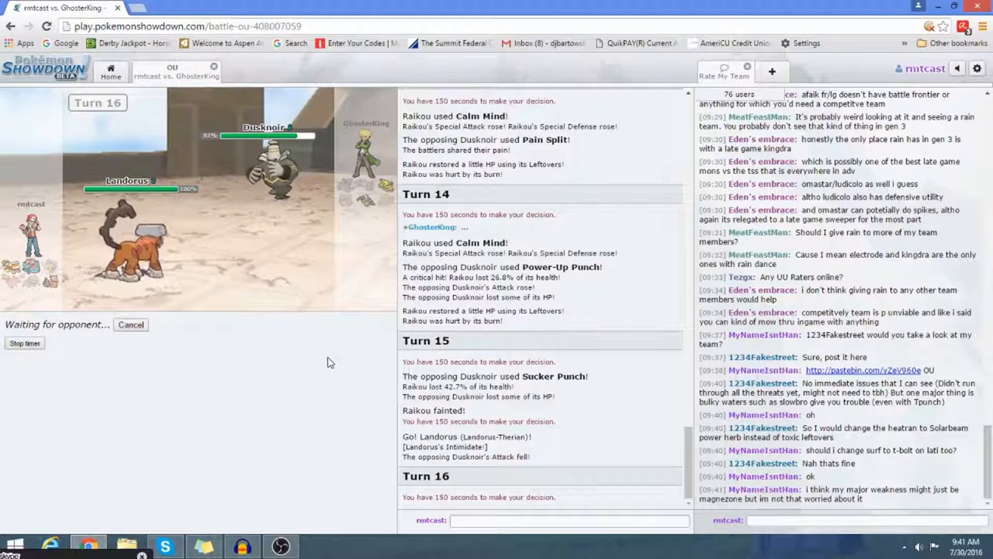
mouse_move(147, 334)
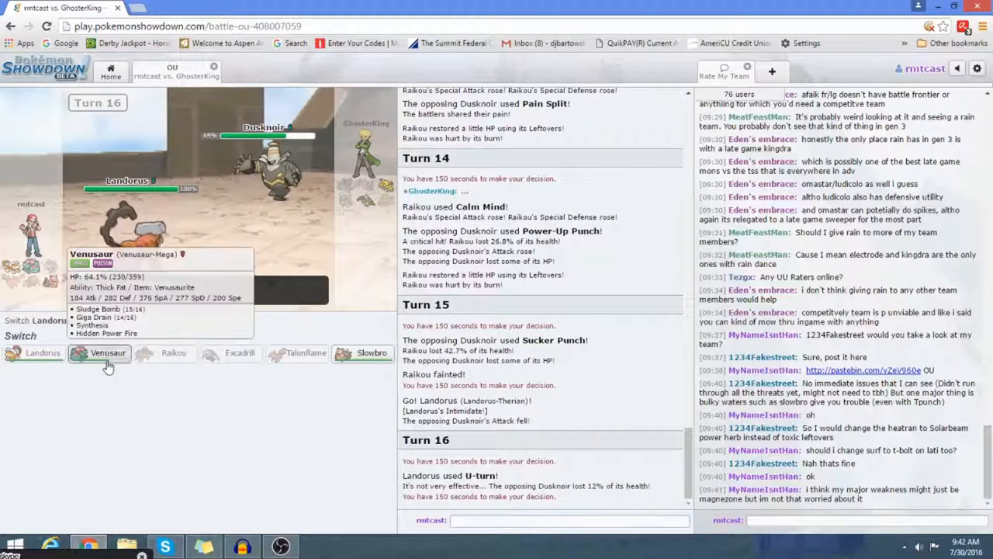
left_click(107, 354)
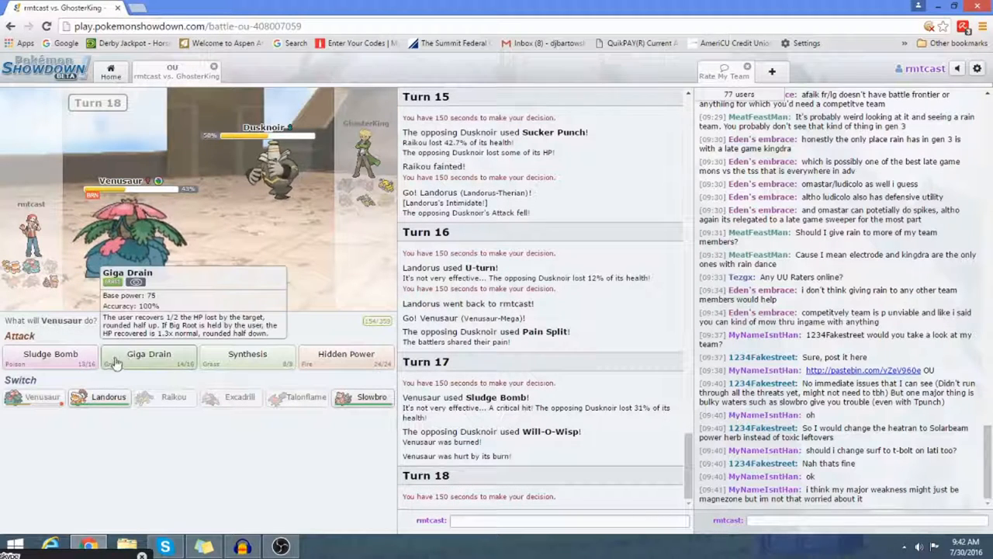
mouse_move(50, 354)
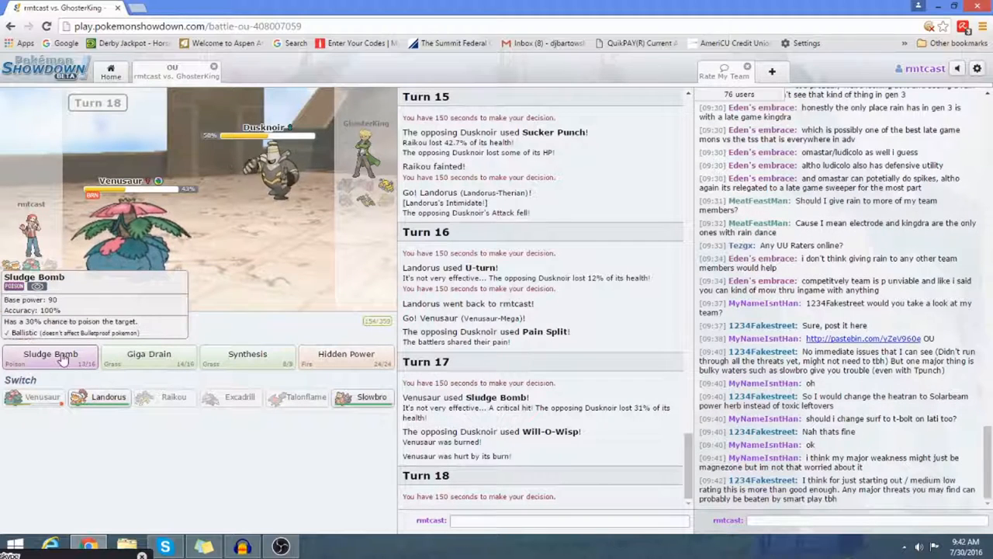
Hit Dusknoir with Venusaur's Sludge Bomb on consecutive turns
left_click(50, 354)
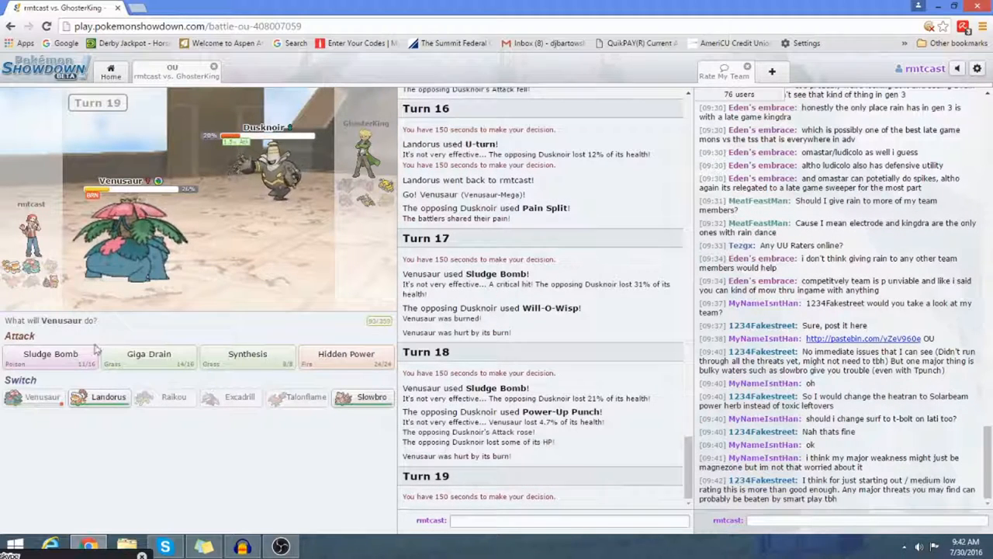
left_click(50, 354)
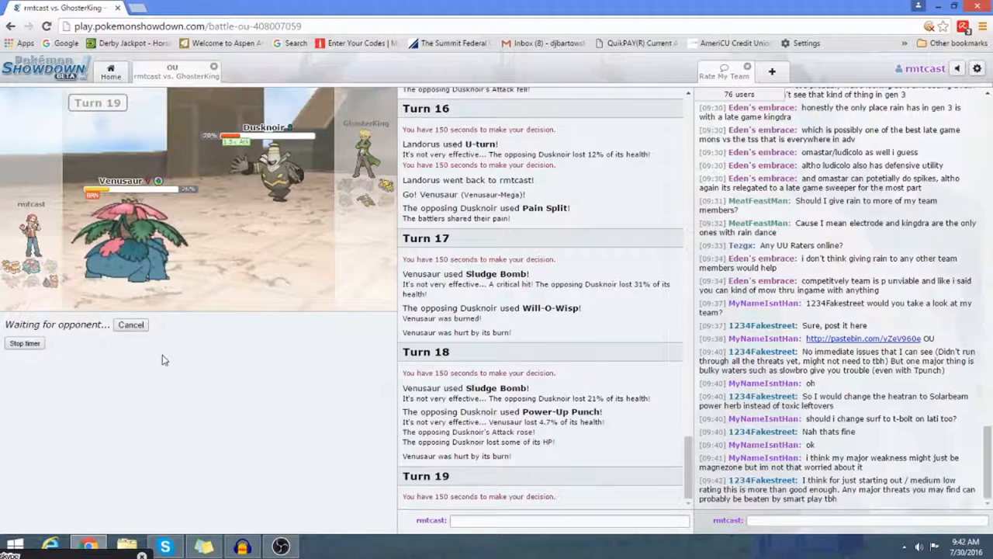
mouse_move(179, 365)
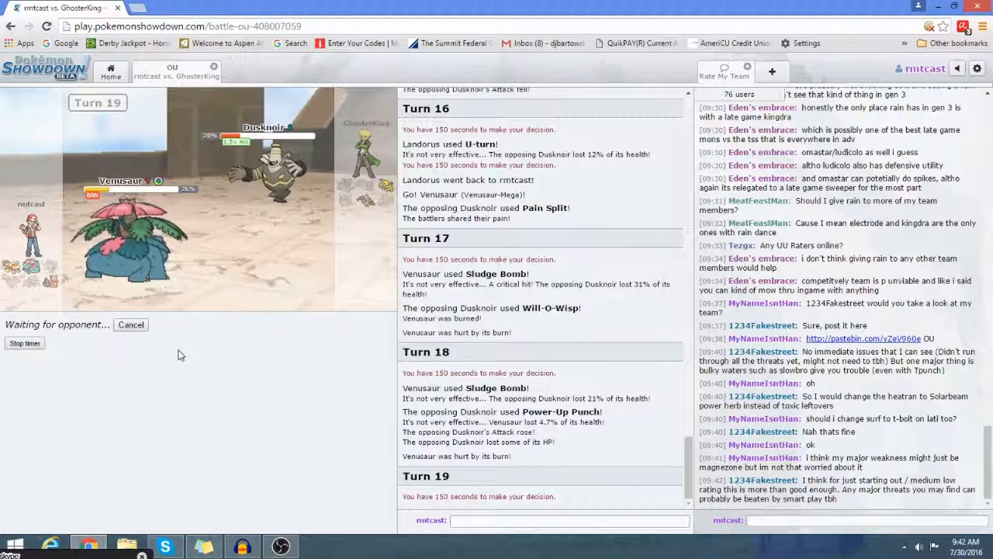
mouse_move(174, 352)
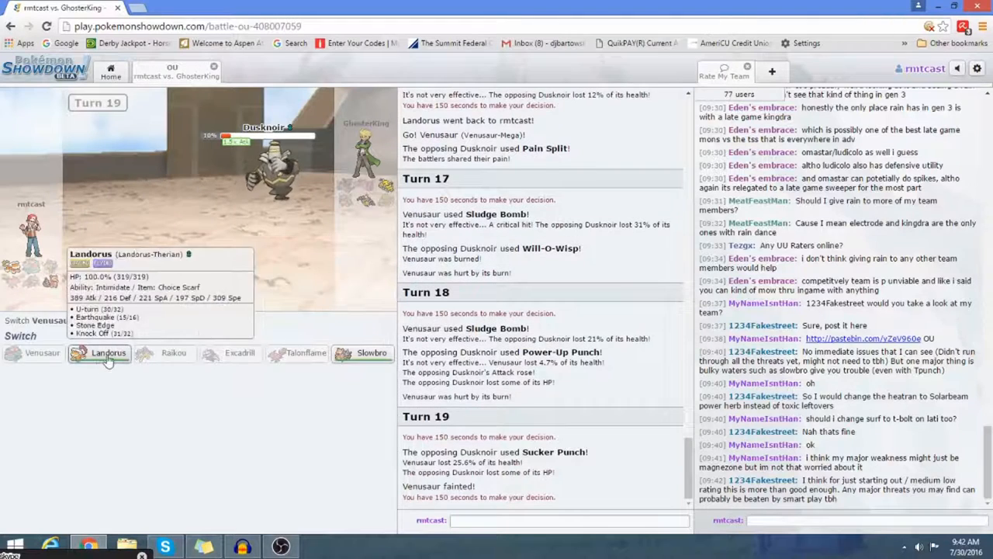
Send Landorus back in to finish Dusknoir and take the win
left_click(107, 353)
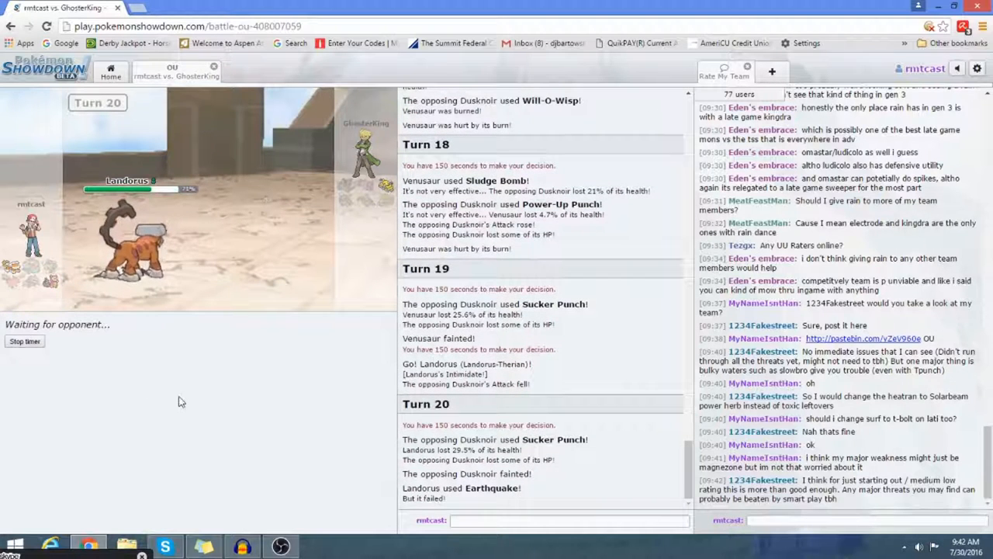
mouse_move(339, 413)
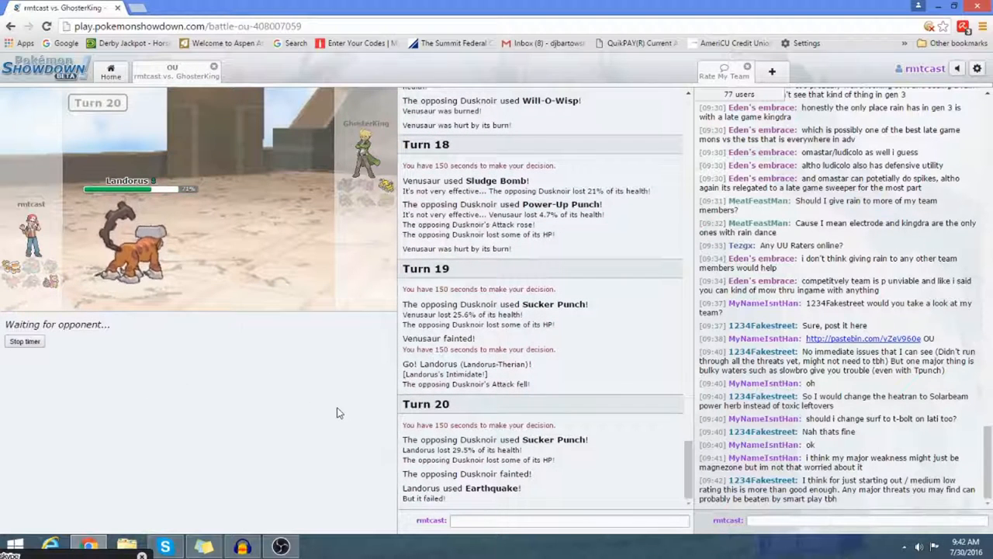
mouse_move(316, 401)
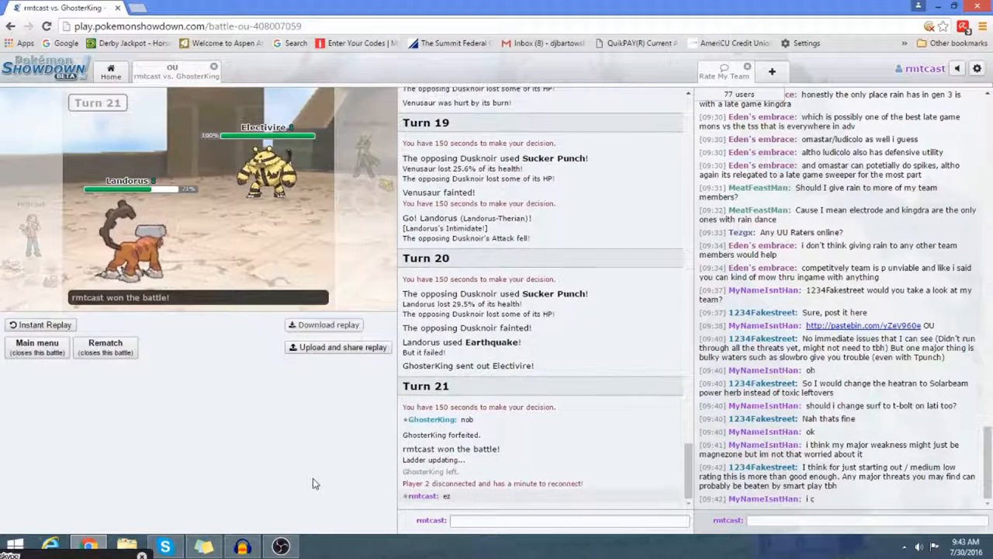
mouse_move(385, 509)
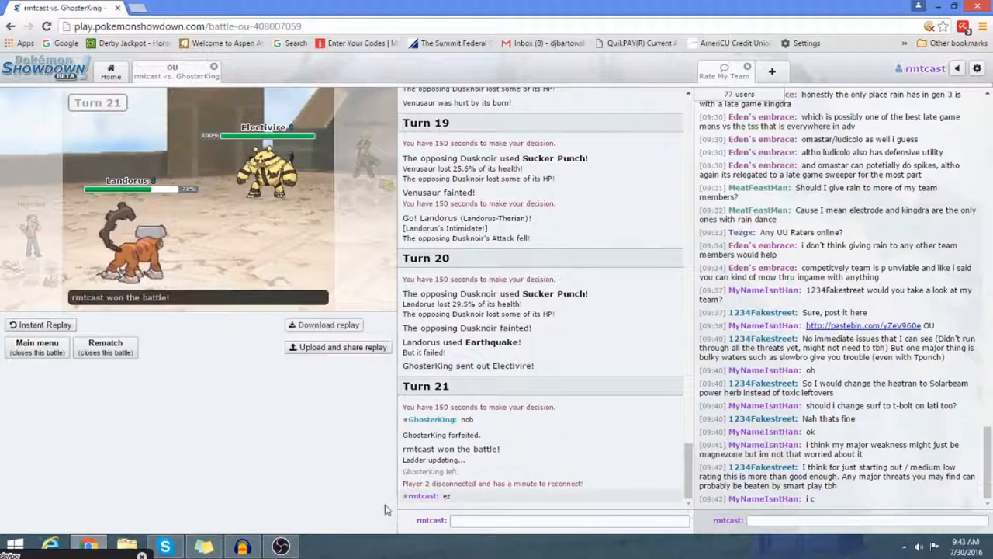
mouse_move(292, 469)
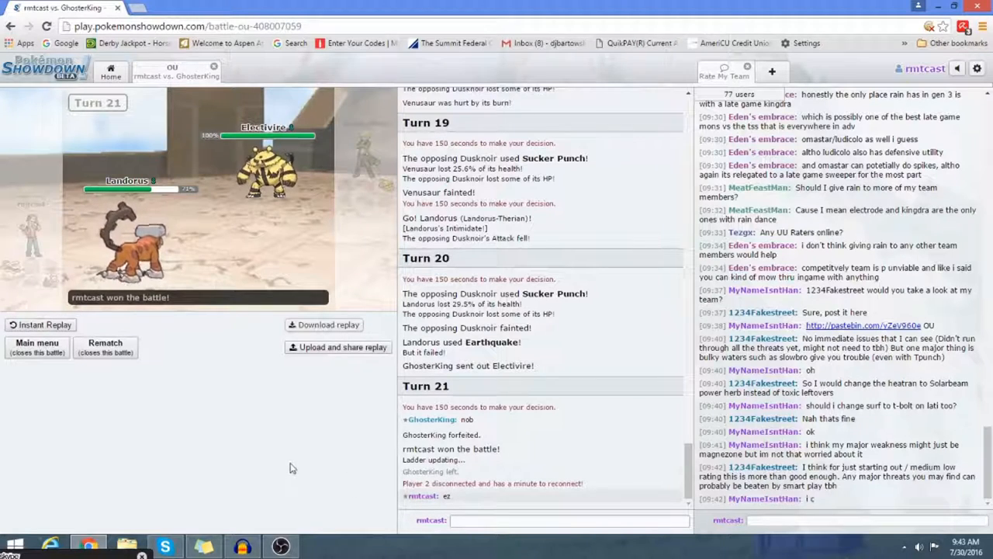
Leave the finished battle via Main menu for the home lobby
left_click(37, 346)
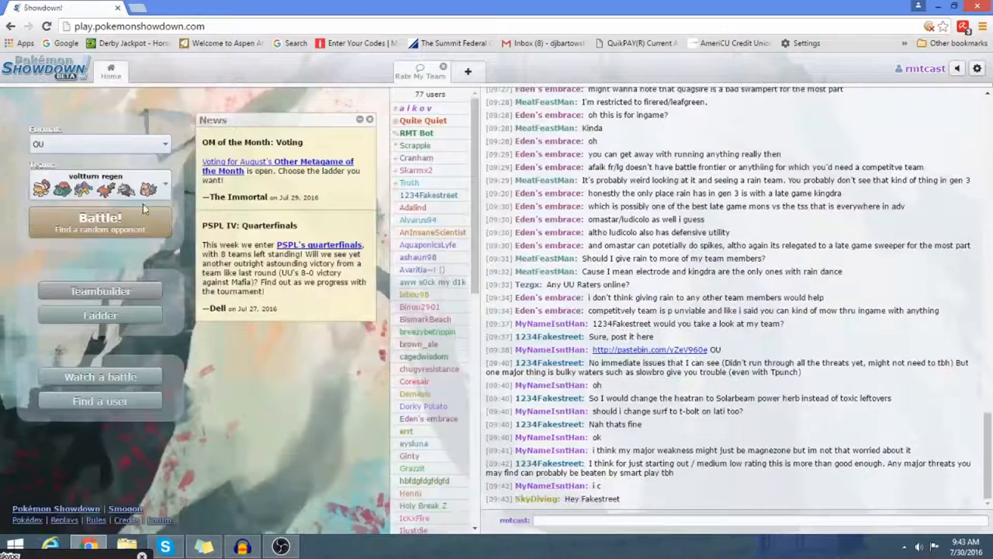
mouse_move(307, 363)
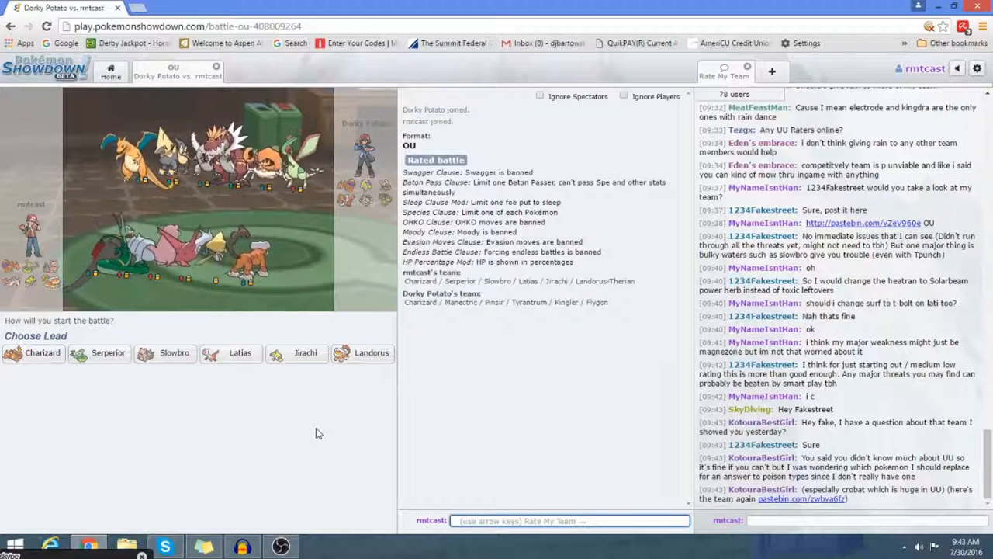
mouse_move(326, 434)
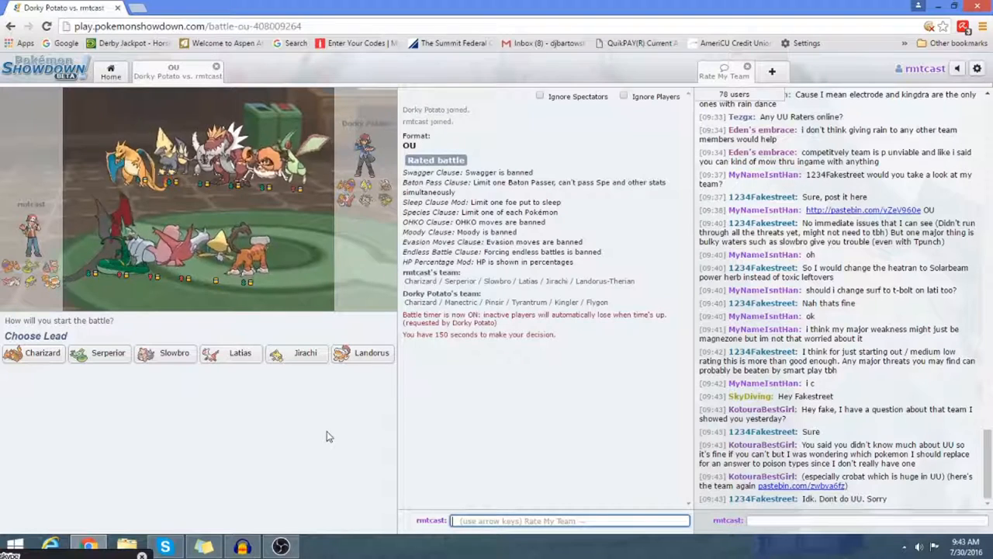
mouse_move(277, 397)
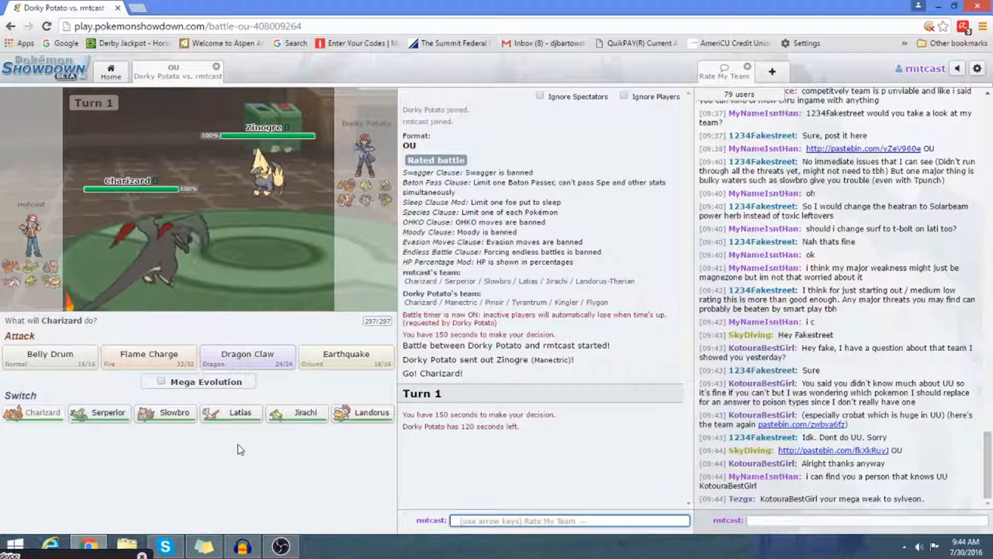
Choose Charizard's opening action and Jirachi's turn-7 move on the way to the turn-10 forfeit win
left_click(239, 412)
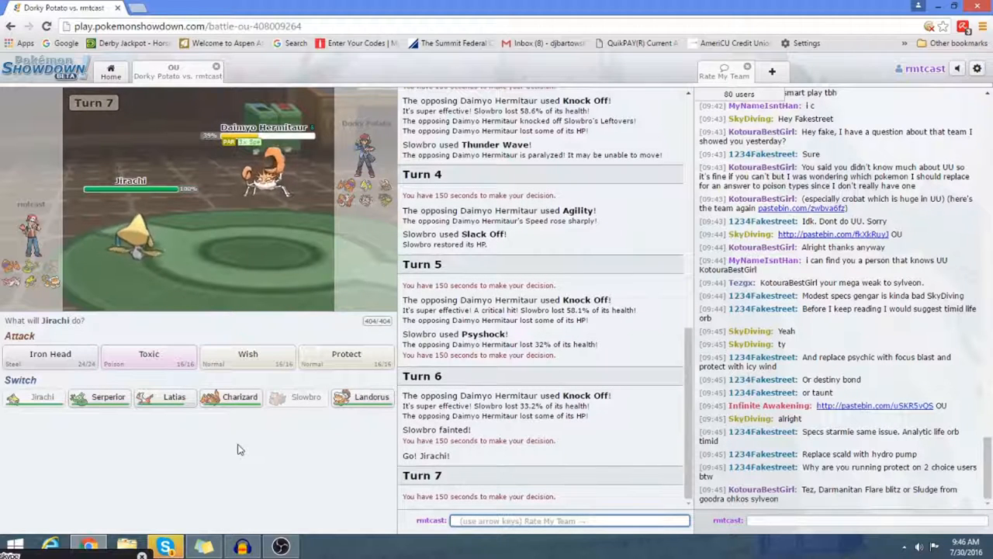
left_click(49, 354)
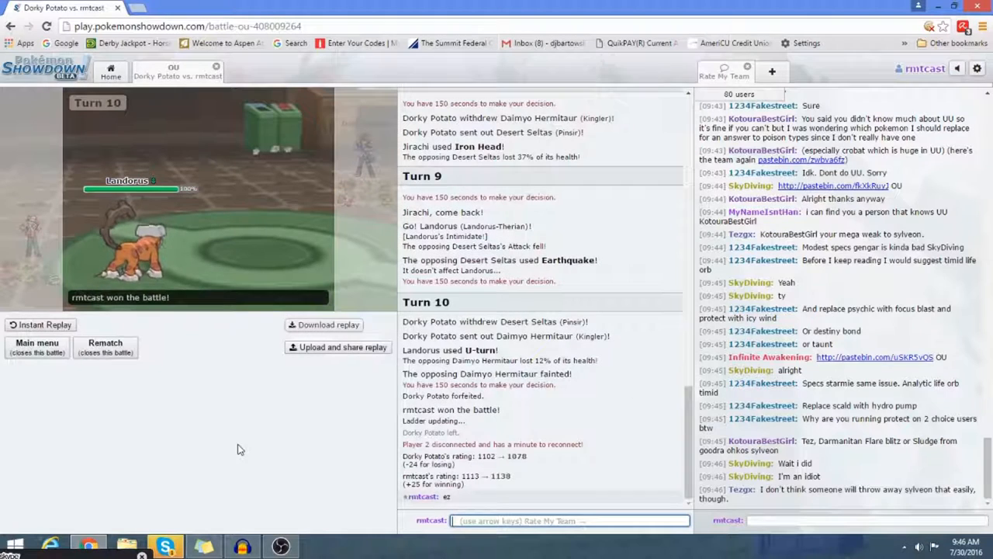
Scroll the finished battle room before returning to the home lobby
scroll("down", 3)
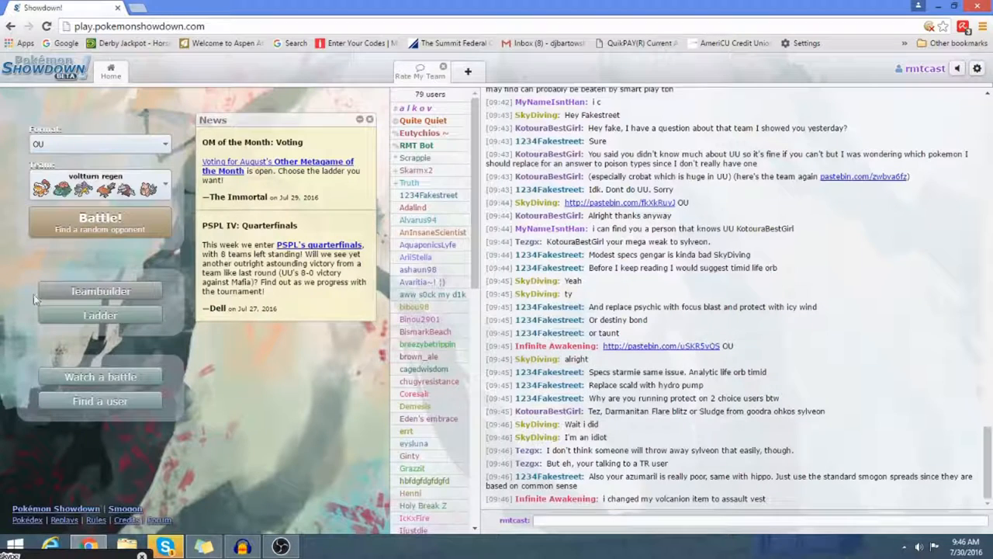
Go through the Teambuilder to the new battle room waiting for players against Jarter
left_click(99, 292)
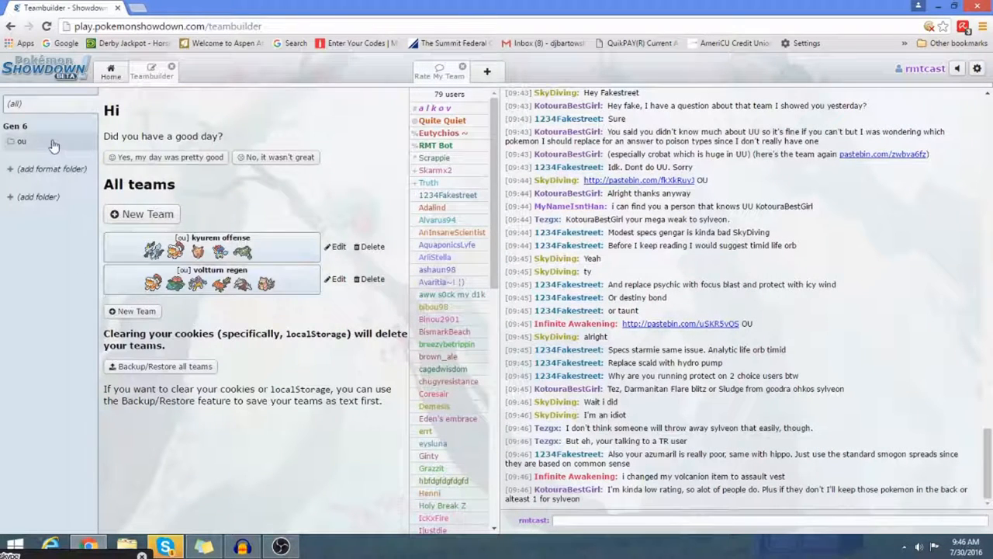
left_click(22, 142)
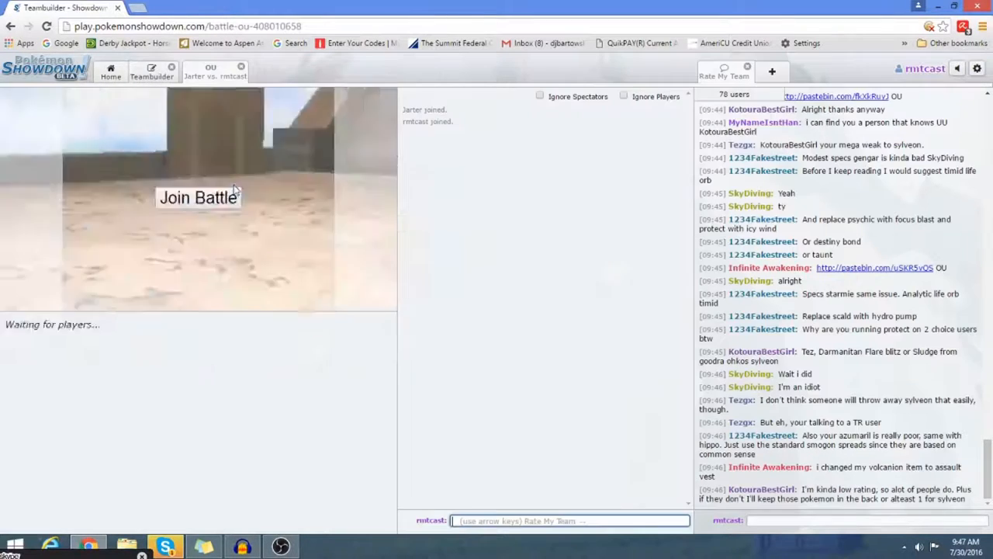
Join the battle, lead Dugtrio and attack with Earthquake
left_click(198, 196)
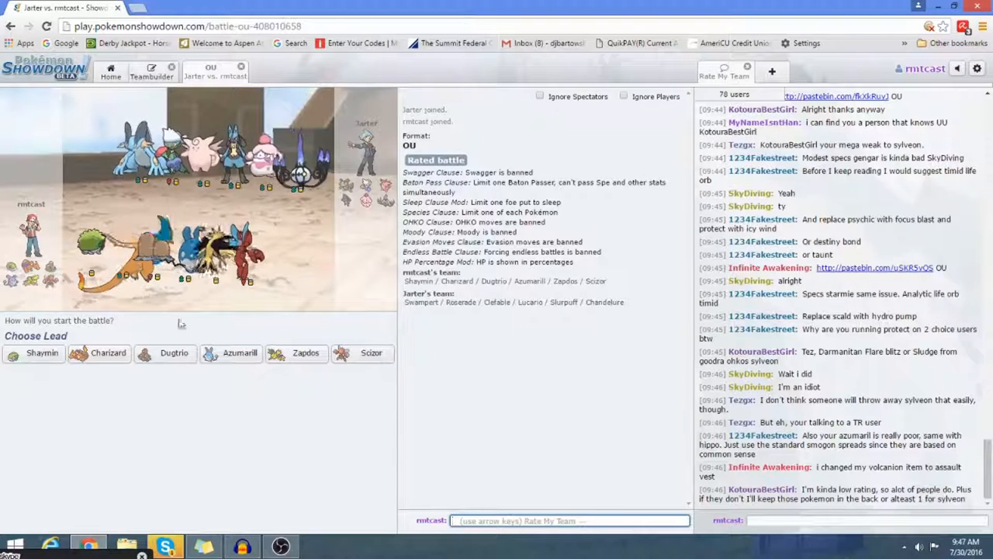
mouse_move(174, 354)
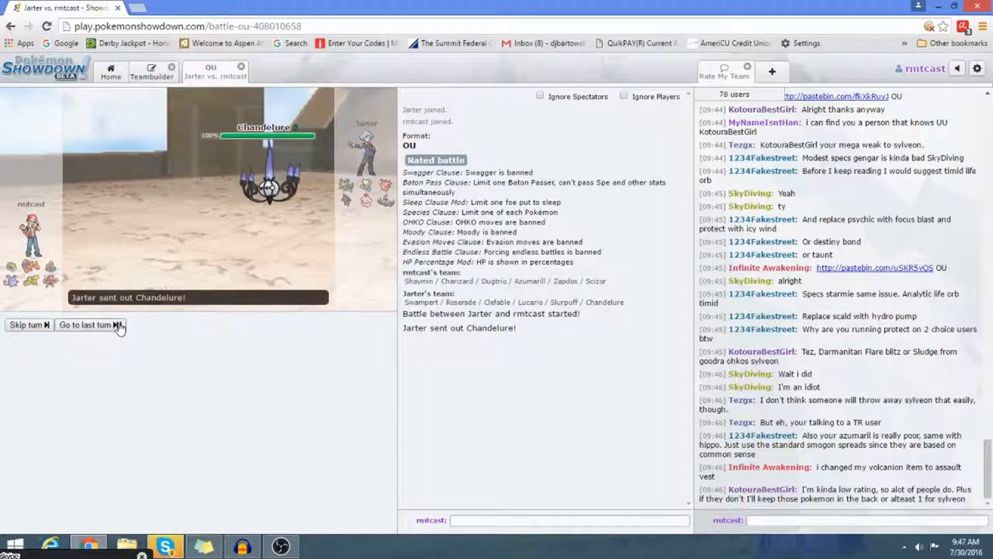
left_click(87, 325)
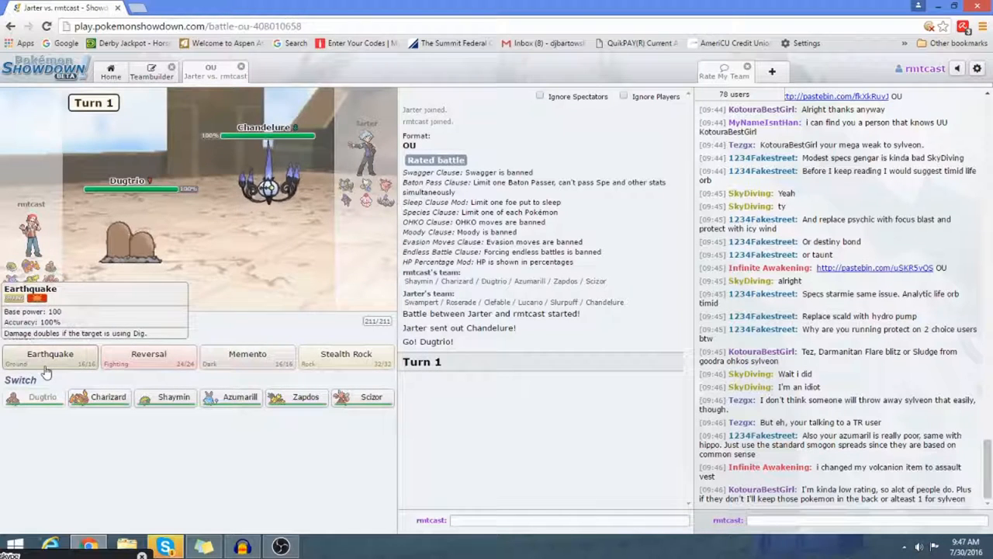
left_click(50, 354)
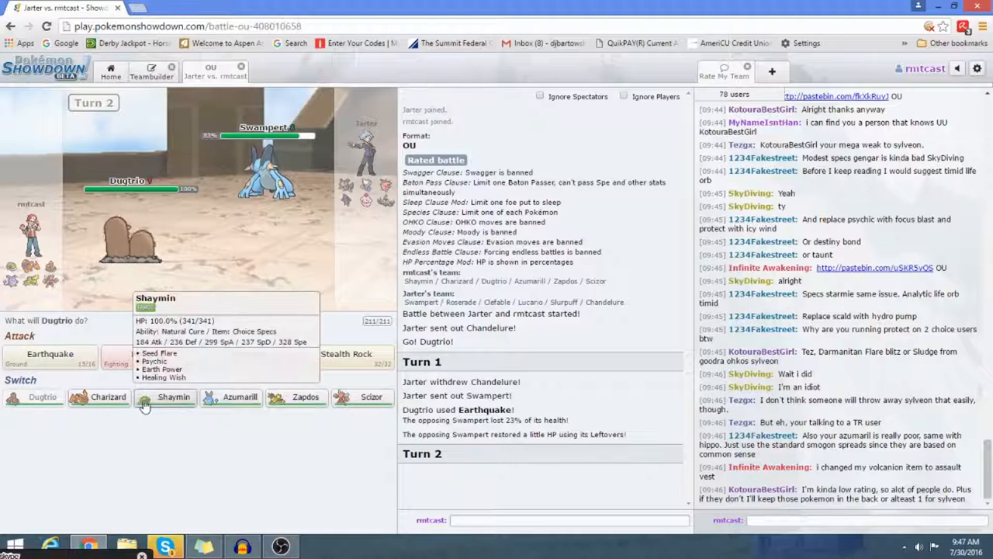
scroll("down", 3)
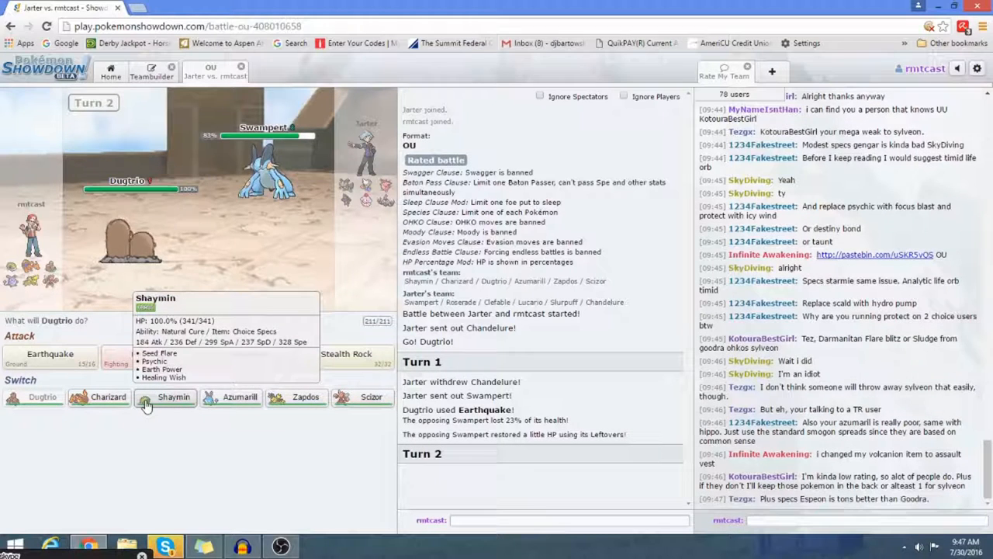
mouse_move(107, 397)
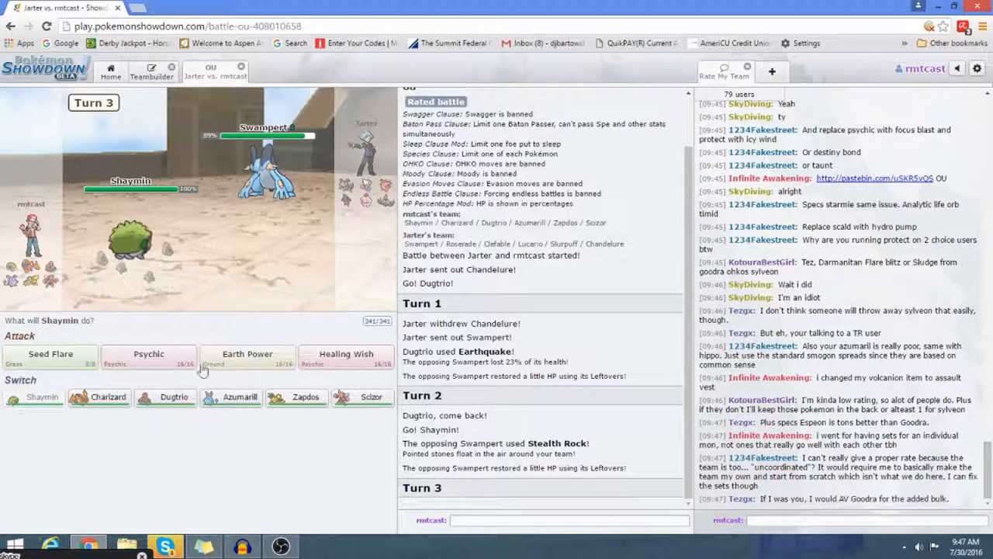
mouse_move(49, 354)
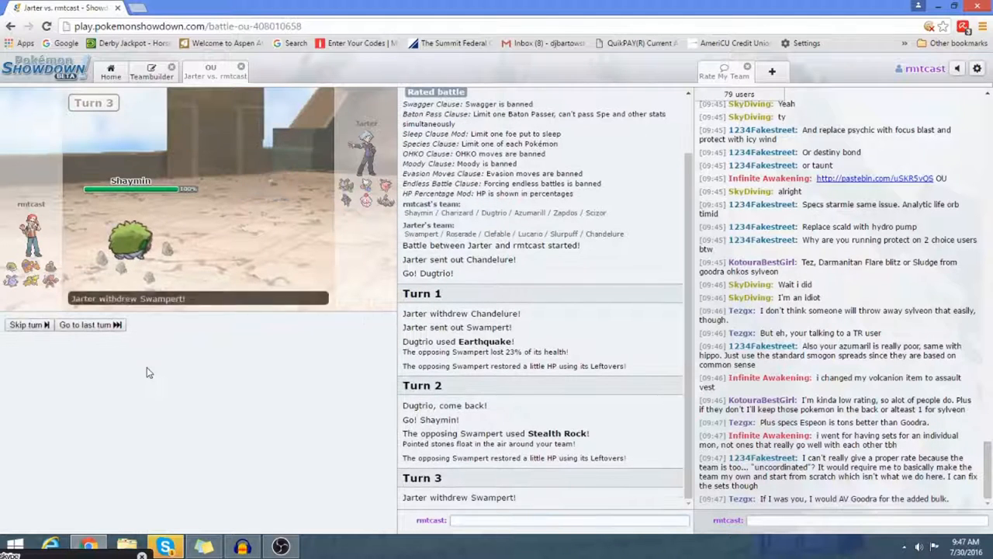
Skip to the current turn, use Memento with Dugtrio, then send in Zapdos after it faints
left_click(85, 325)
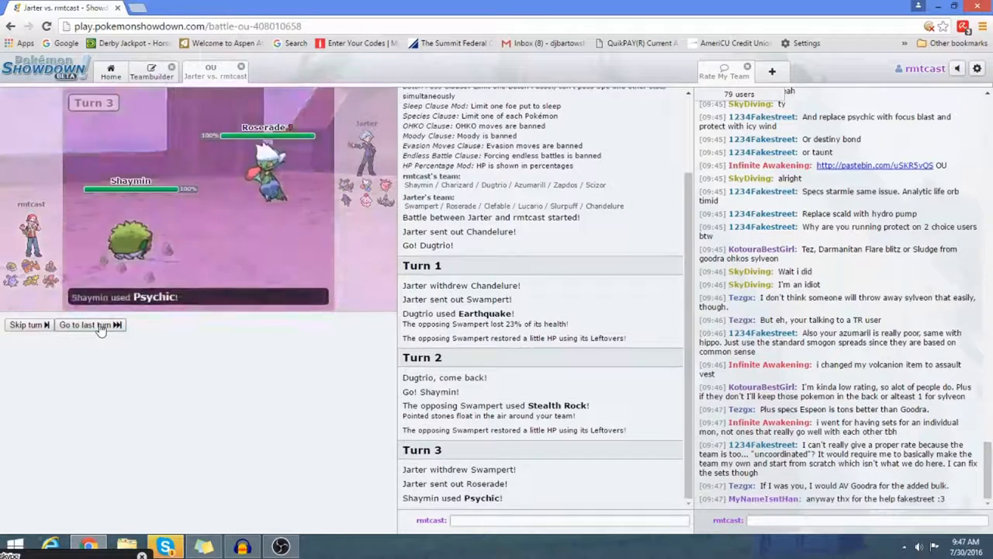
left_click(87, 324)
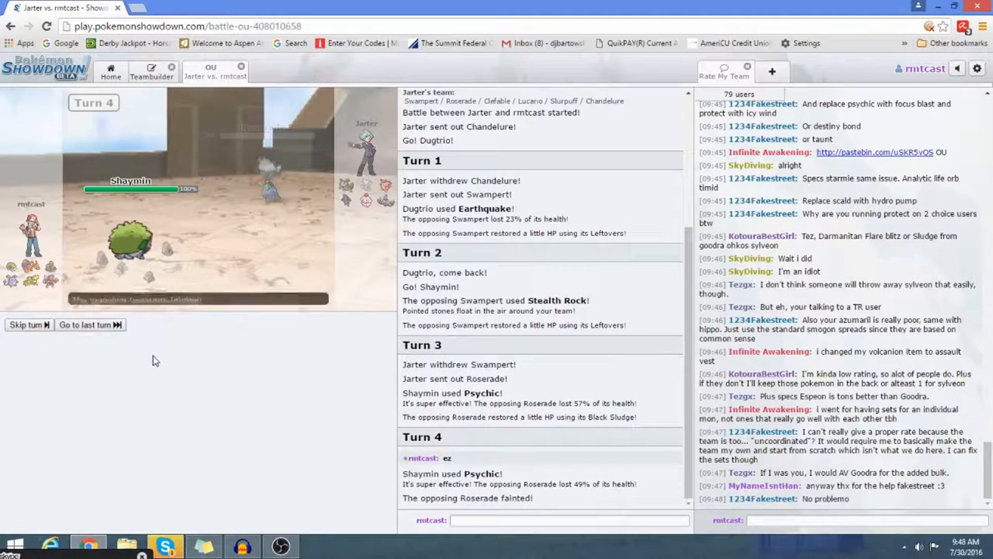
left_click(87, 324)
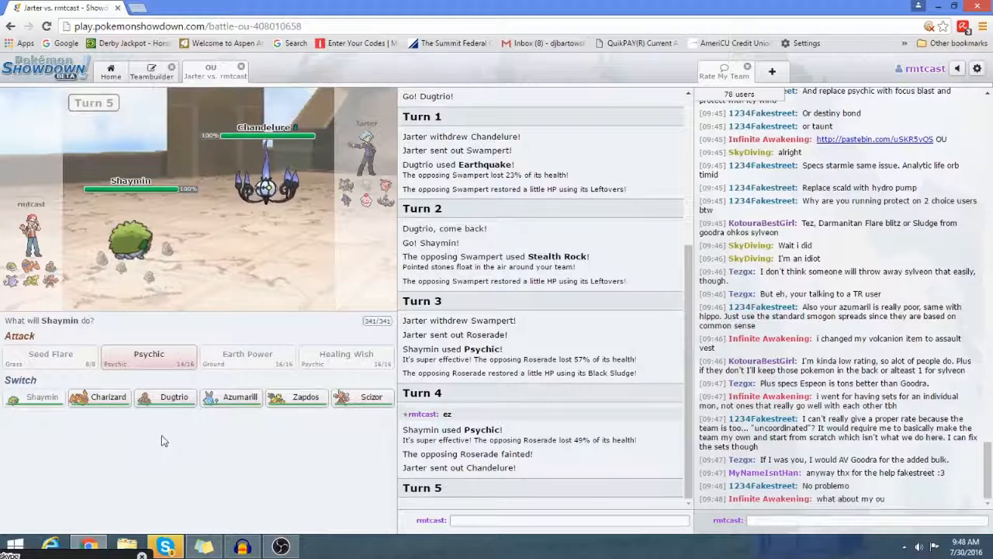
mouse_move(349, 416)
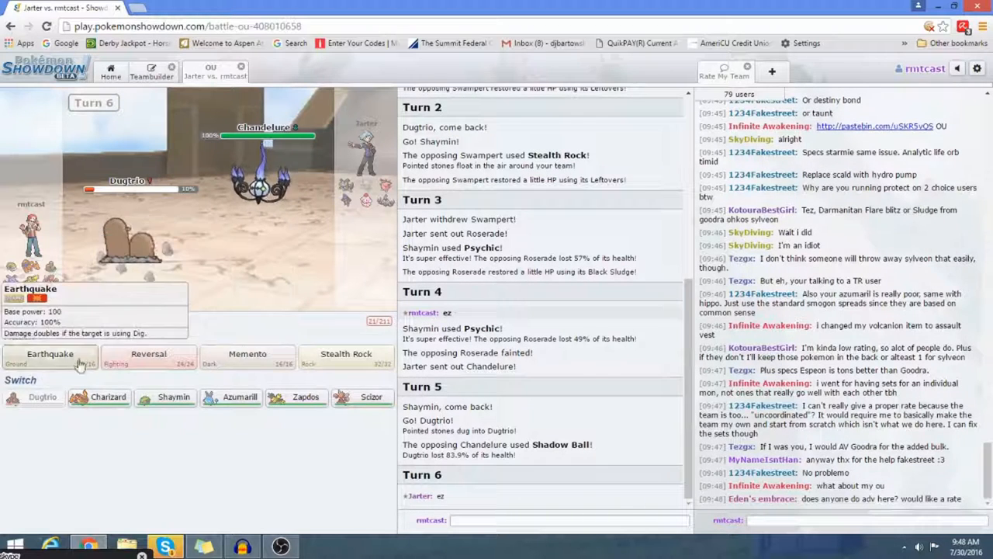
left_click(50, 354)
type("its my plan")
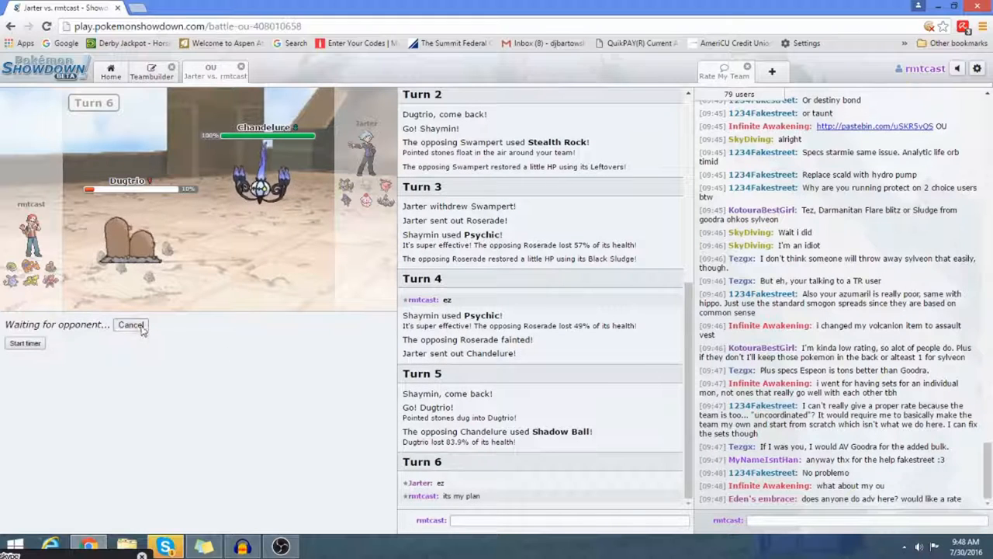
left_click(131, 325)
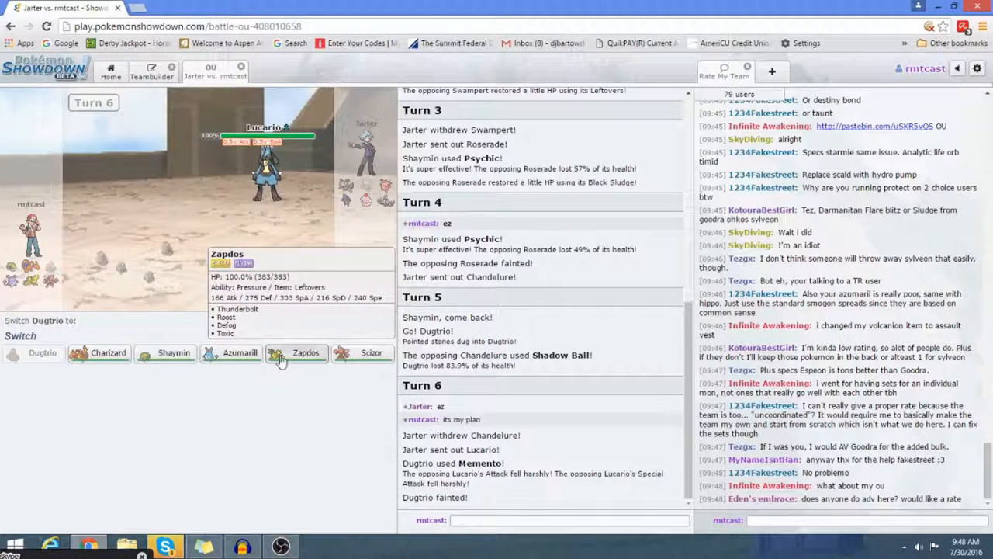
left_click(304, 352)
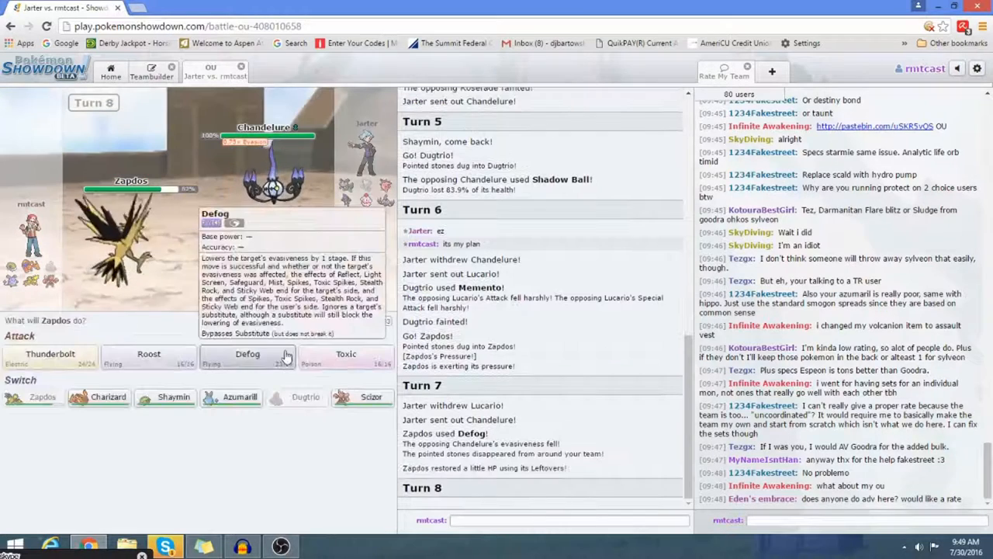
Have Zapdos poison Chandelure with Toxic before it falls to Fire Blast
left_click(246, 354)
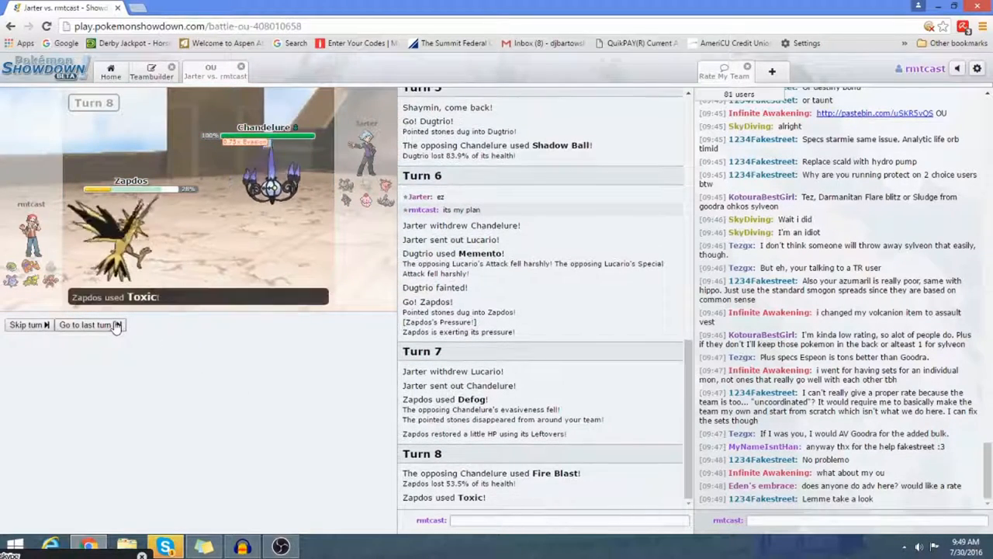
left_click(85, 324)
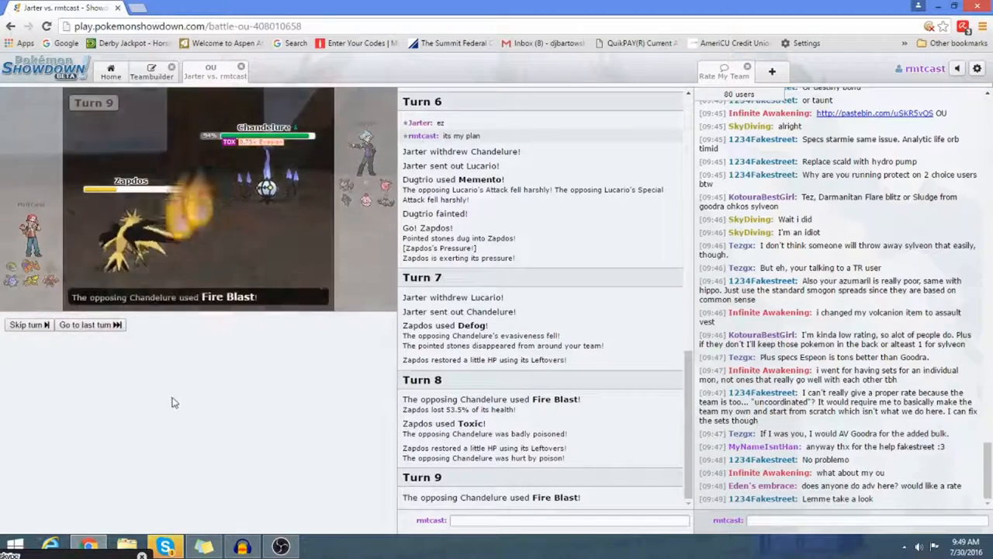
left_click(85, 325)
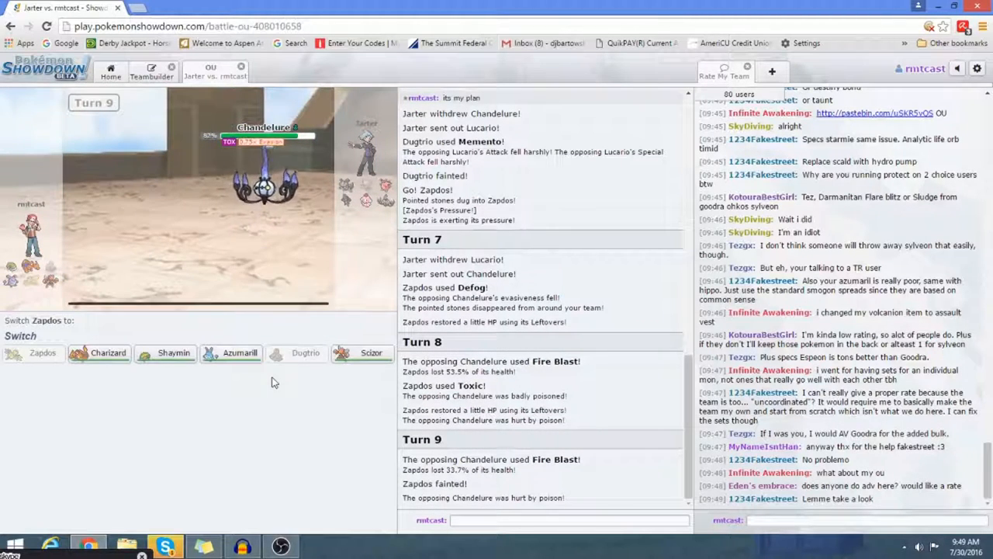
mouse_move(100, 354)
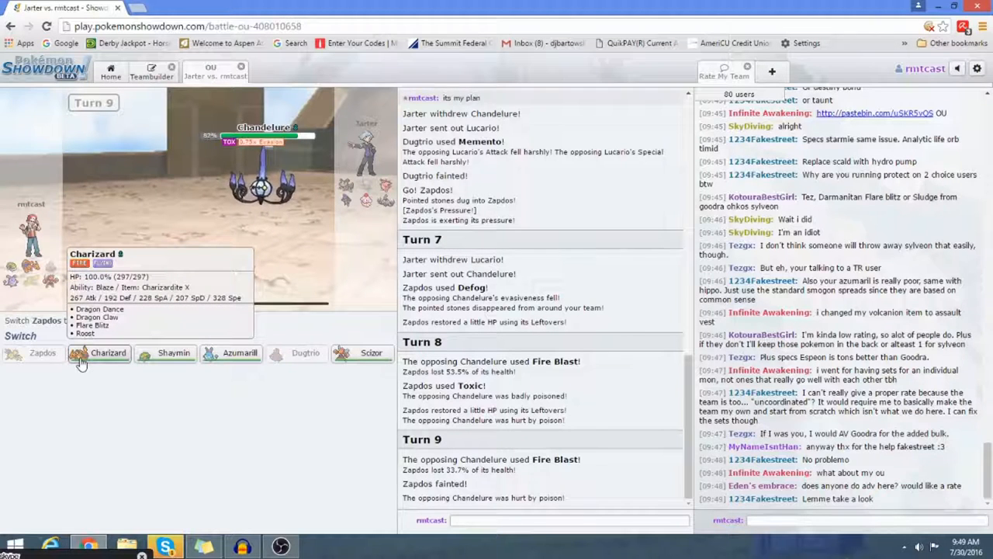
Send in Charizard, Mega Evolve with Dragon Dance and claw down Swampert
left_click(108, 352)
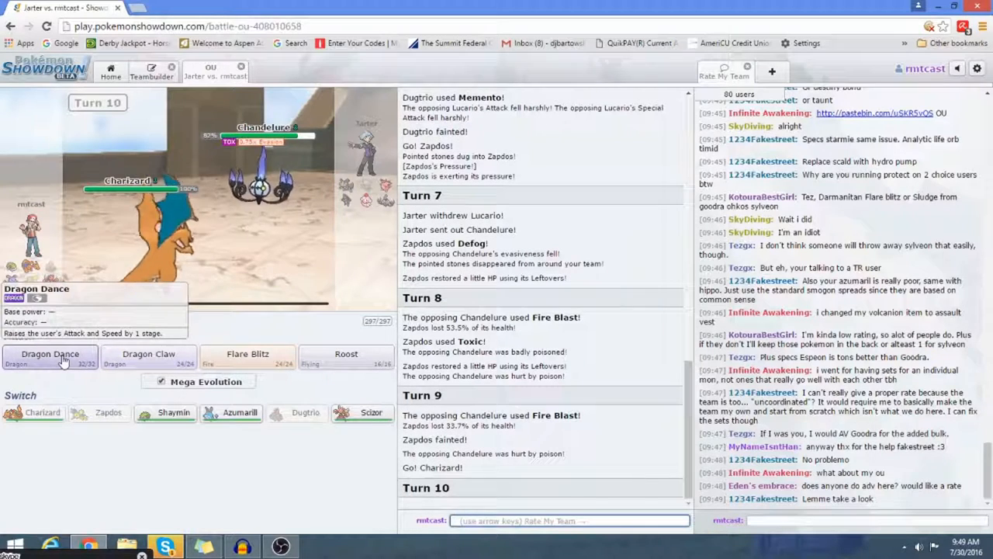
left_click(49, 354)
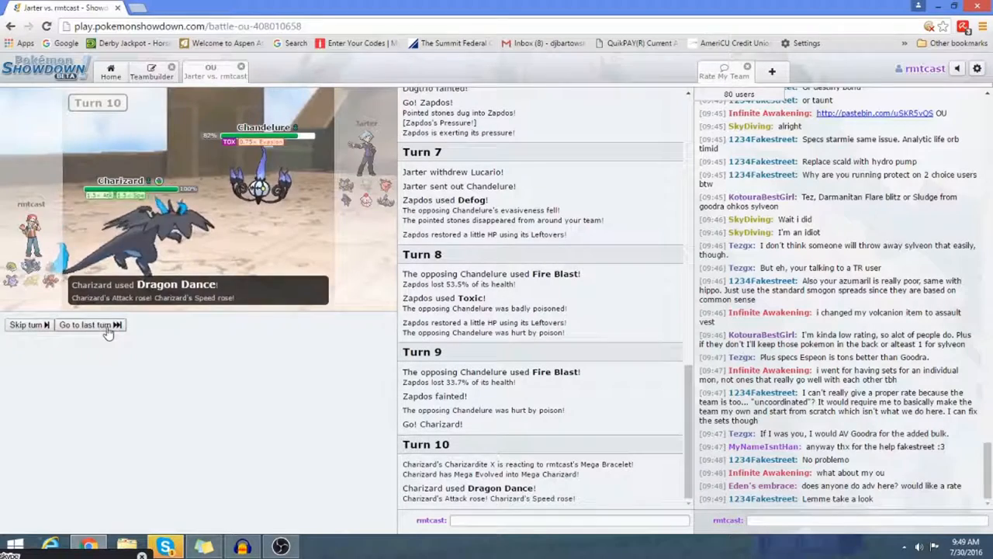
left_click(86, 324)
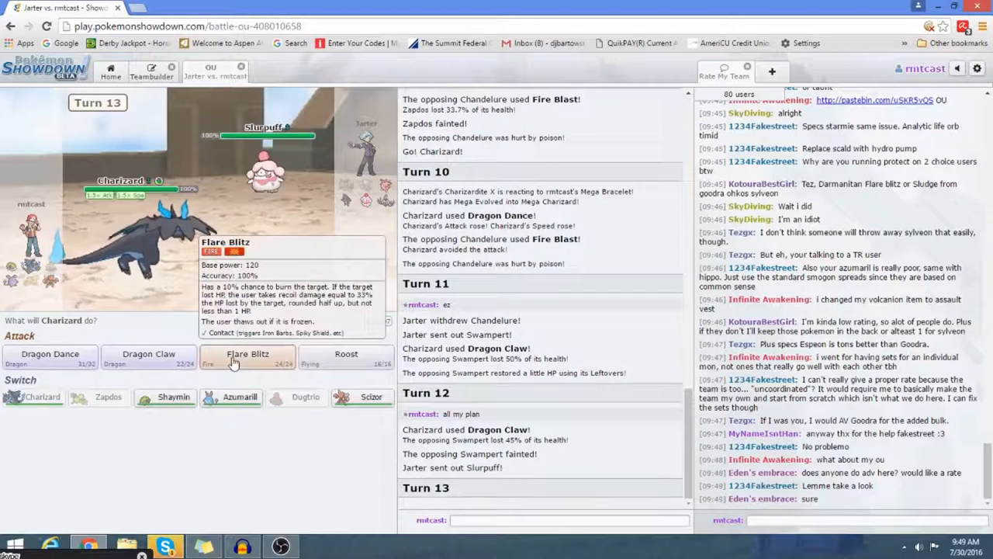
Fell Slurpuff with Flare Blitz, down Lucario with Aqua Jet, then swap Shaymin for Scizor to Bullet Punch Clefable
left_click(248, 357)
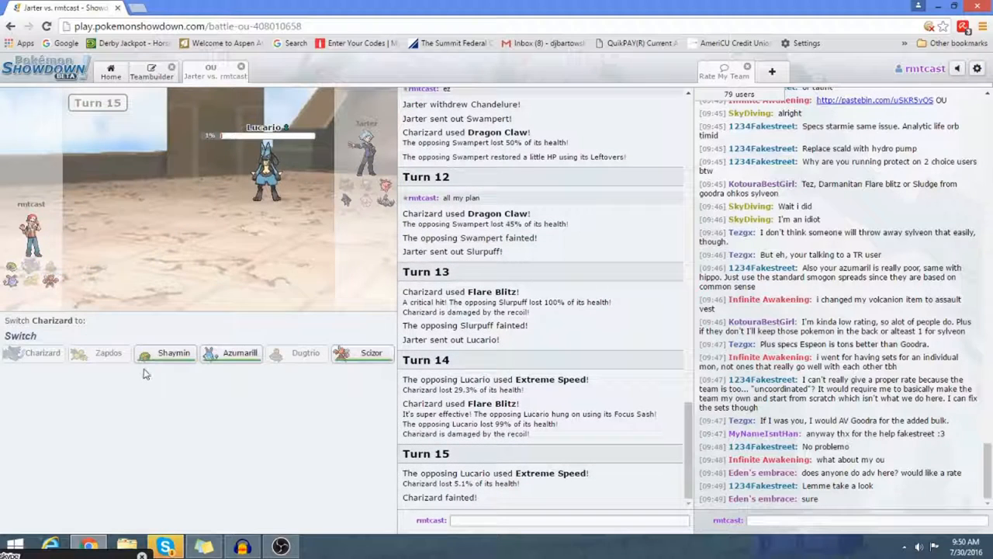
mouse_move(230, 352)
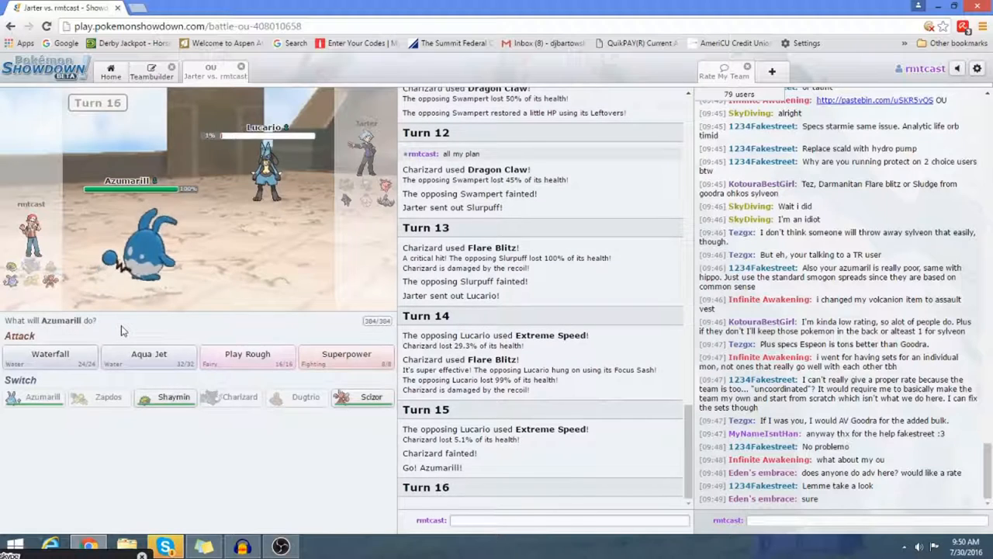
mouse_move(147, 357)
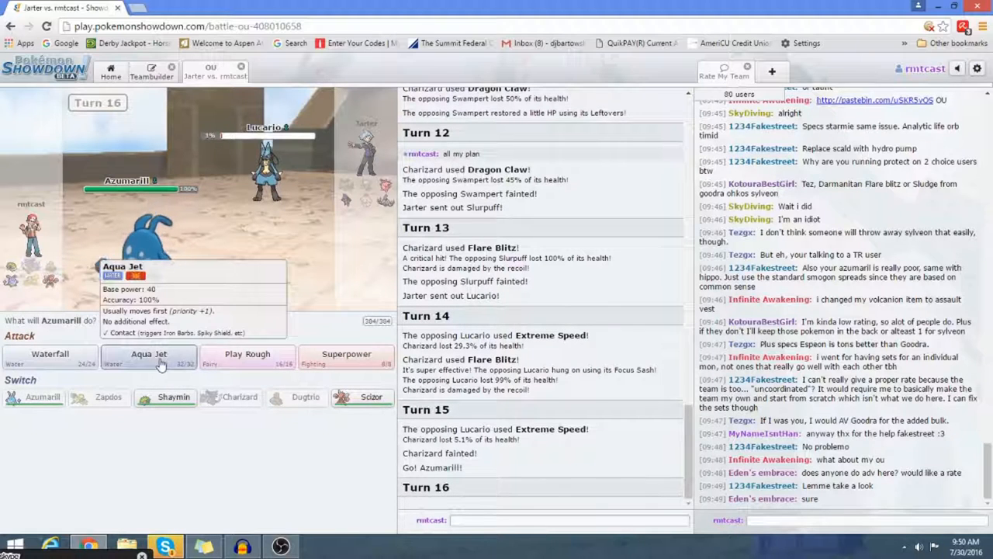
left_click(147, 354)
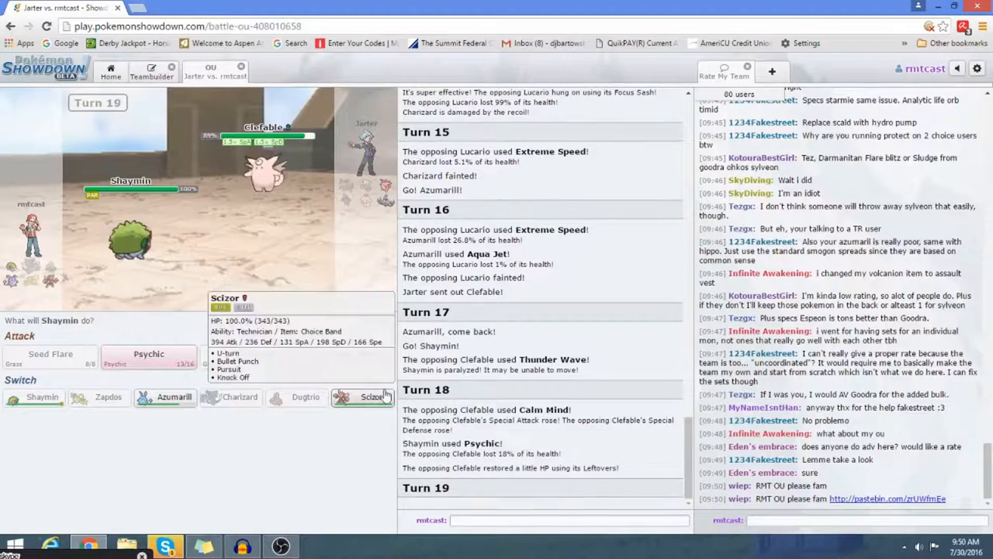
left_click(149, 355)
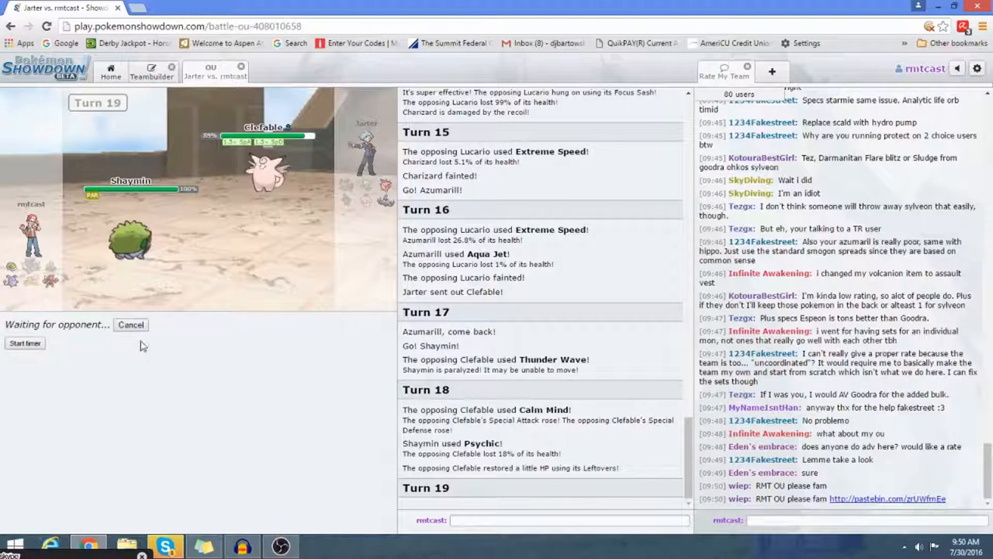
mouse_move(239, 395)
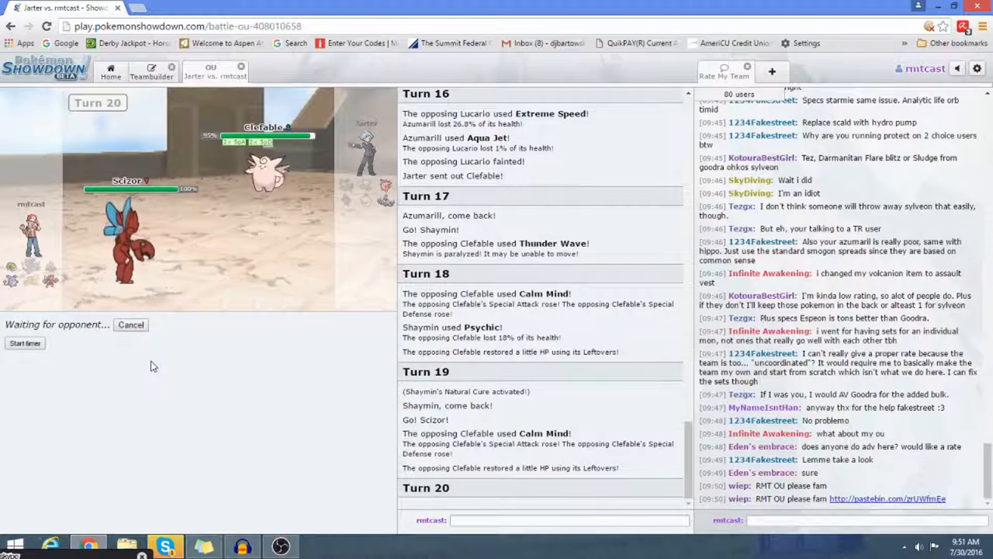
mouse_move(93, 375)
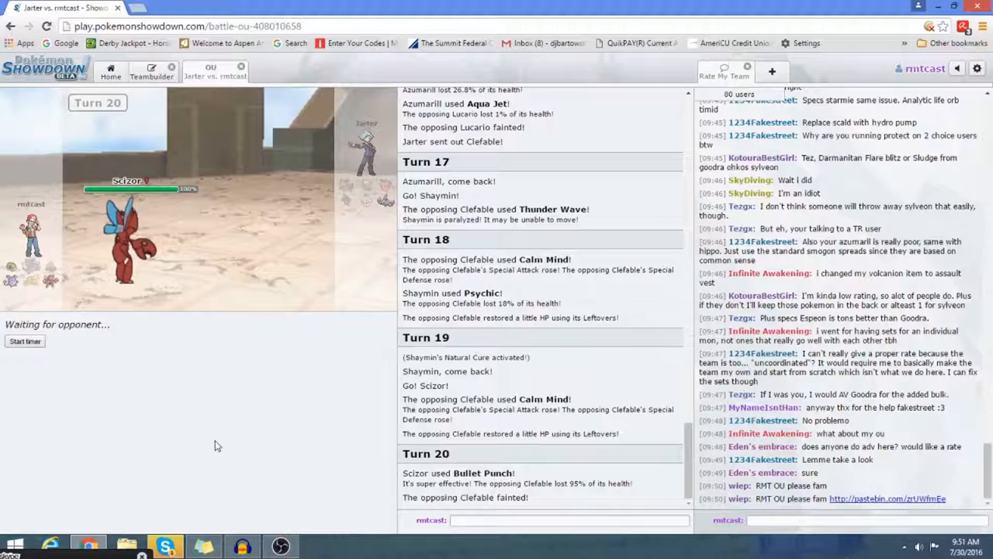
left_click(164, 547)
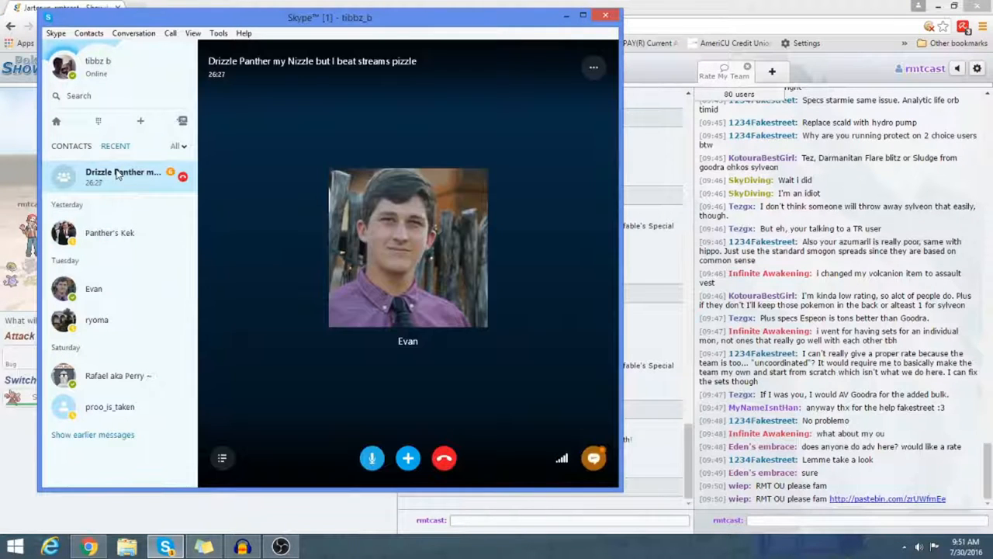
Glance at a recent Skype contact's chat, then put Skype away to see the won battle
left_click(108, 233)
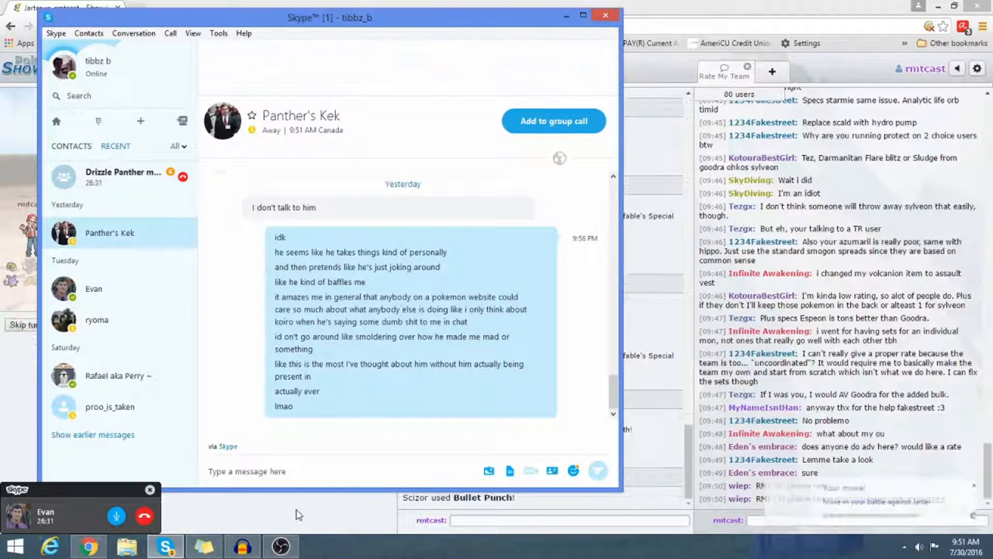
left_click(109, 177)
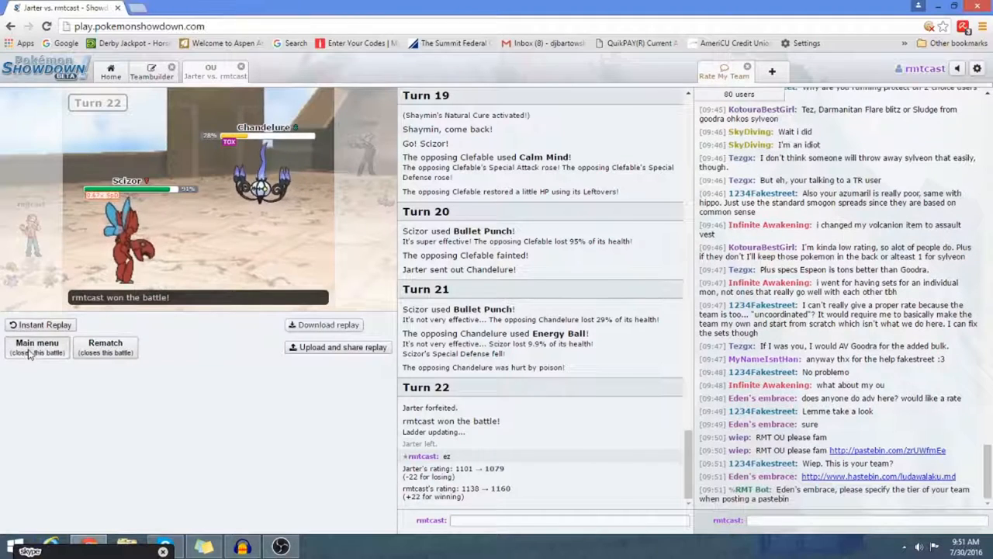
Close the finished battle via Main menu and return to the home lobby
left_click(37, 348)
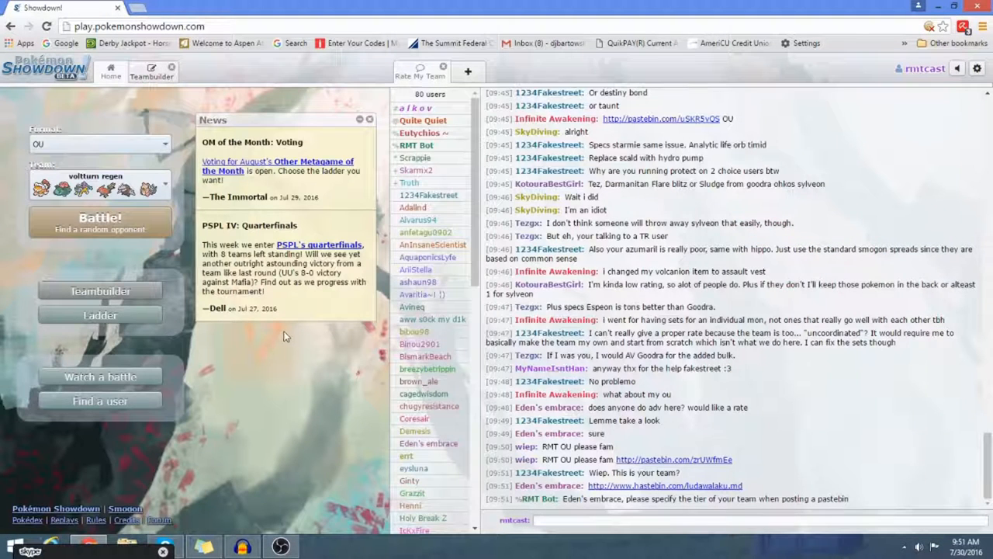
mouse_move(208, 205)
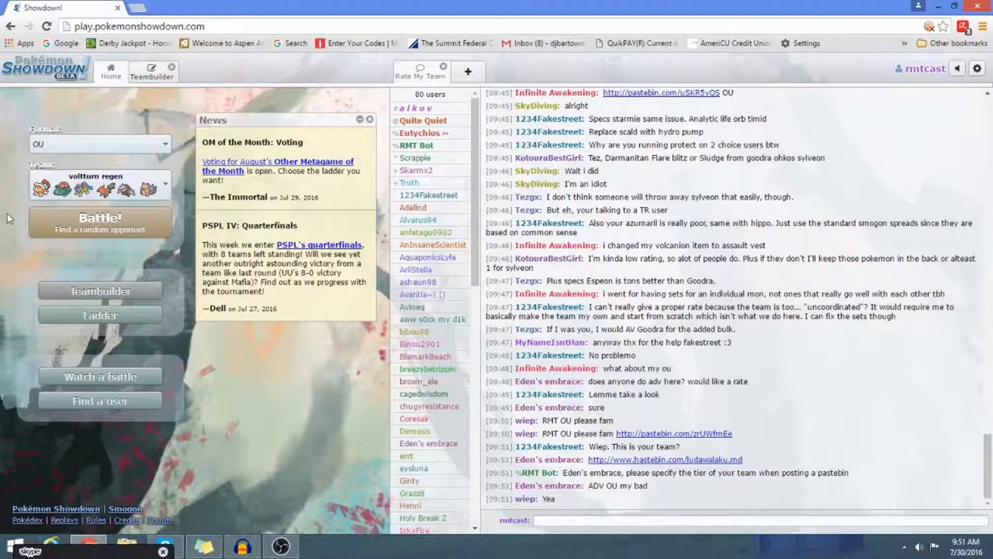
scroll("down", 3)
type("rmt ou")
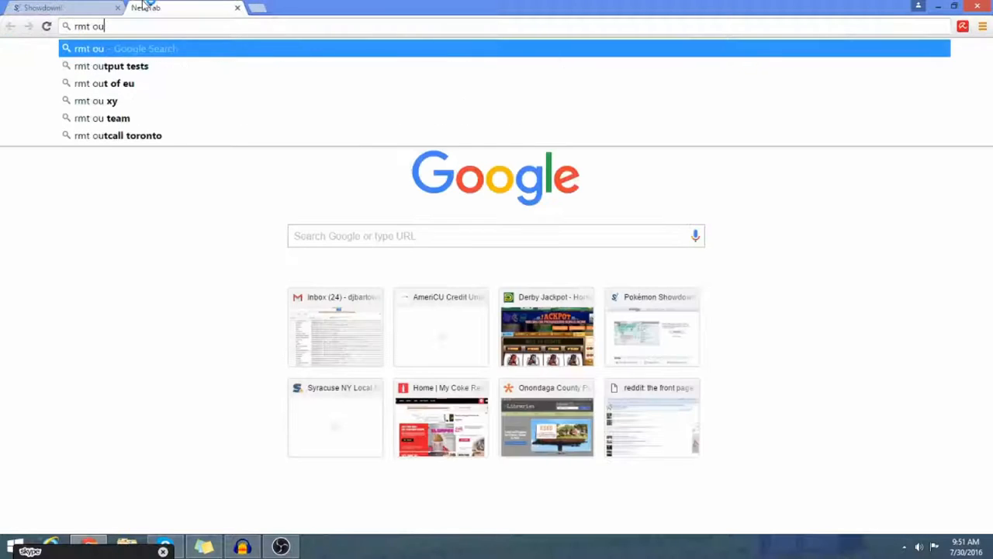
Search for Smogon and browse down the ORAS OU Teams forum list
type("smogon")
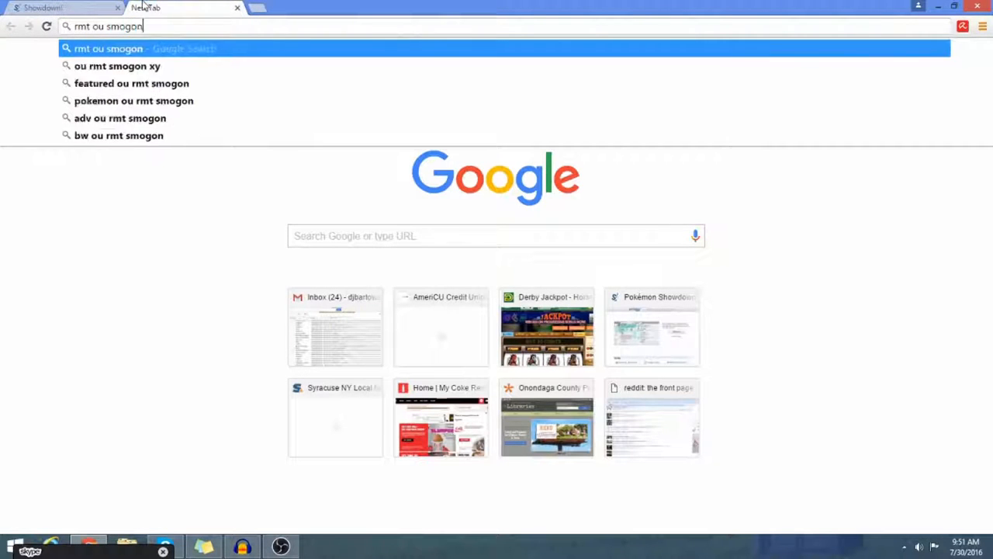
key("Return")
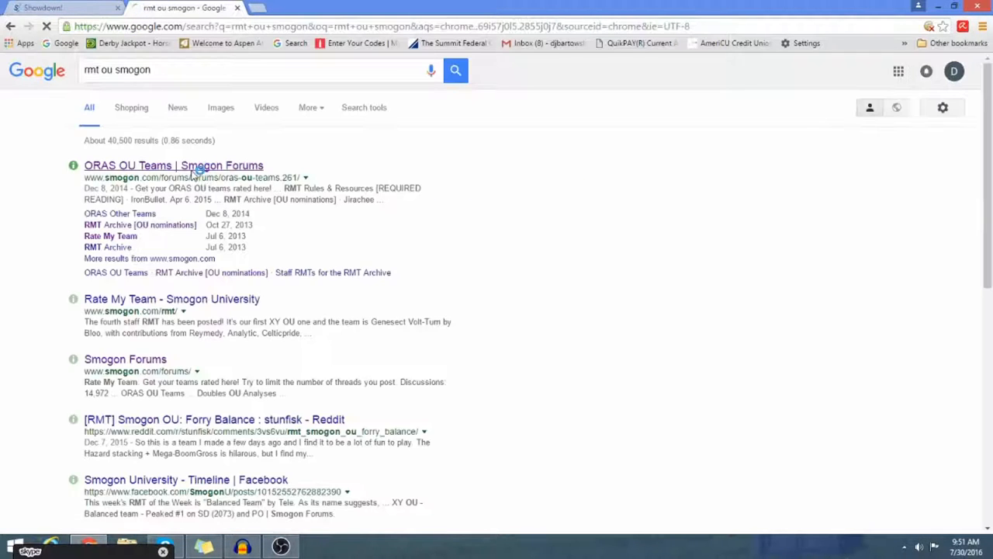
left_click(173, 164)
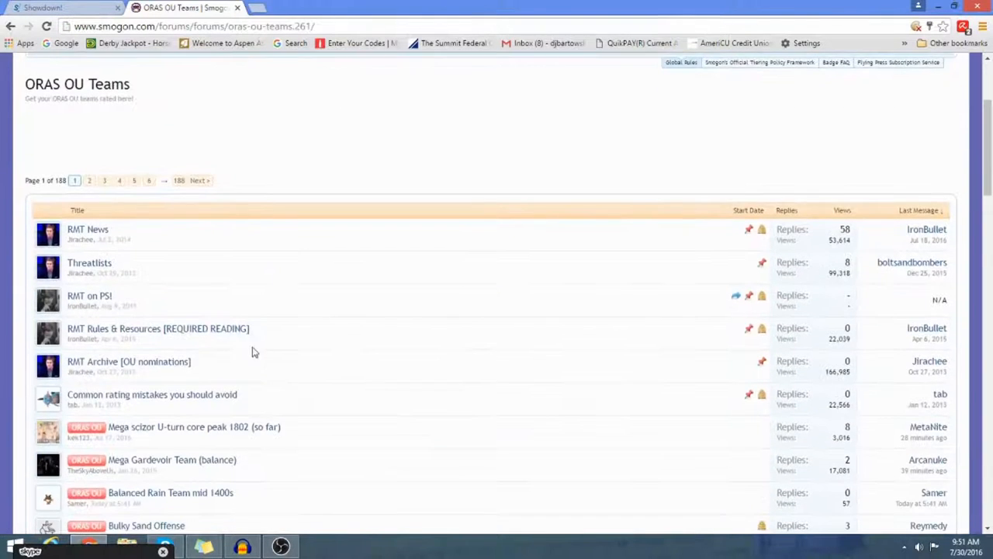
scroll("down", 3)
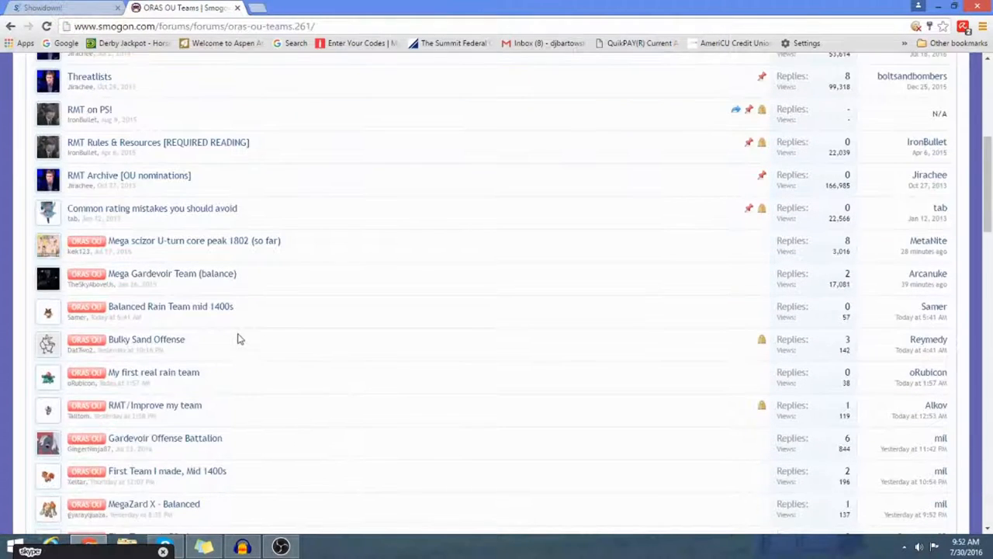
scroll("down", 3)
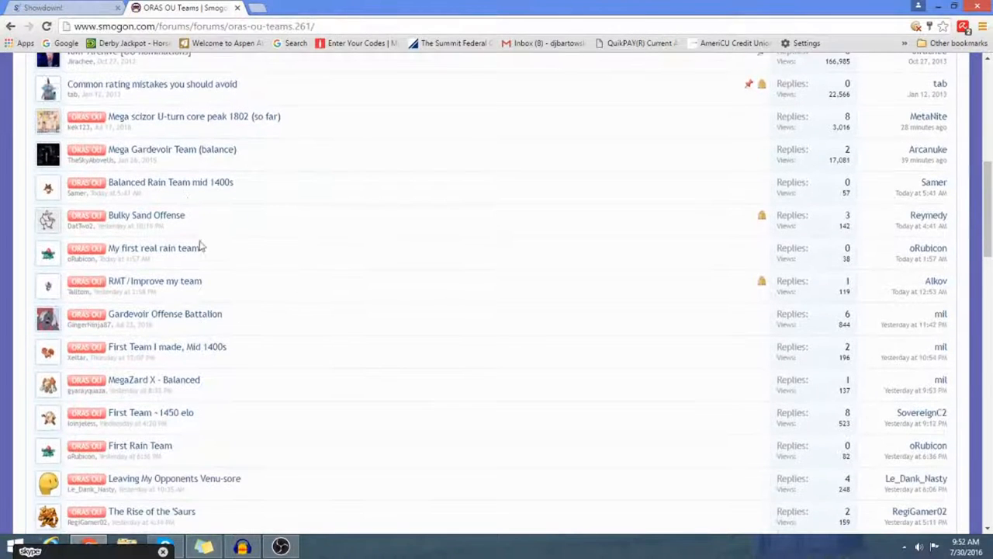
mouse_move(146, 214)
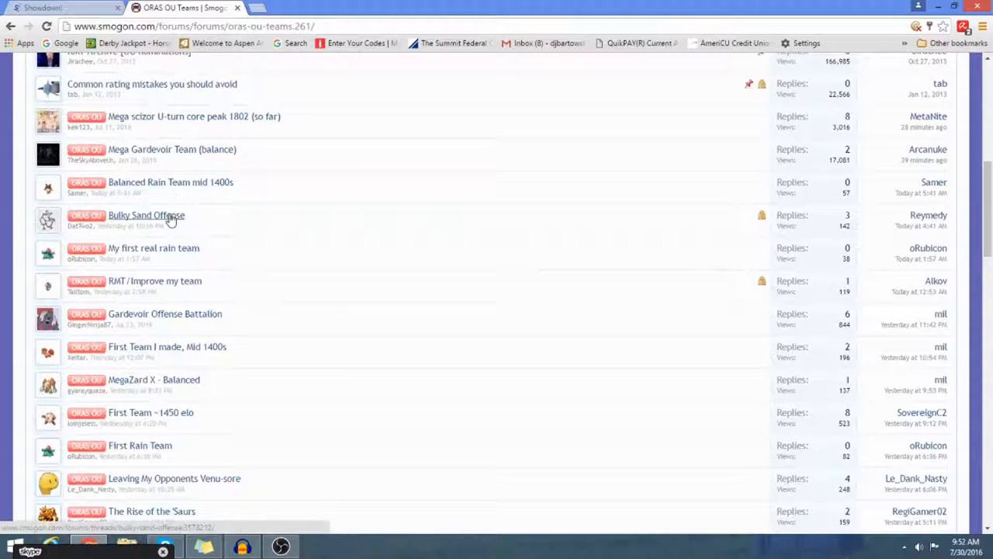
mouse_move(152, 249)
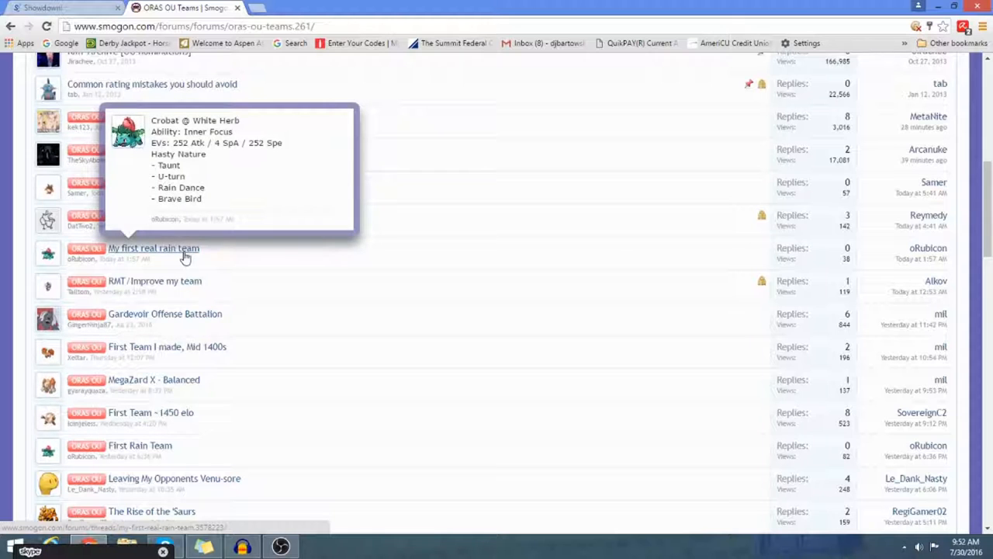
scroll("down", 3)
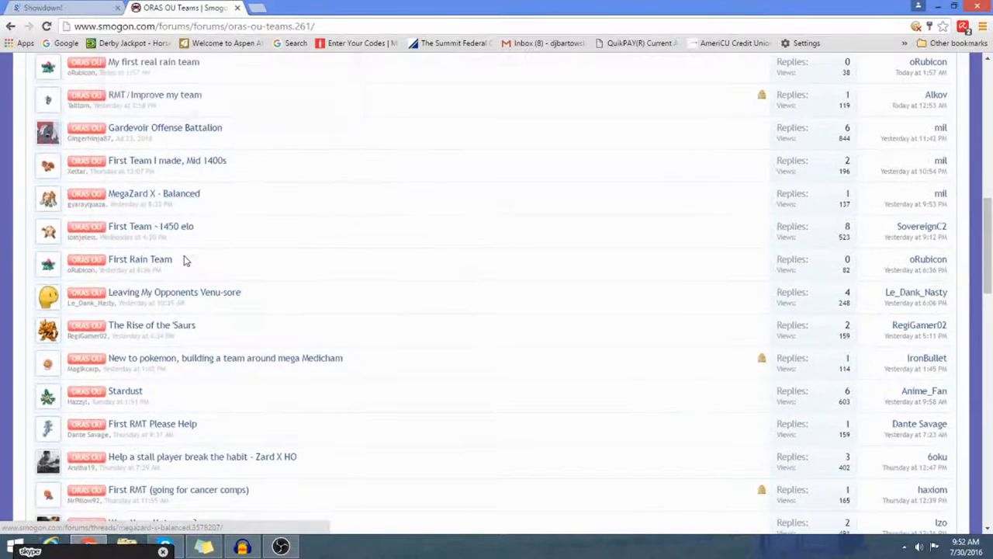
scroll("down", 3)
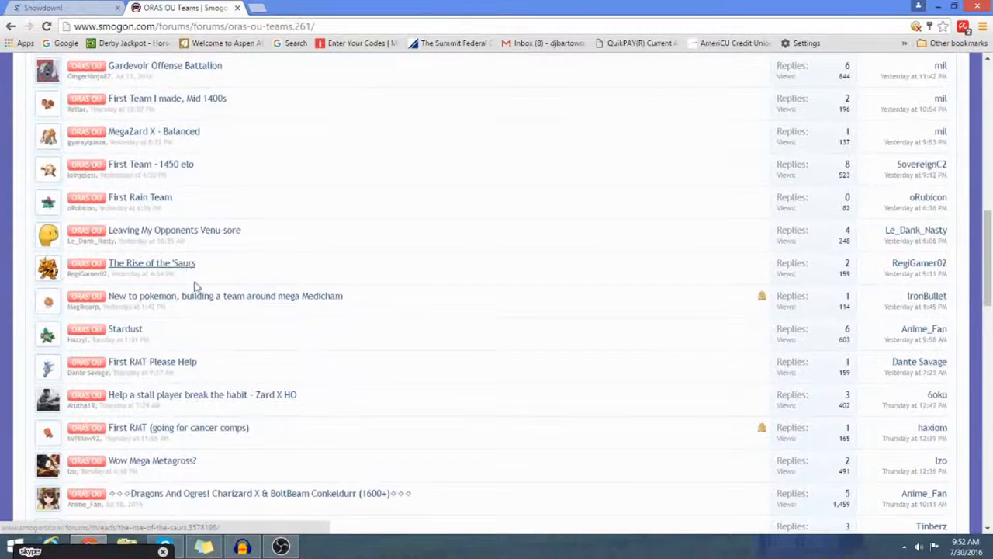
scroll("down", 3)
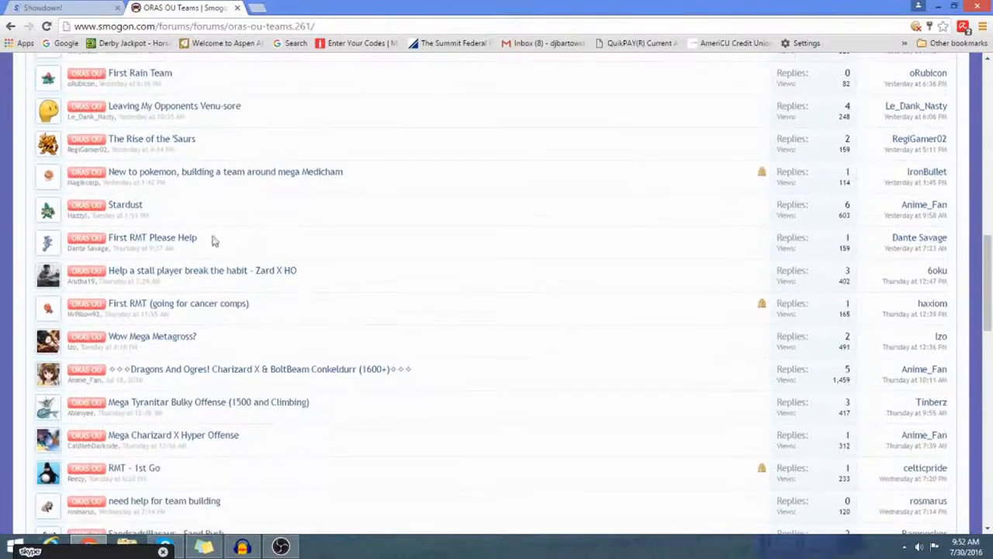
Look over the Stardust and Charizard X/Conkeldurr team threads, returning to the list each time
left_click(124, 204)
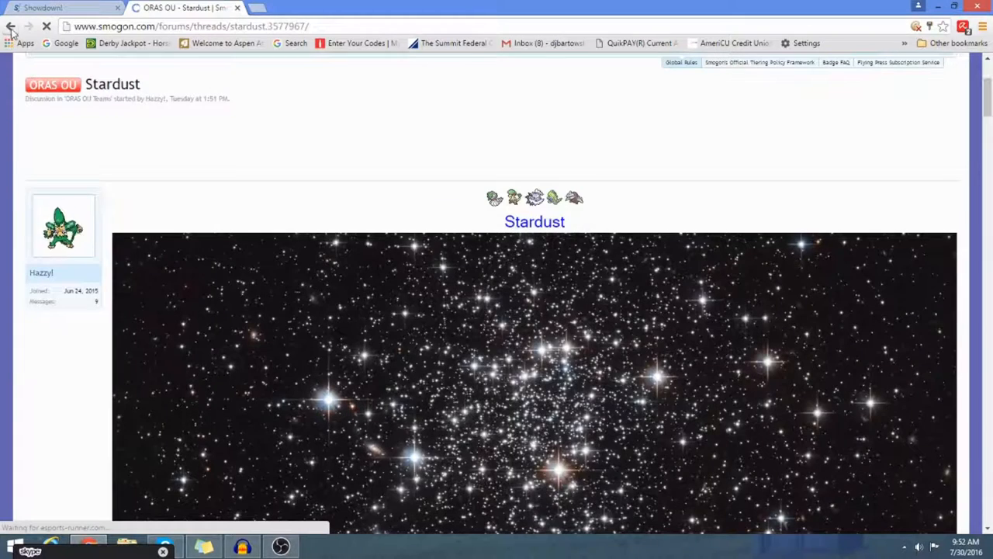
left_click(11, 25)
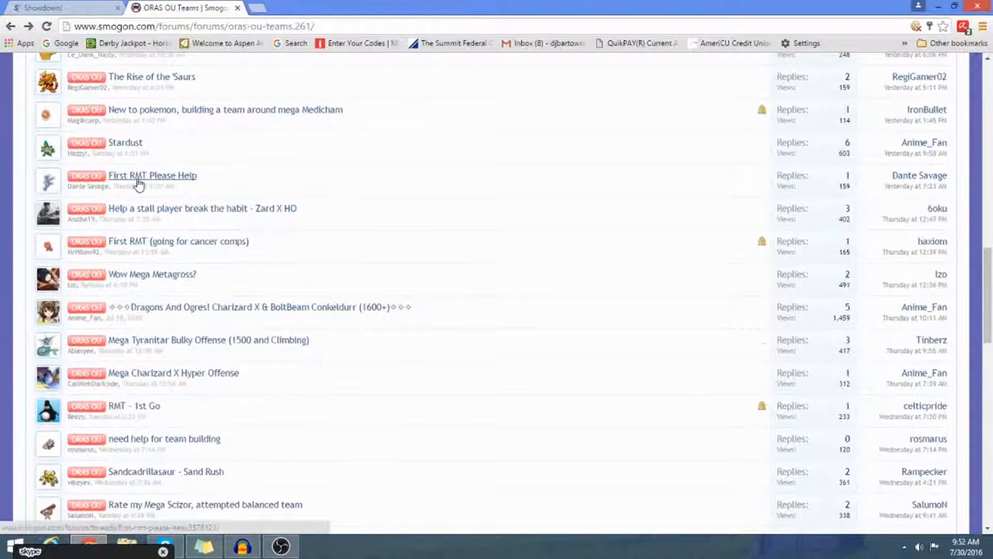
mouse_move(152, 174)
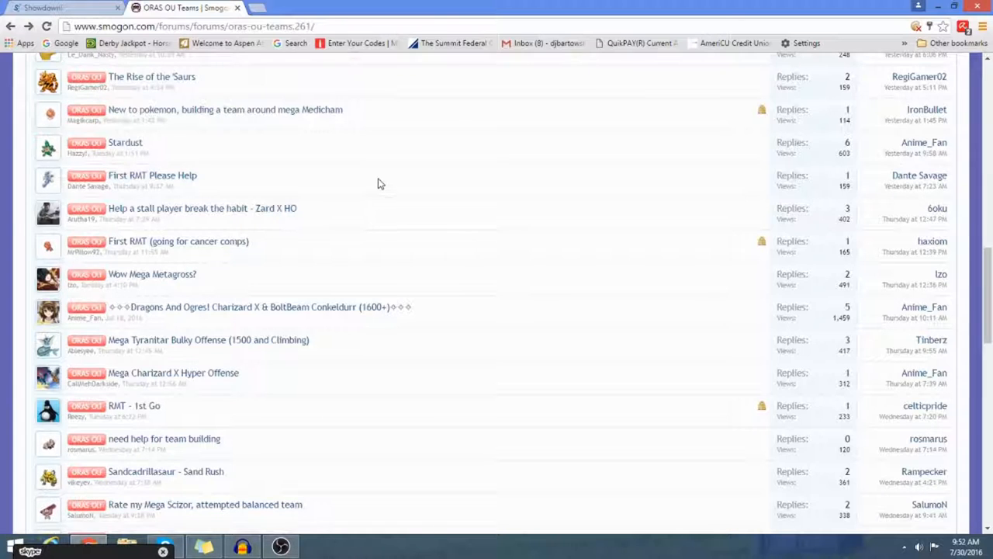
mouse_move(292, 222)
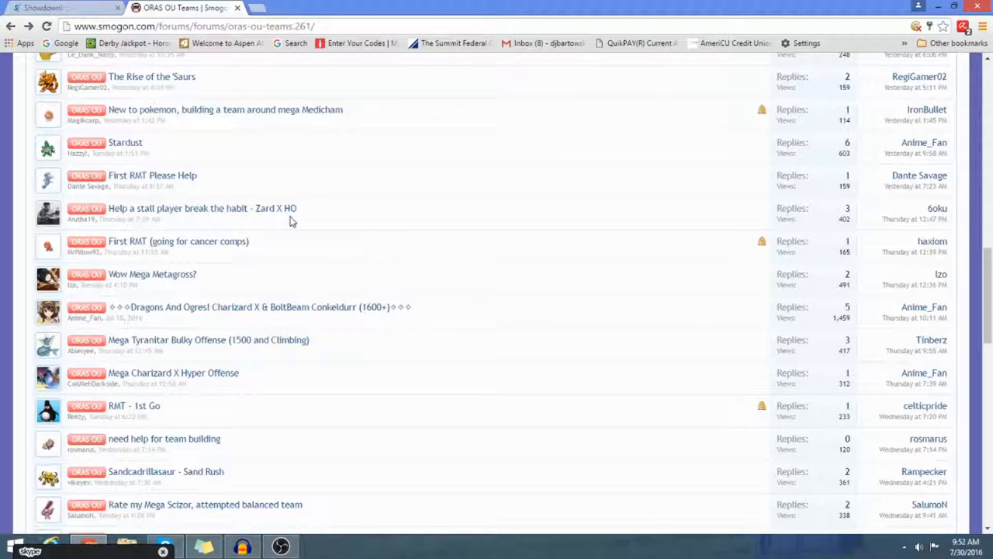
mouse_move(207, 242)
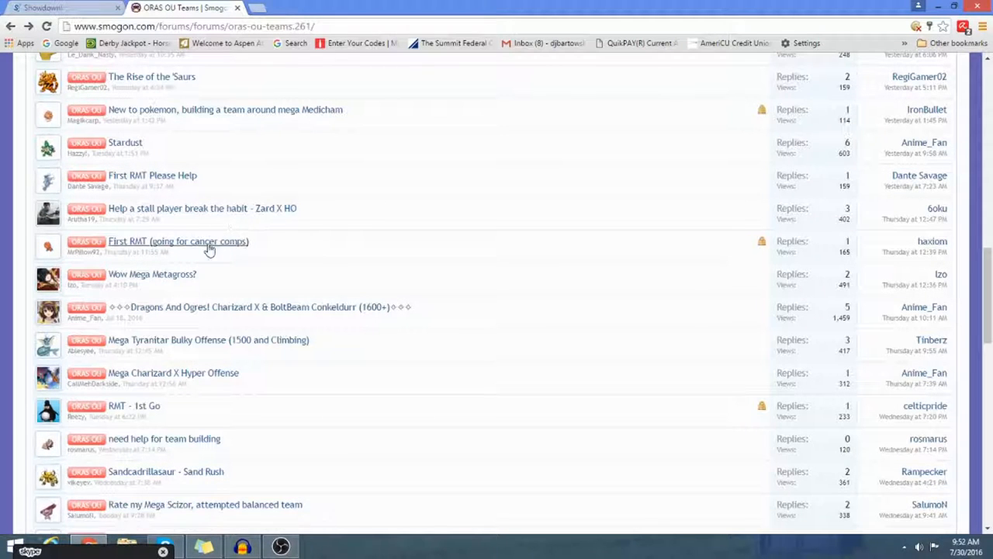
mouse_move(152, 274)
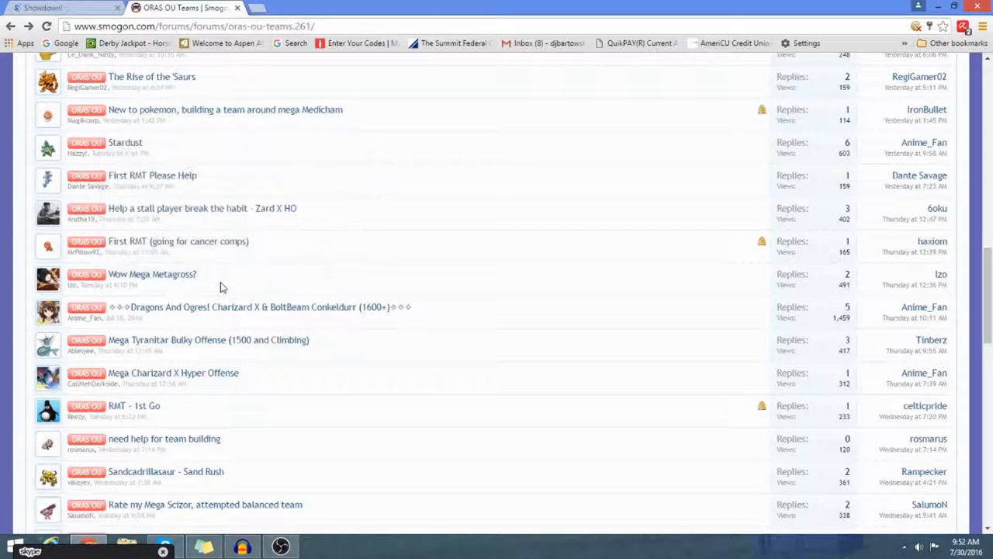
left_click(256, 307)
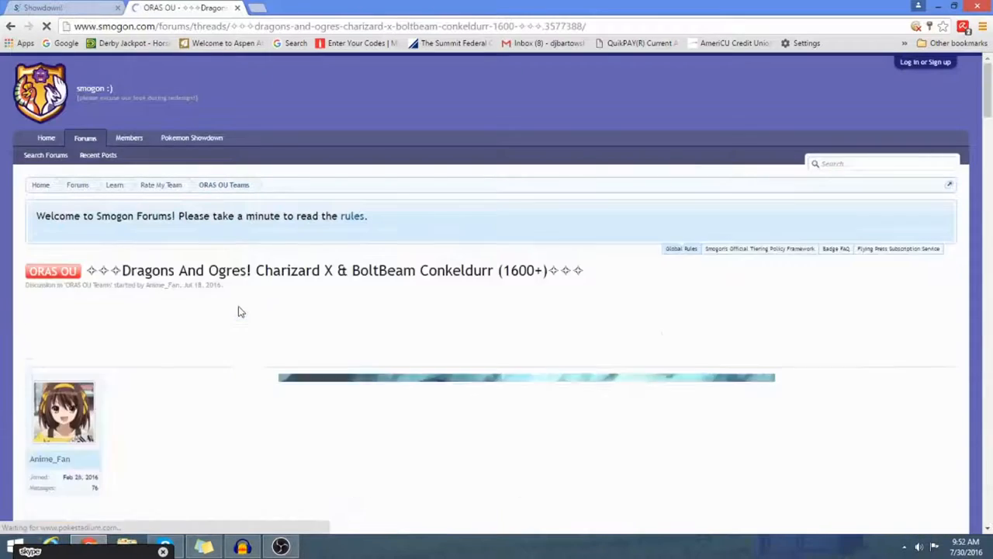
scroll("down", 3)
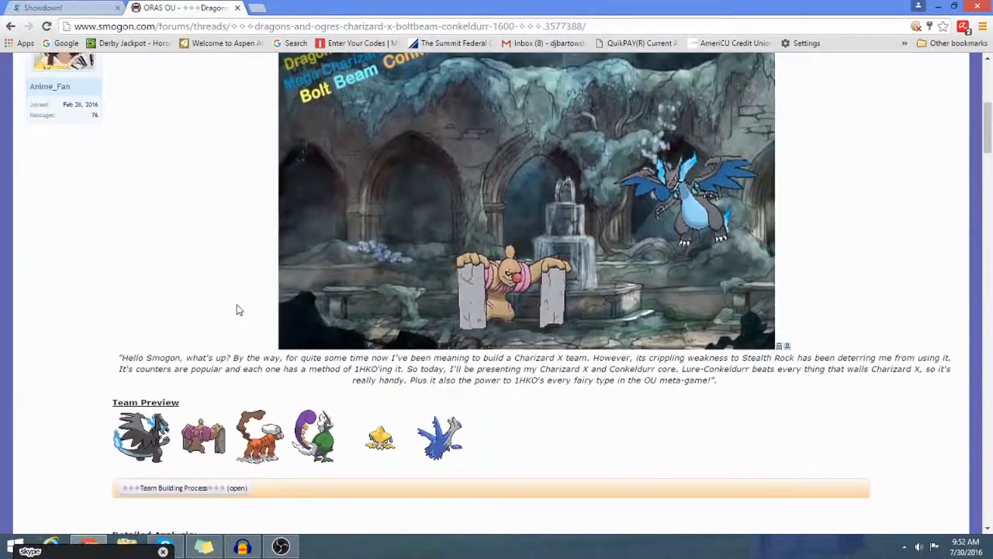
scroll("down", 3)
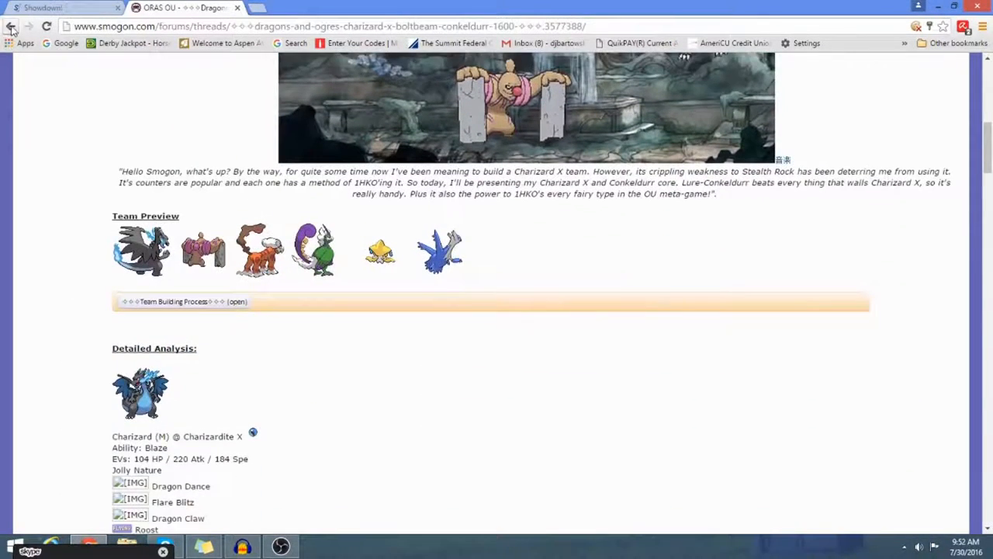
left_click(11, 25)
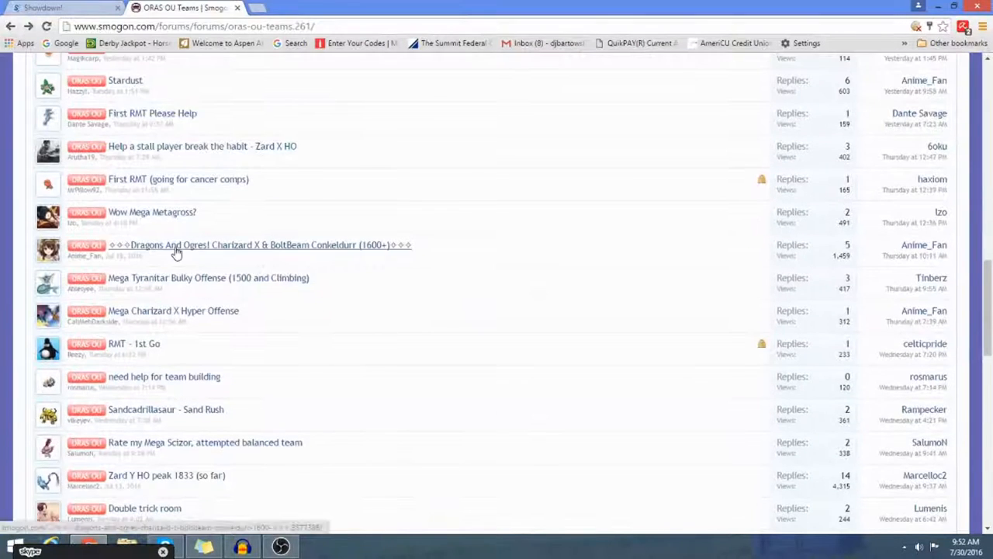
mouse_move(173, 185)
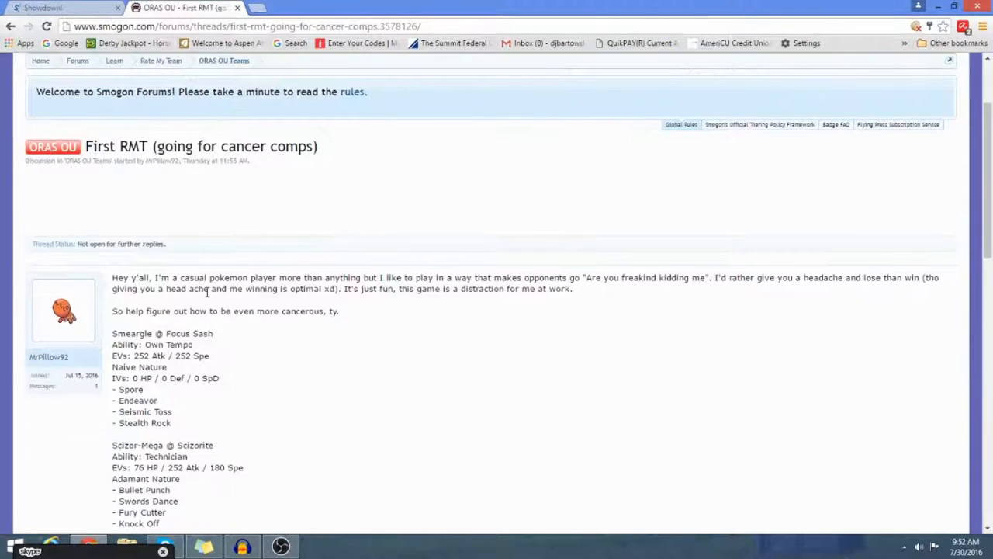
scroll("down", 3)
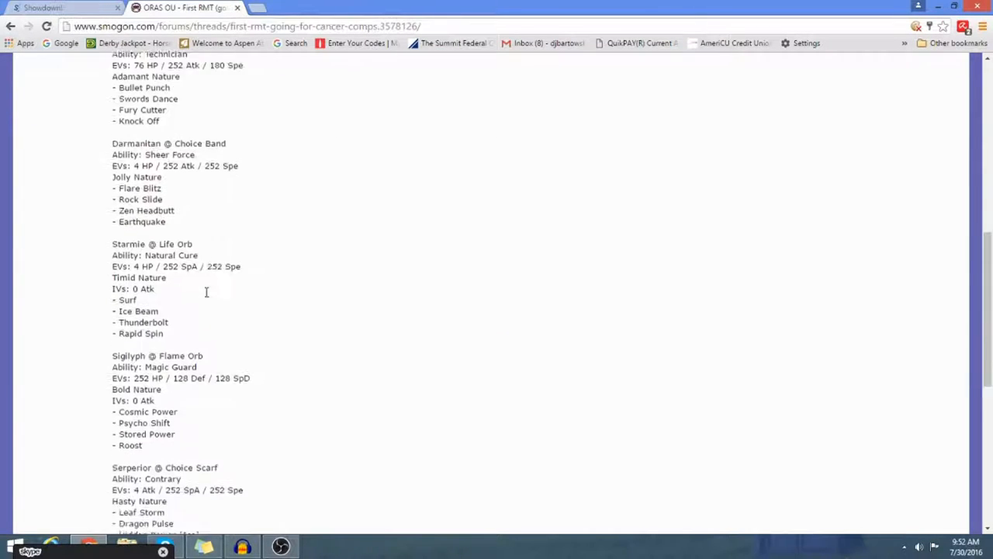
scroll("down", 3)
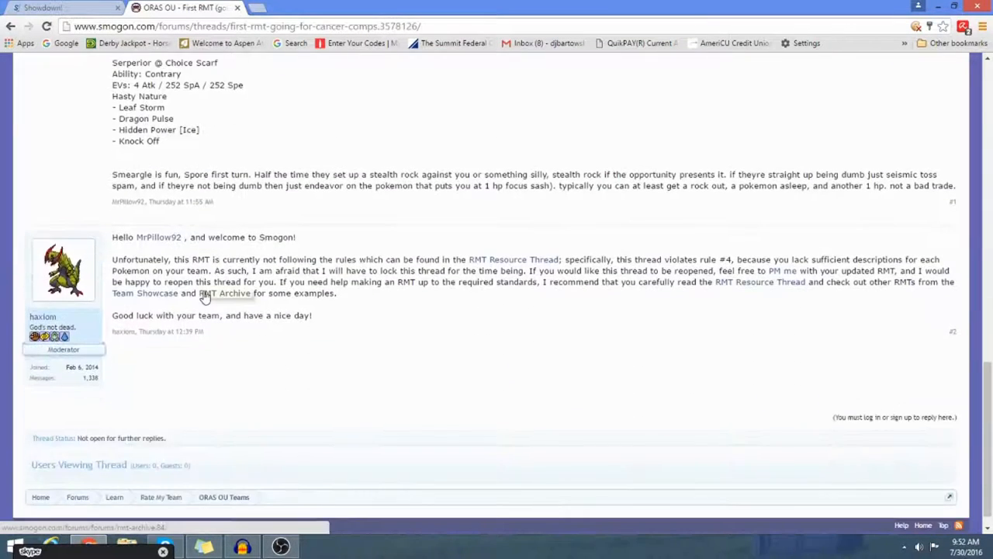
scroll("up", 3)
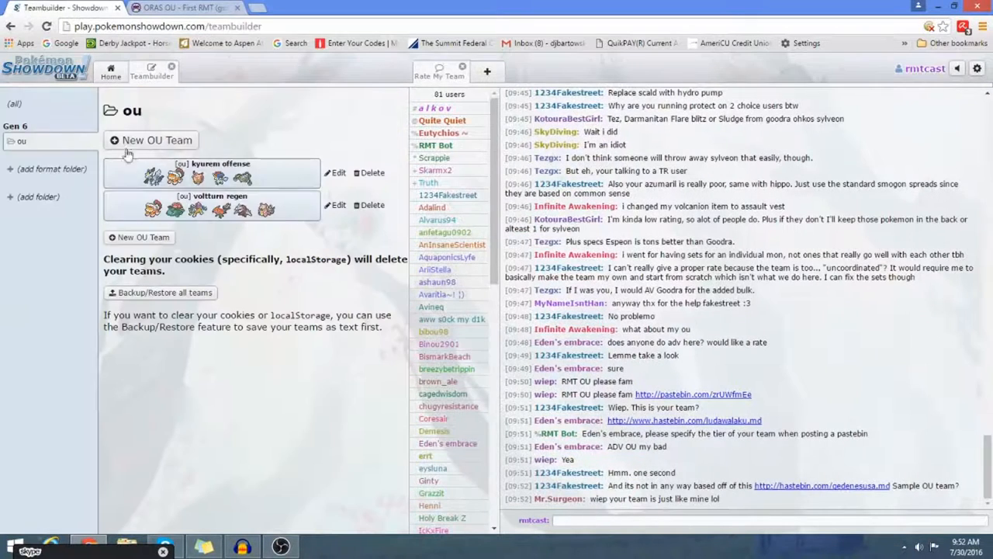
Create and save a new OU team from the pasted Smeargle sets, then select Untitled 3 at home
left_click(335, 172)
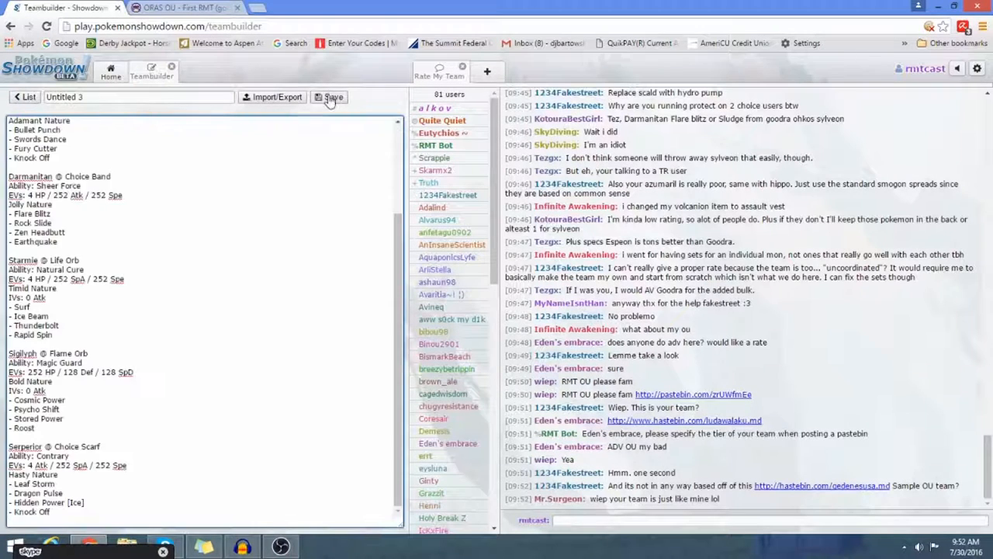
left_click(332, 97)
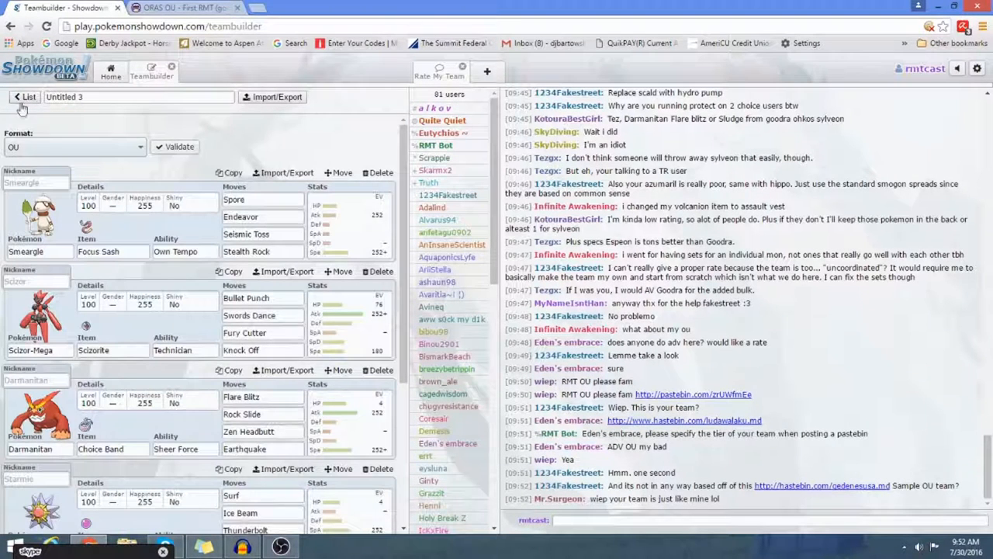
left_click(25, 96)
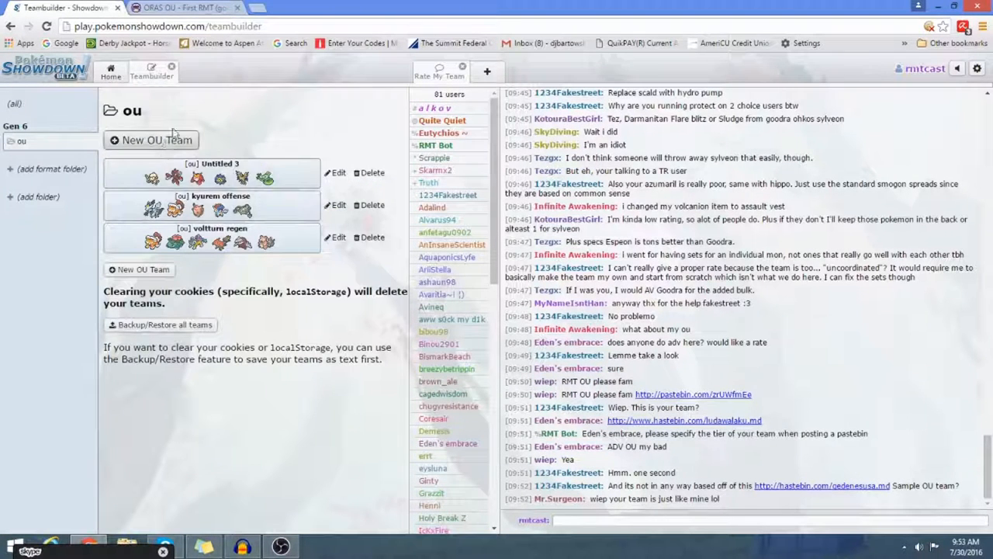
left_click(111, 71)
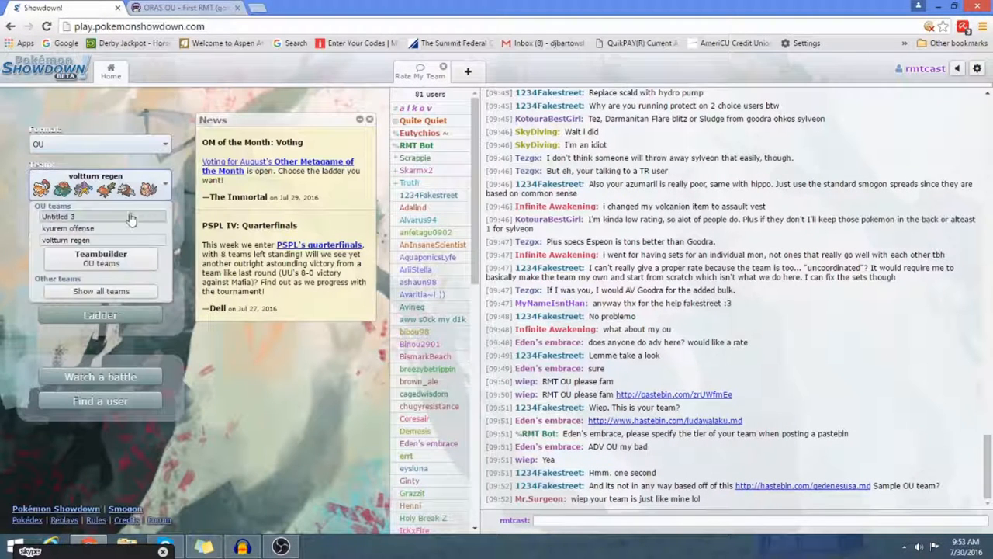
left_click(100, 314)
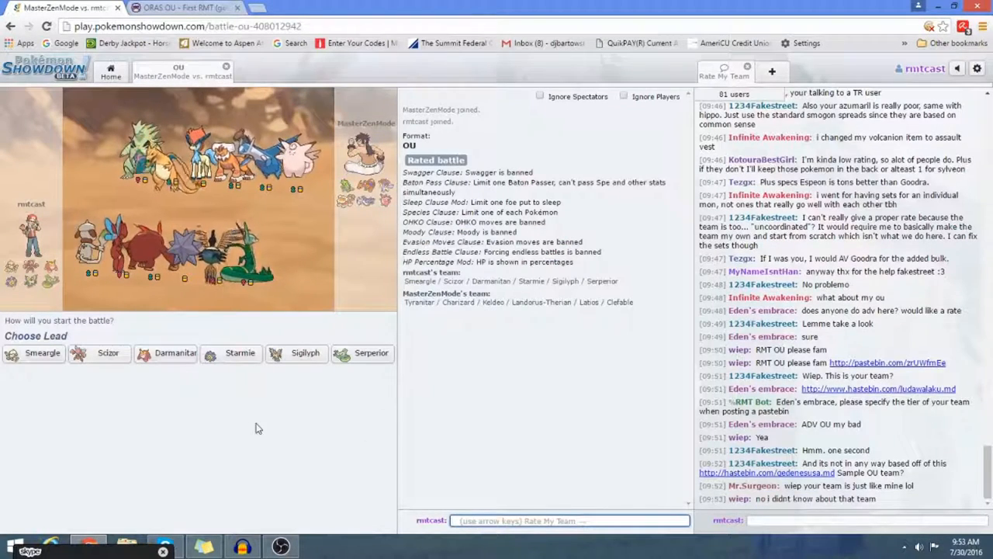
mouse_move(245, 416)
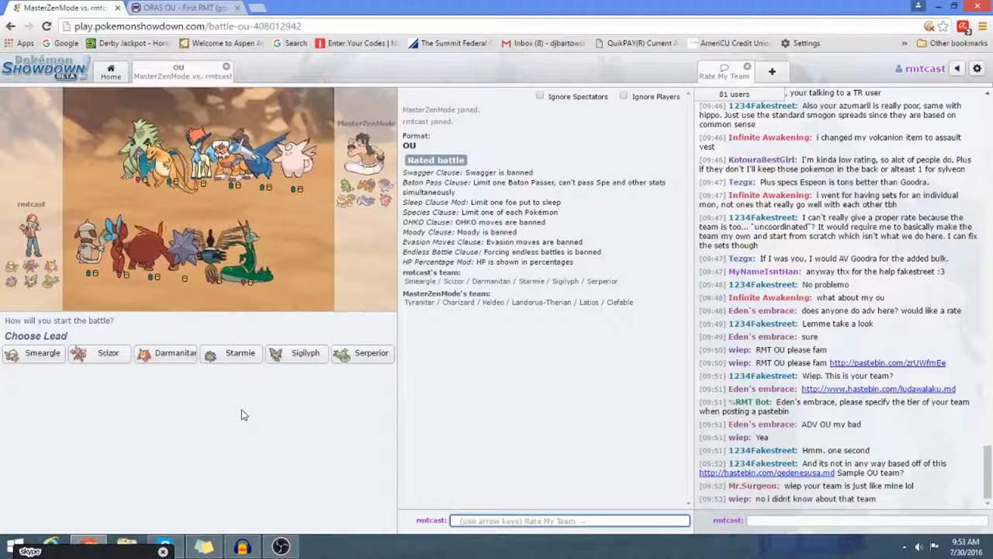
mouse_move(228, 396)
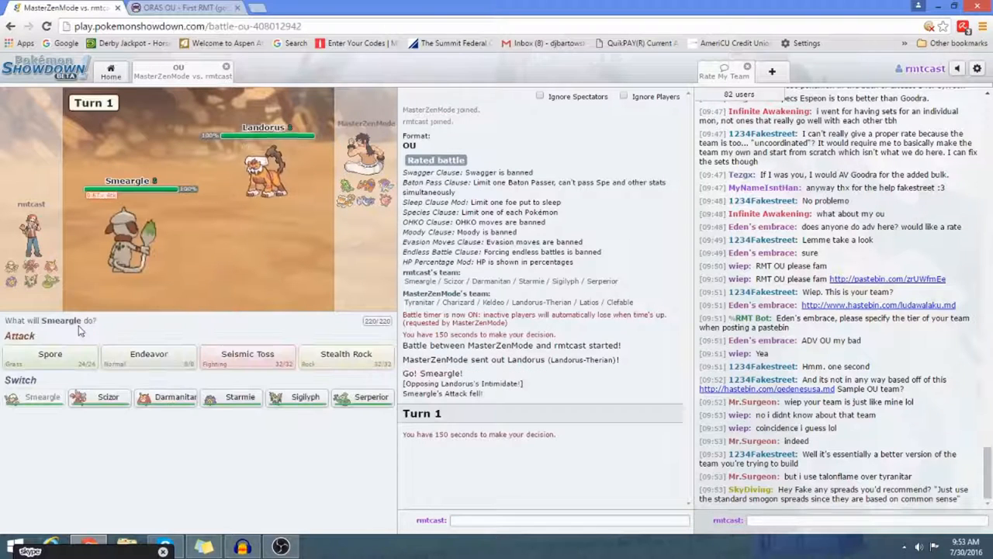
mouse_move(49, 354)
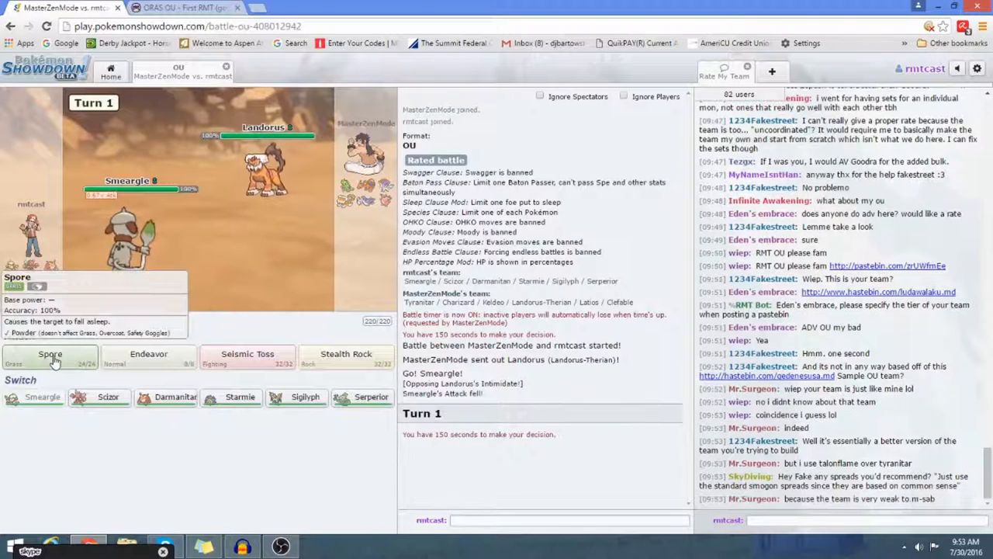
Spore the opposing Landorus to sleep, then lay Stealth Rock as Tyranitar comes in
left_click(50, 353)
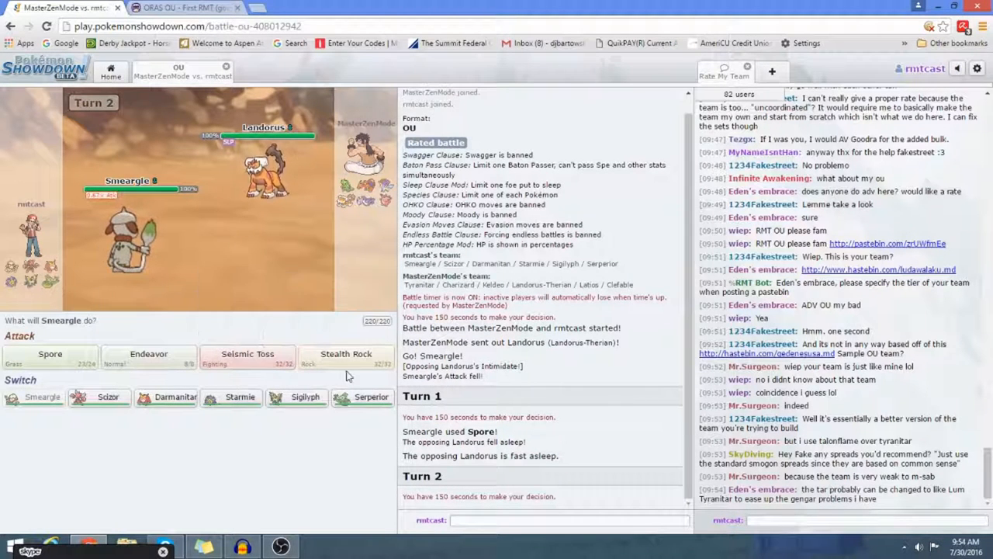
left_click(345, 354)
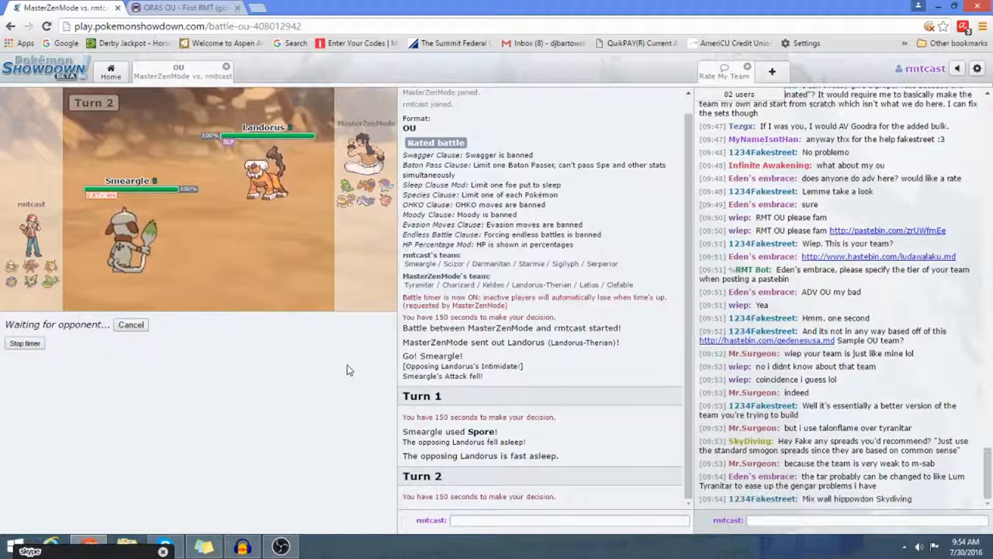
mouse_move(293, 374)
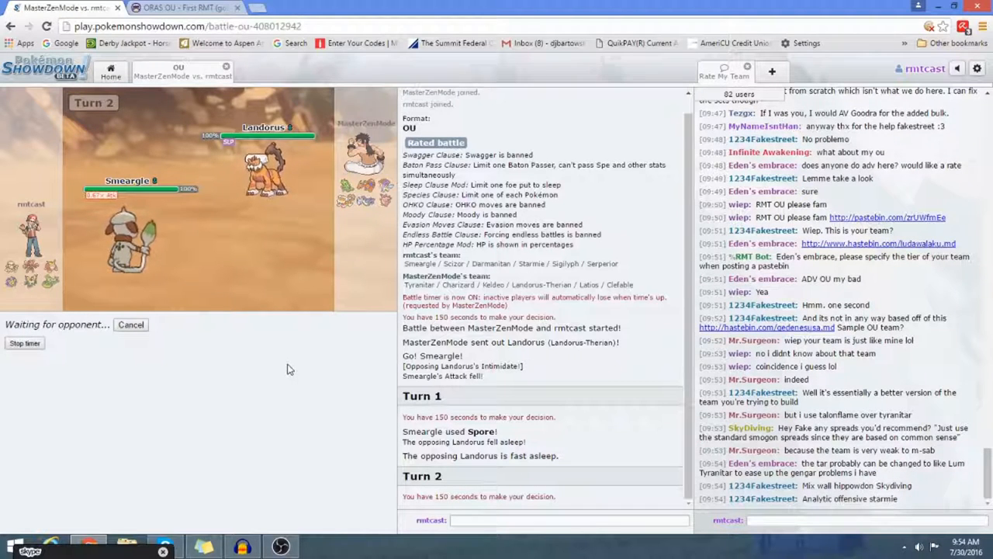
mouse_move(273, 345)
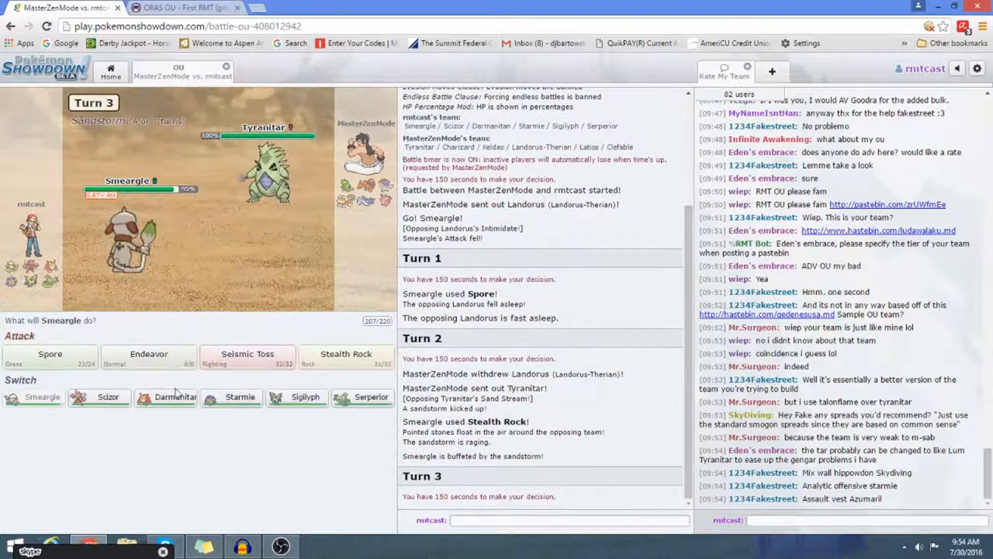
mouse_move(108, 397)
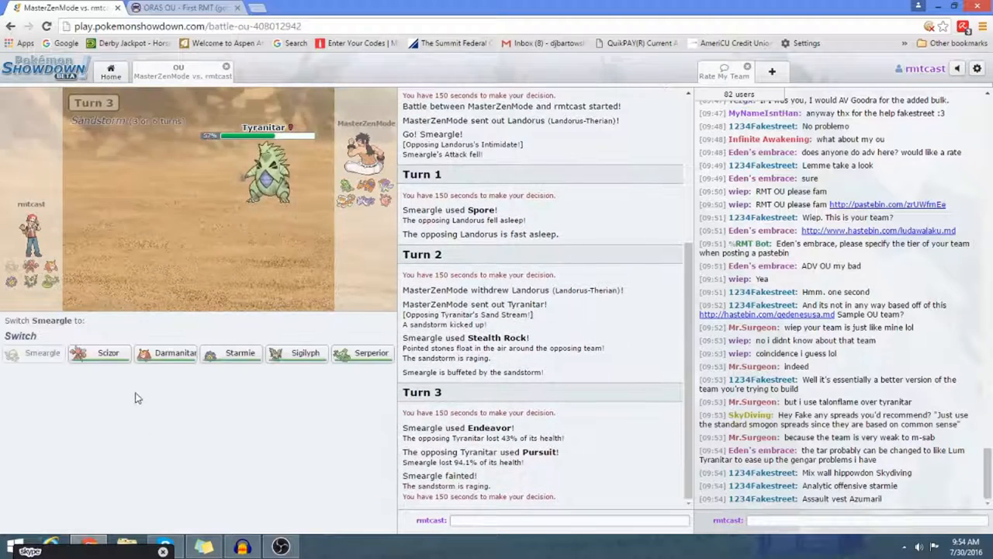
mouse_move(99, 352)
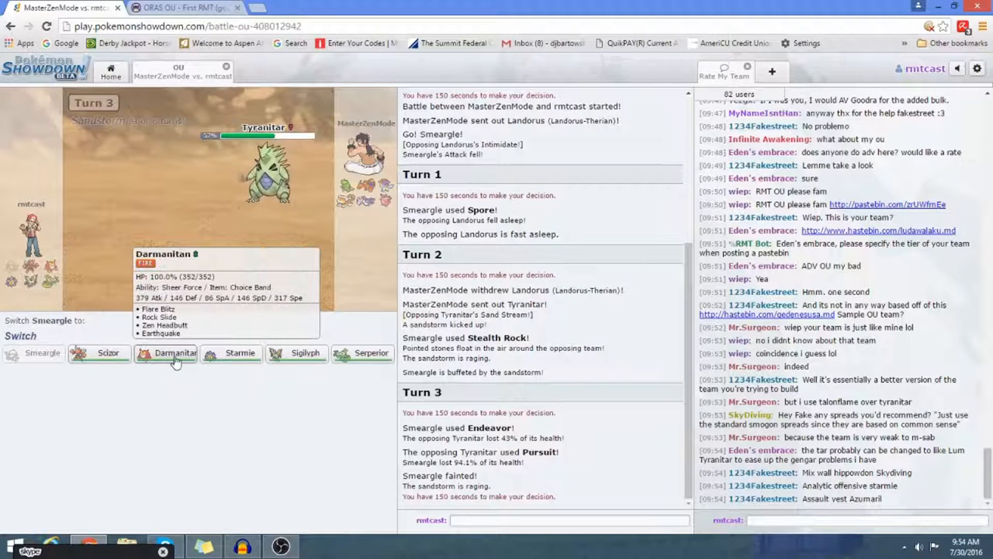
mouse_move(239, 353)
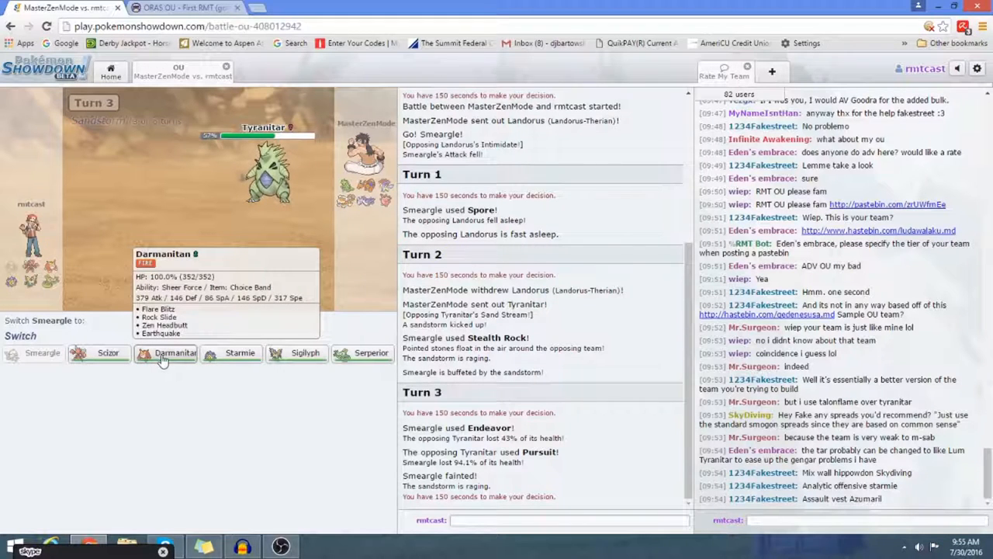
mouse_move(121, 240)
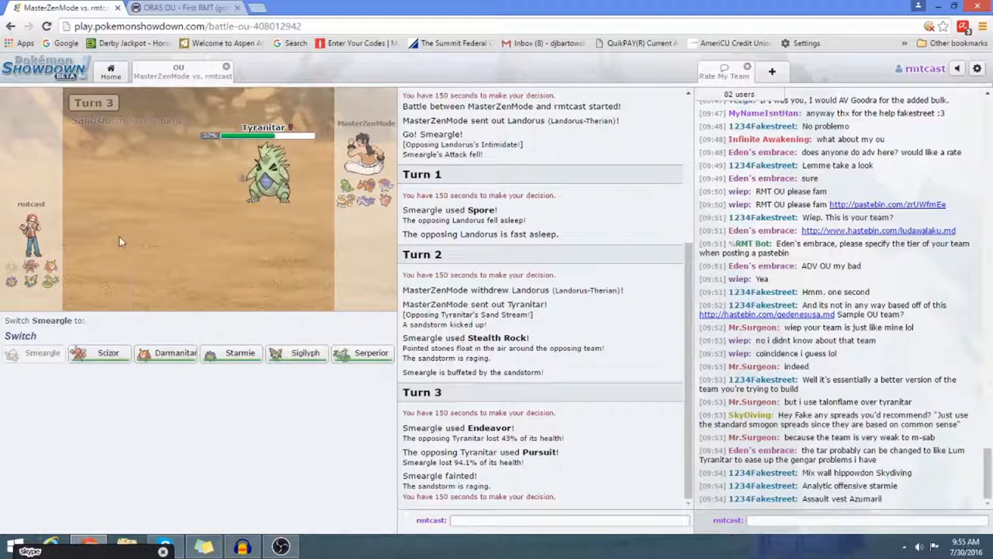
Replace fainted Smeargle with Scizor, Mega Evolve and hit Latios with Fury Cutter
left_click(100, 354)
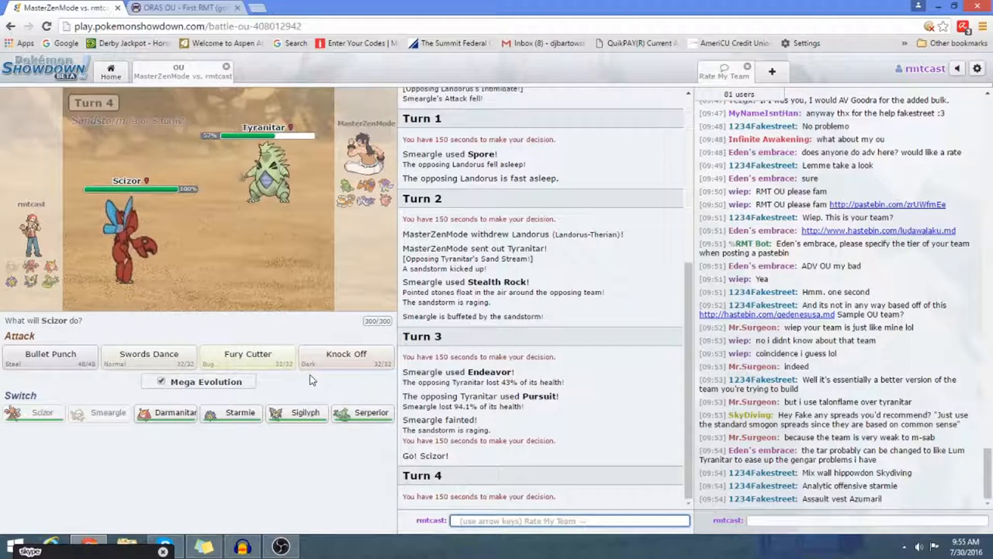
mouse_move(293, 385)
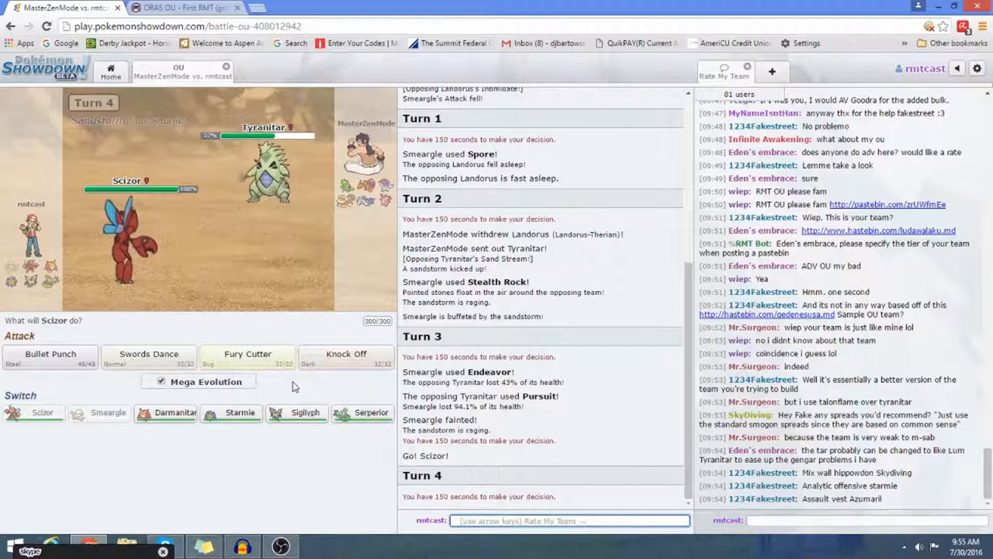
mouse_move(249, 354)
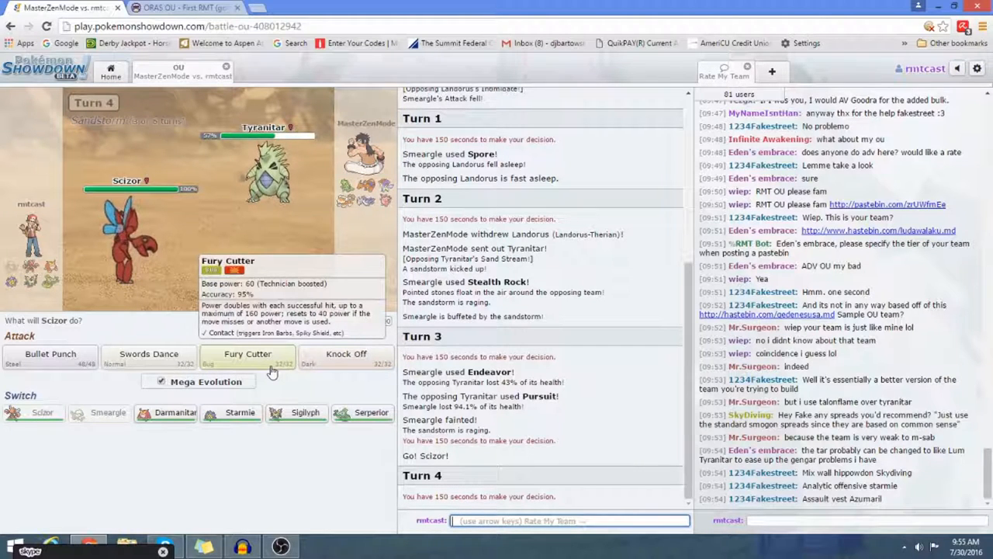
left_click(248, 354)
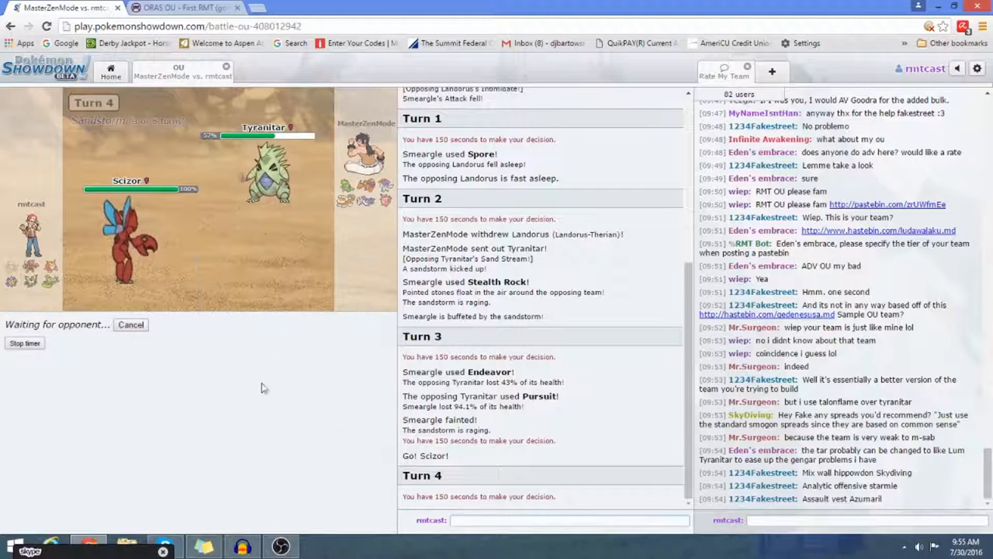
mouse_move(255, 384)
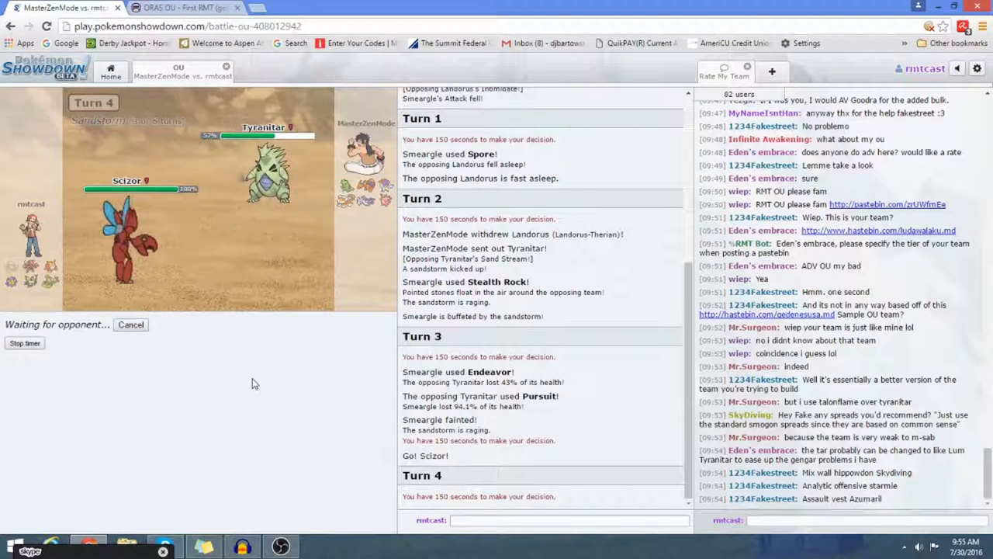
mouse_move(271, 382)
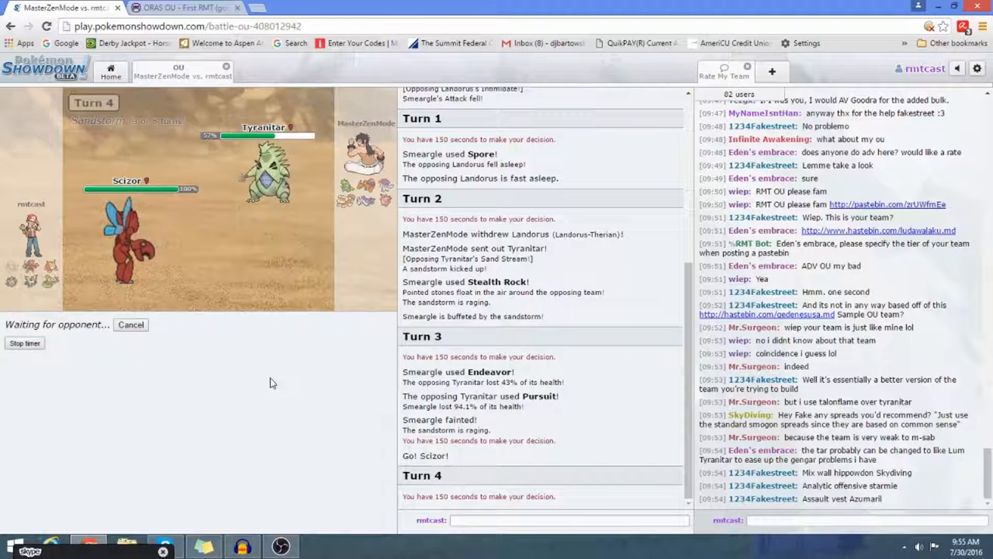
scroll("up", 3)
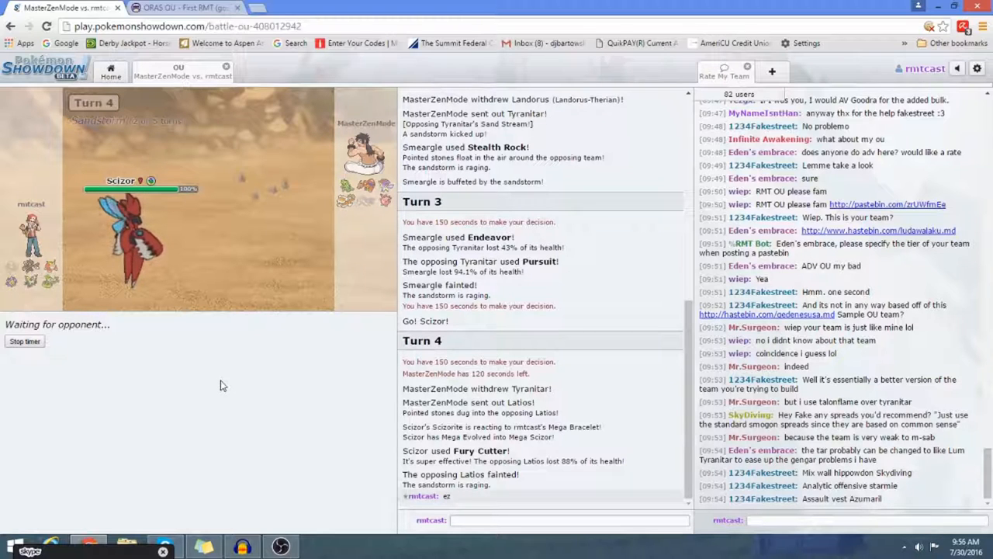
mouse_move(233, 405)
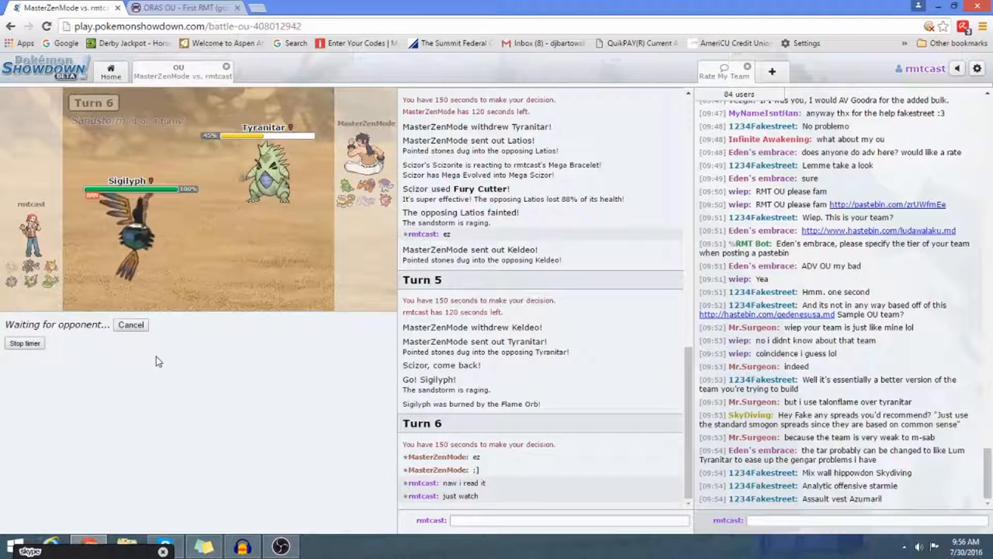
mouse_move(293, 481)
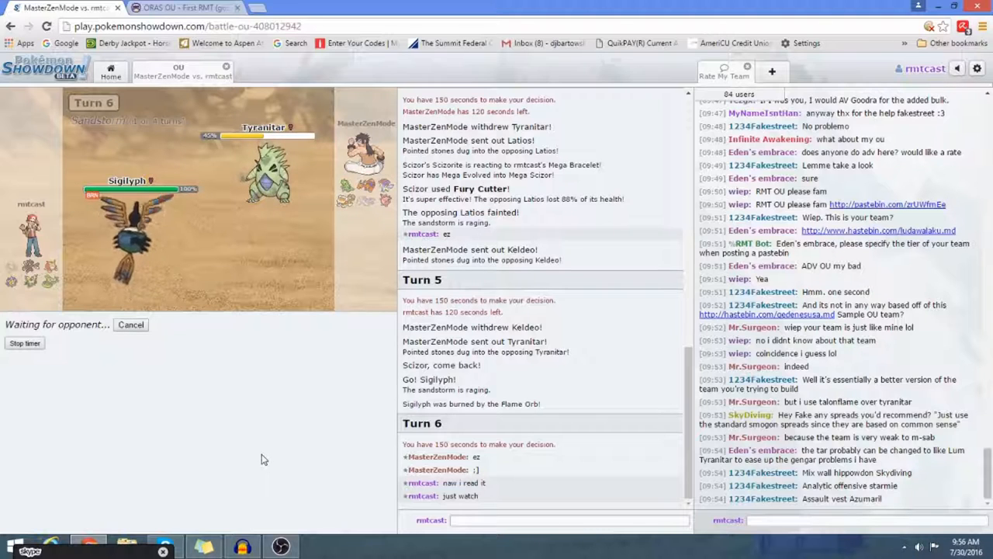
mouse_move(198, 444)
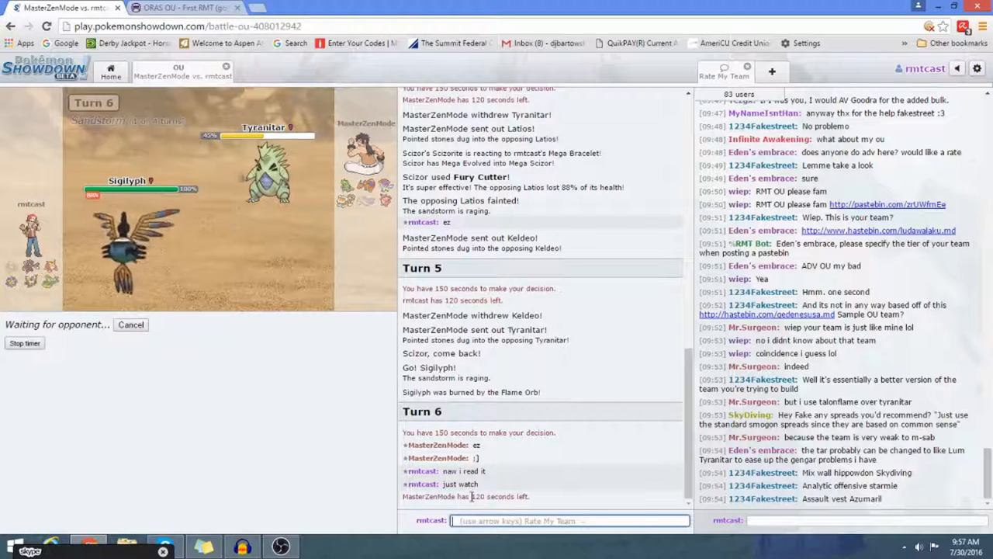
Write 'no you di' in the battle chat while Sigilyph's Psycho Shift turn resolves
type("no you di")
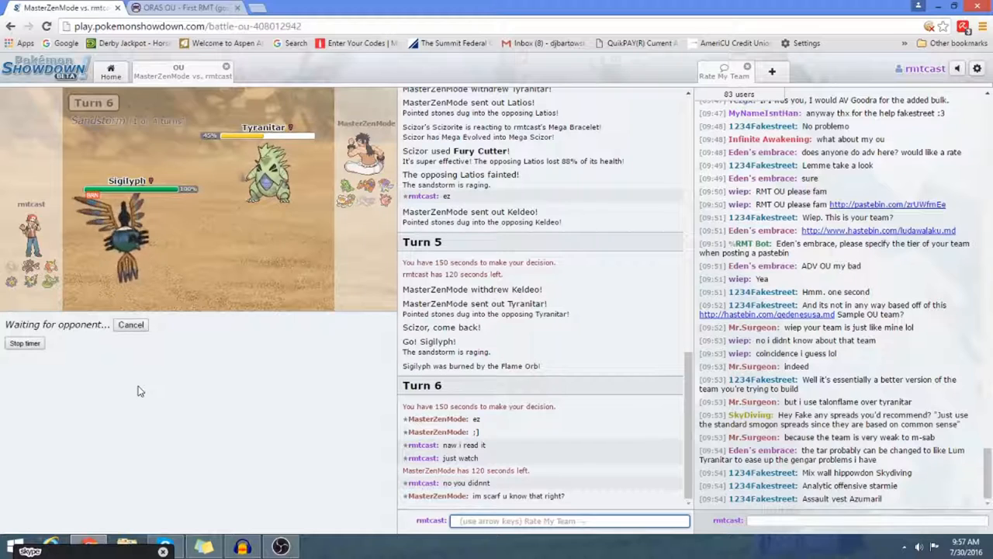
mouse_move(134, 387)
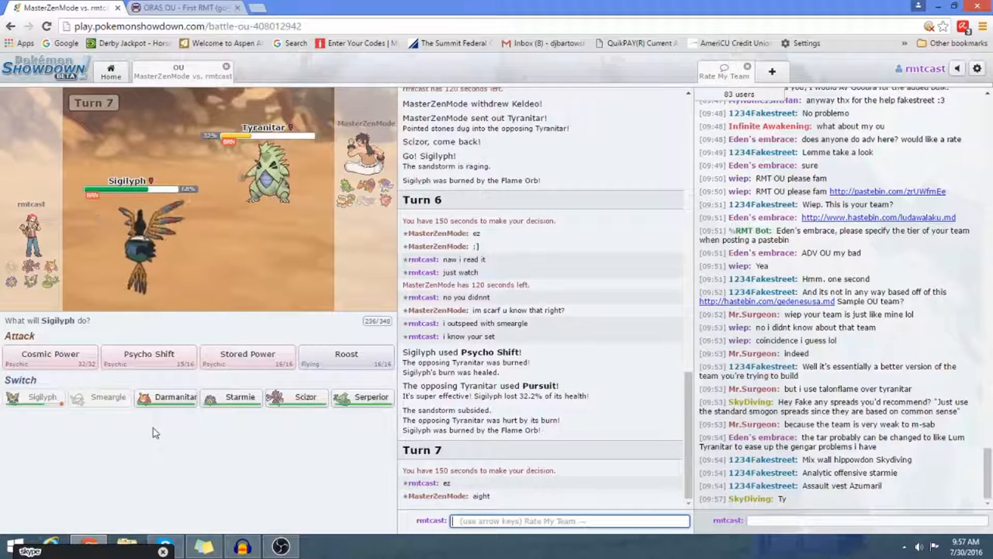
Boost Sigilyph with Cosmic Power repeatedly until the burned Tyranitar faints
left_click(49, 357)
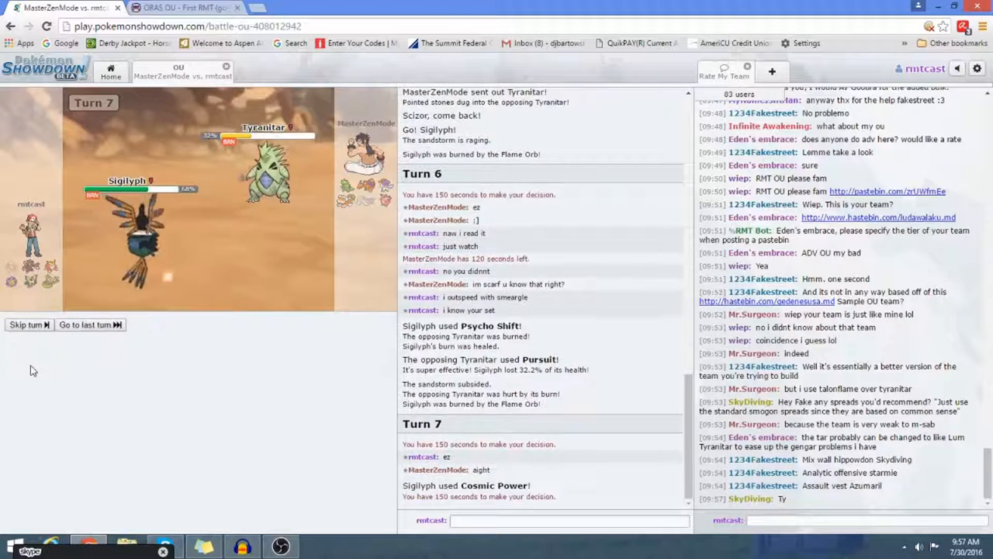
left_click(87, 325)
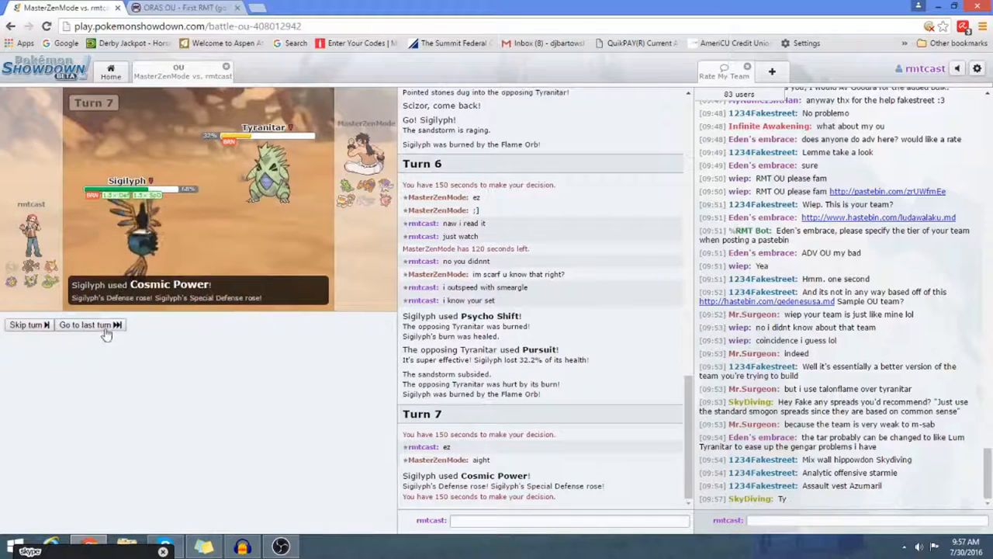
left_click(87, 325)
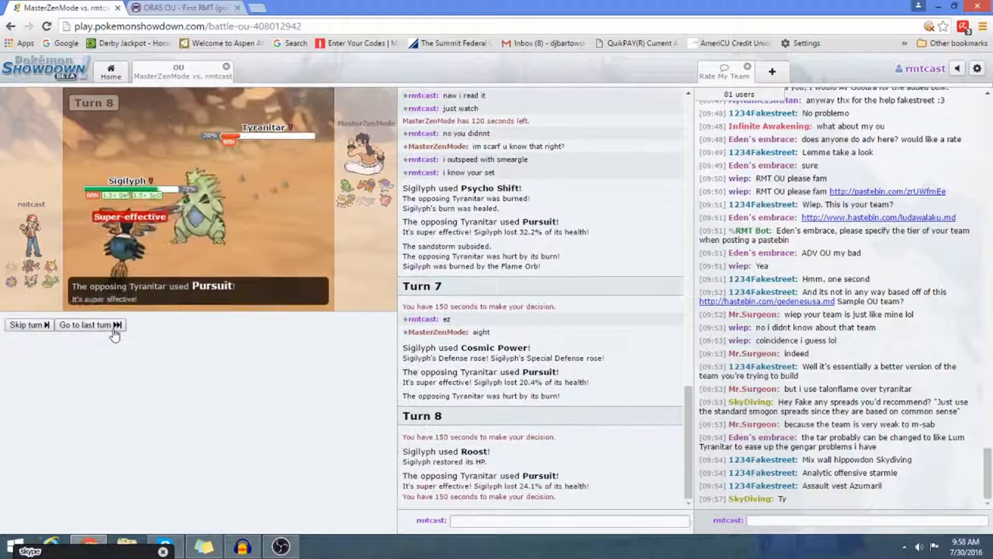
left_click(85, 324)
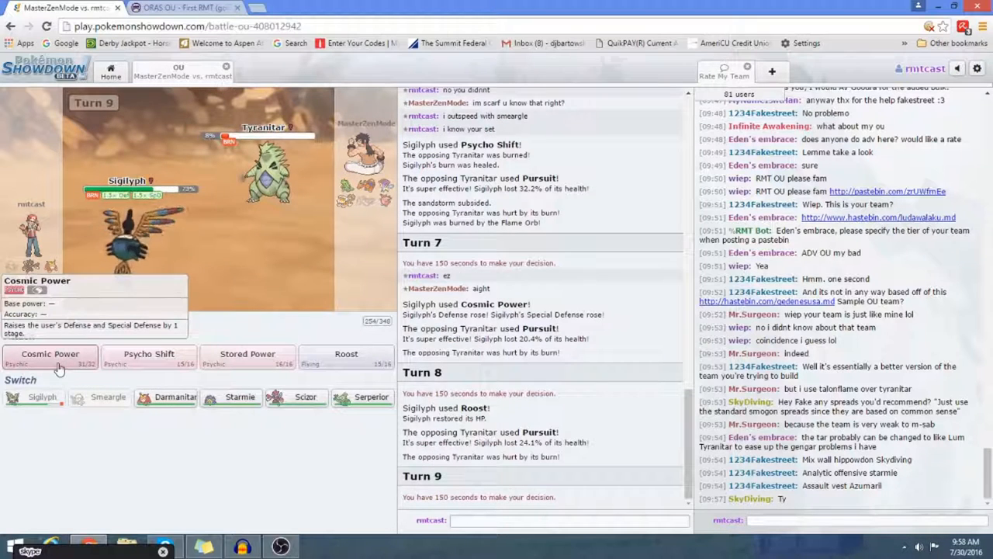
left_click(50, 354)
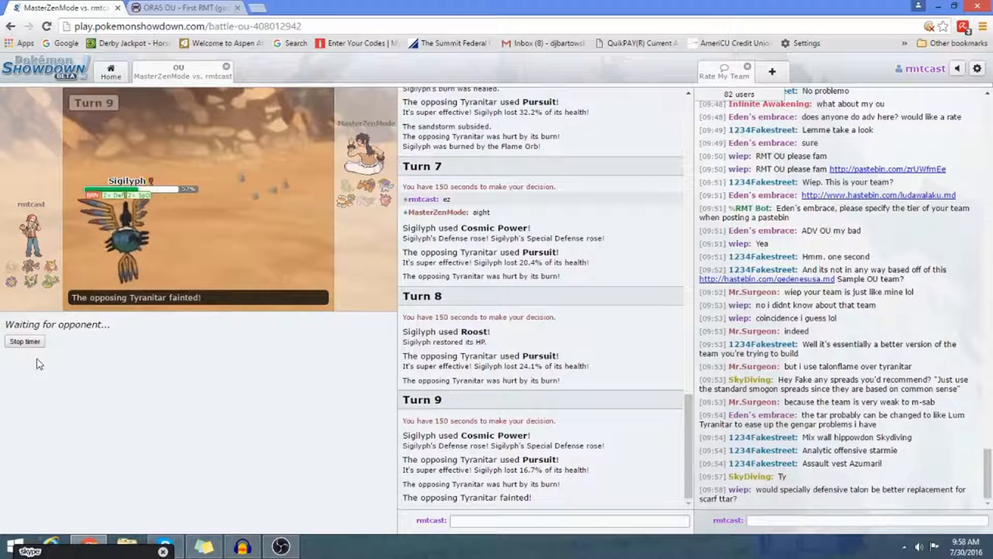
mouse_move(124, 233)
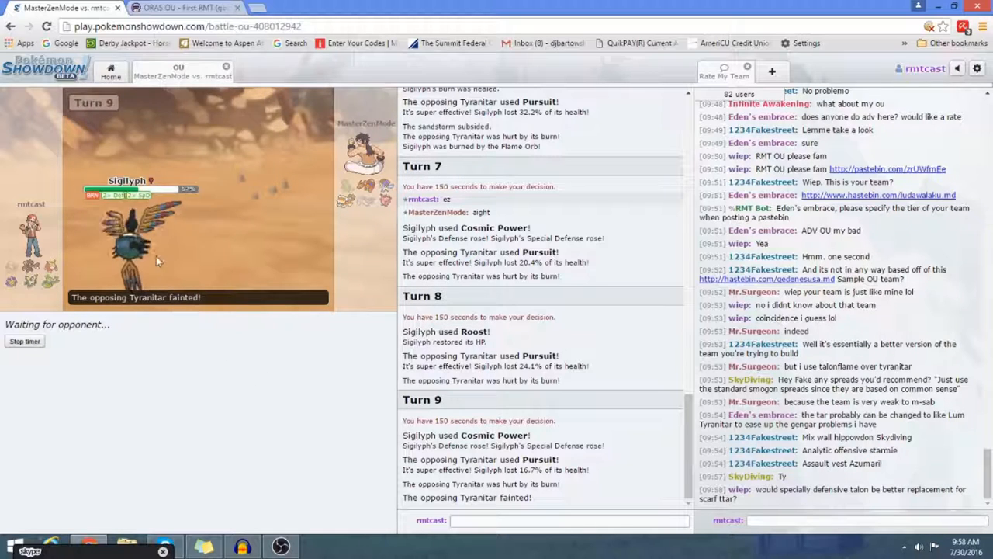
mouse_move(132, 240)
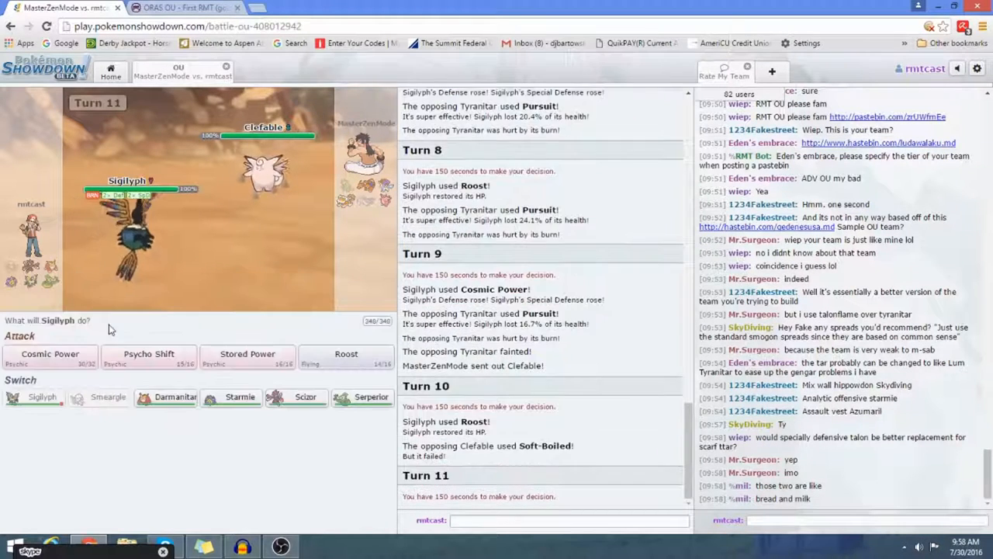
mouse_move(247, 358)
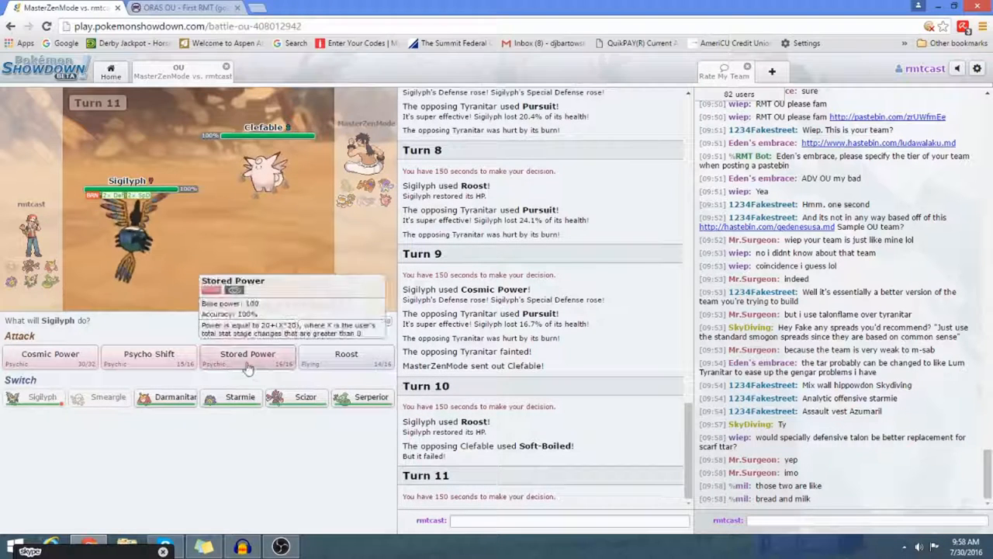
Have Sigilyph hit Clefable with Stored Power on turn 11
left_click(248, 353)
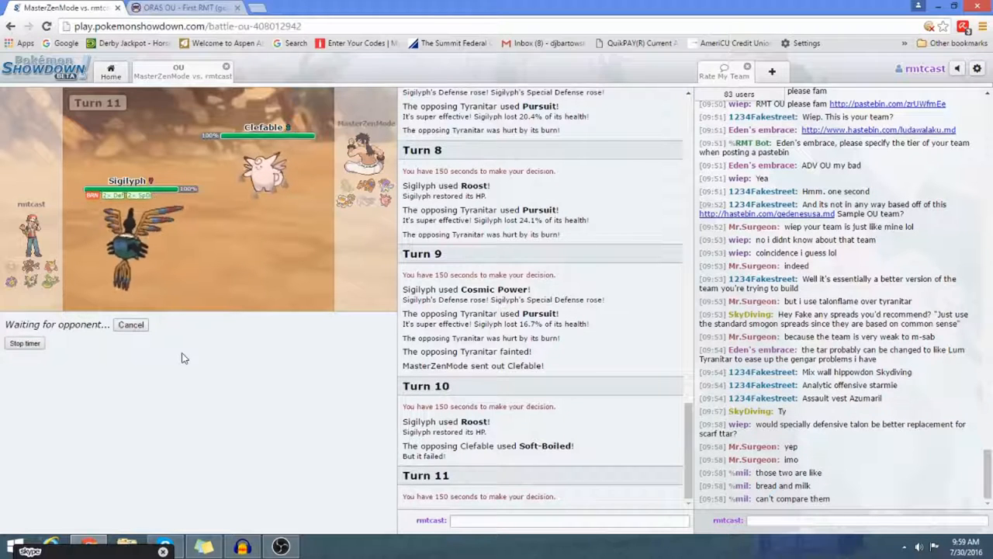
mouse_move(172, 354)
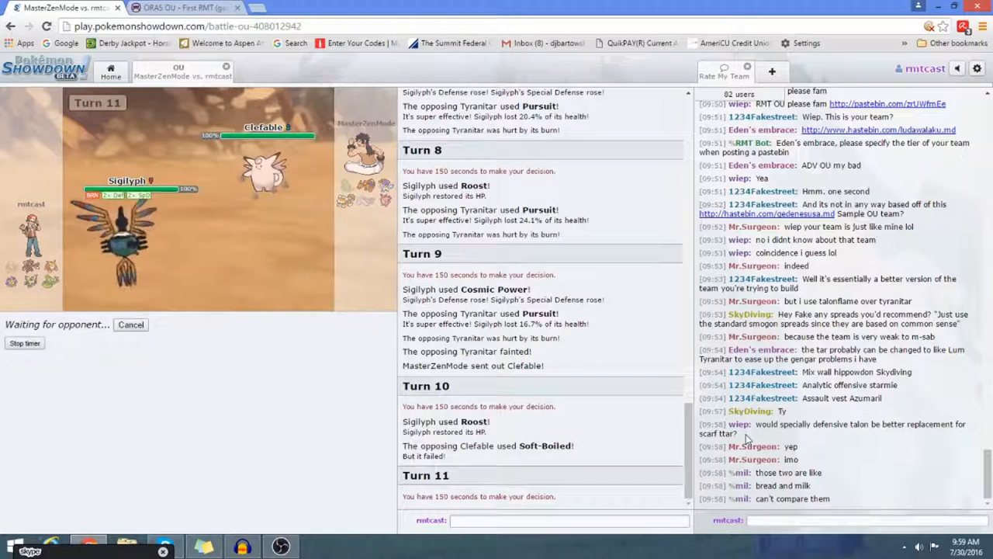
mouse_move(794, 482)
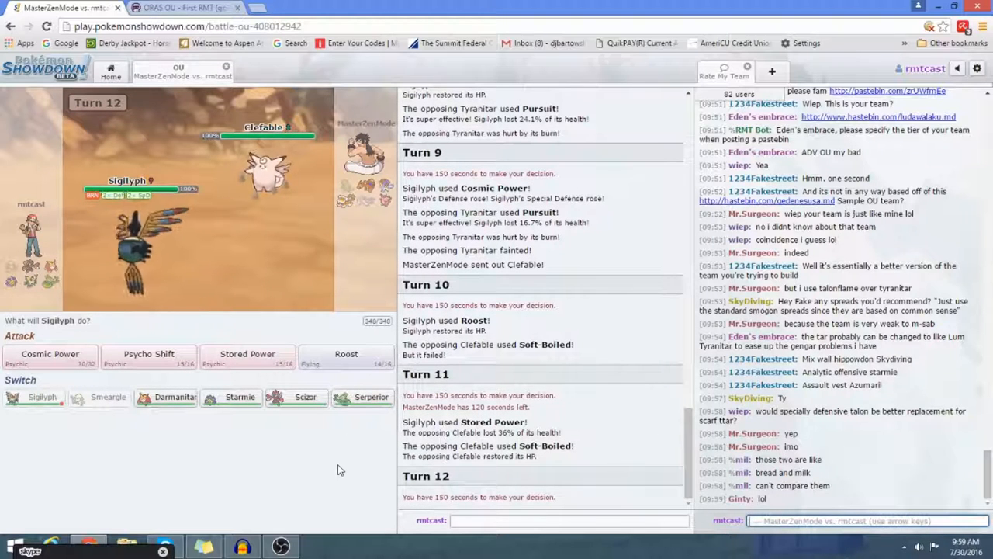
mouse_move(304, 419)
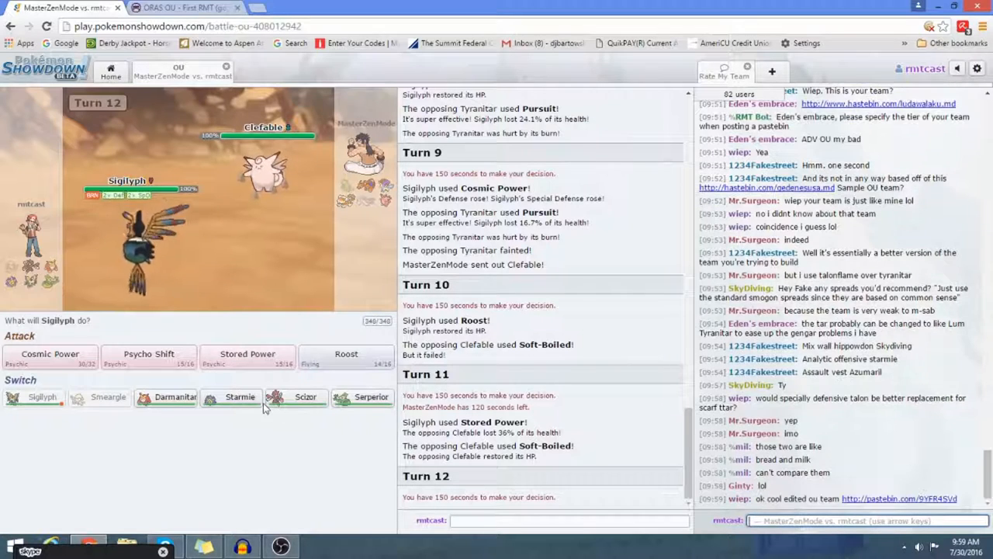
mouse_move(304, 397)
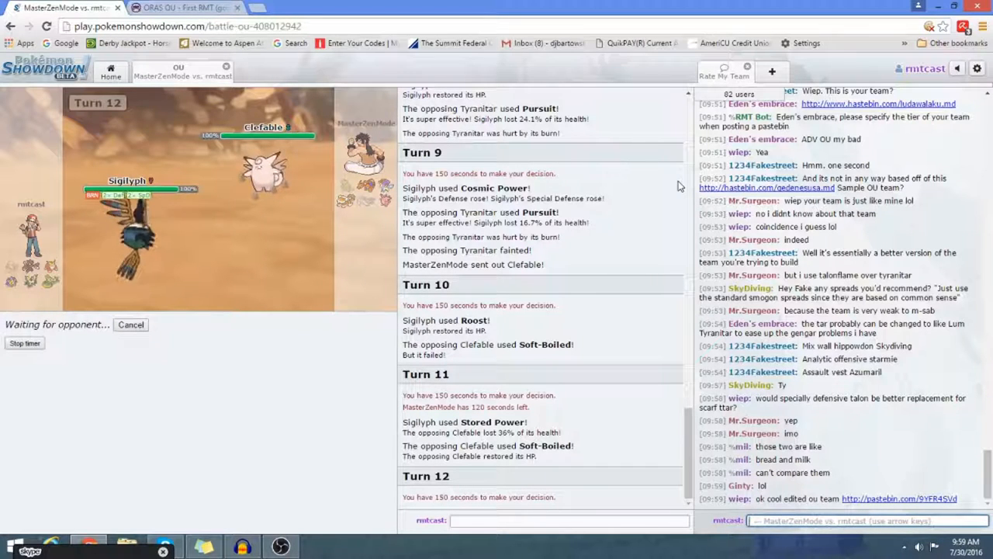
Send 'who say' to the battle chat and start typing a follow-up message
type("who say")
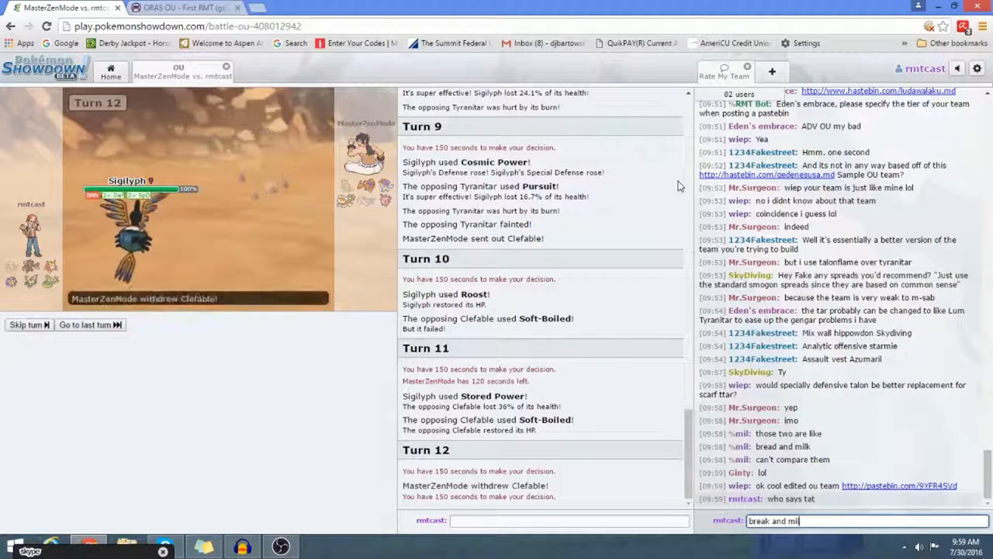
key("Return")
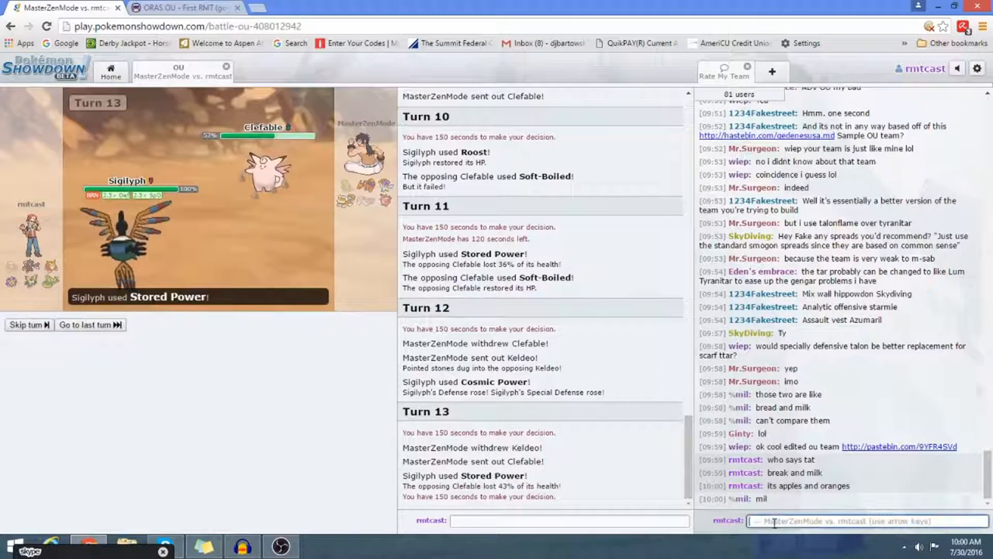
type("who")
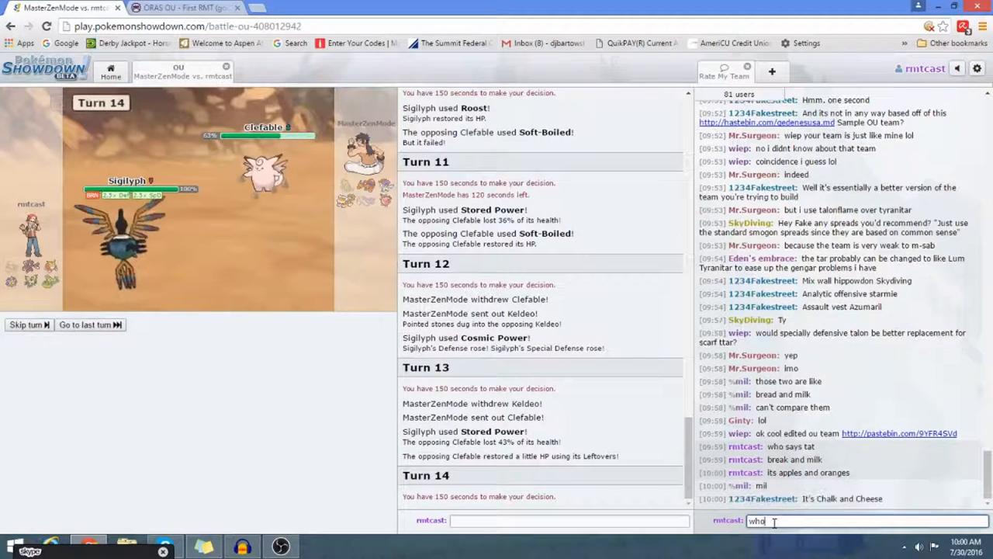
type("s")
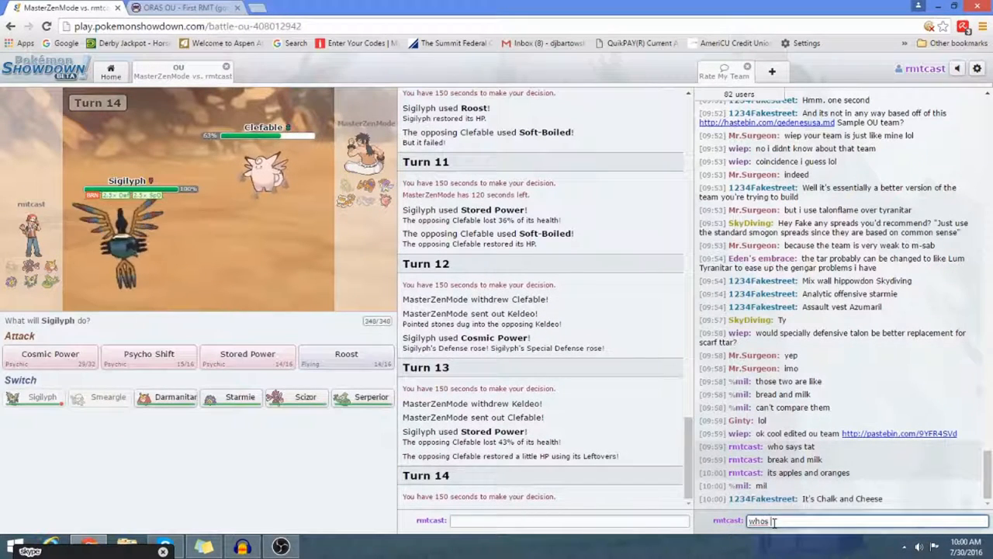
type("mil")
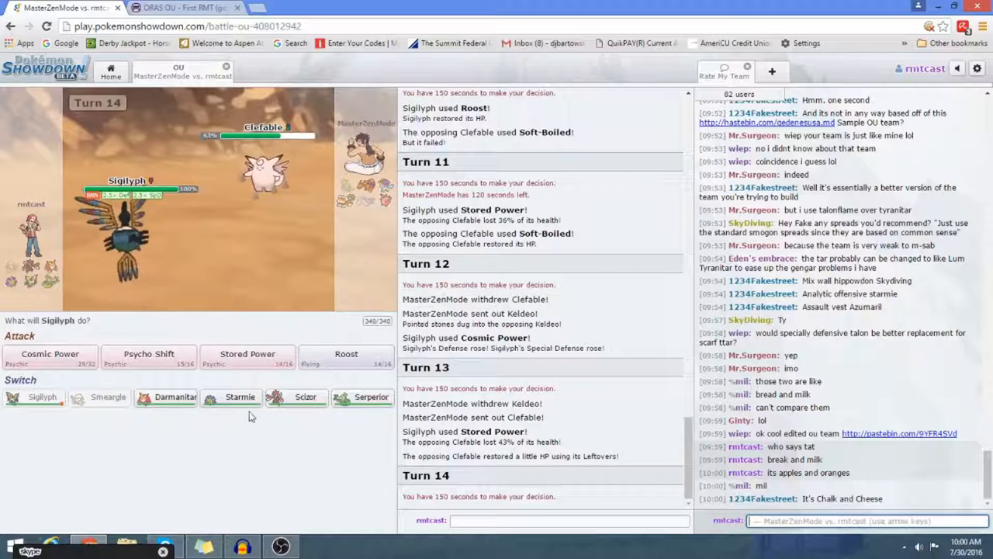
Switch Sigilyph out for Scizor on turn 14
left_click(347, 354)
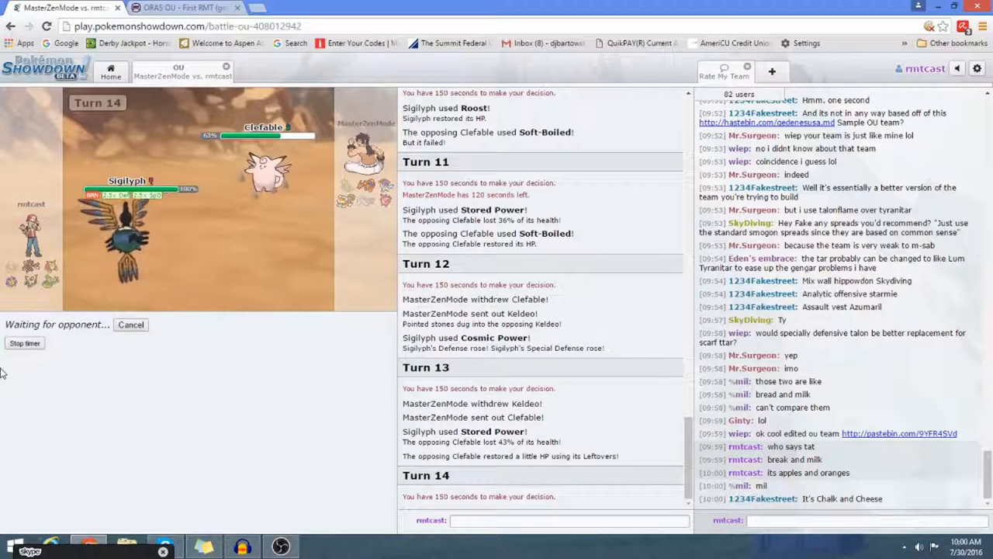
mouse_move(582, 535)
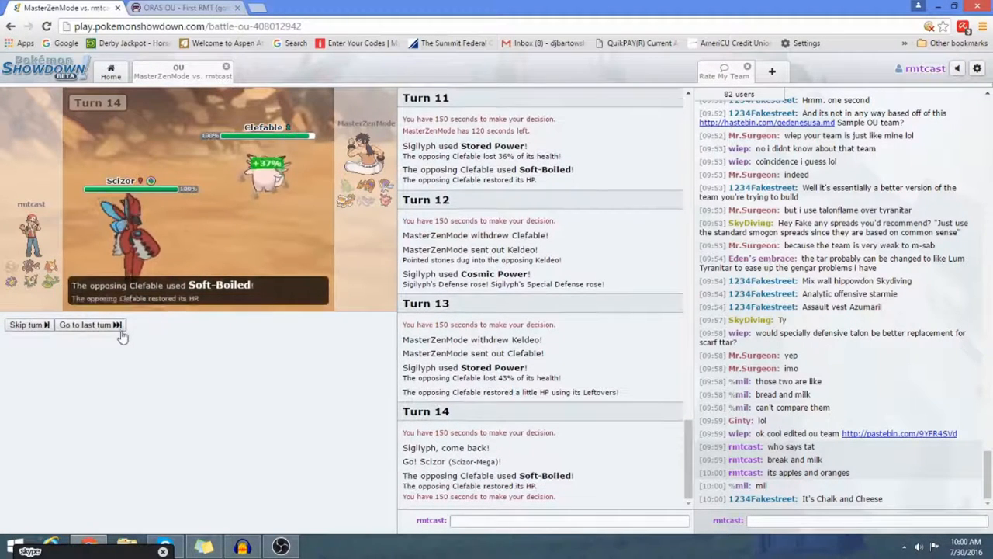
Have Scizor use Swords Dance, then hit Keldeo with Fury Cutter
left_click(85, 324)
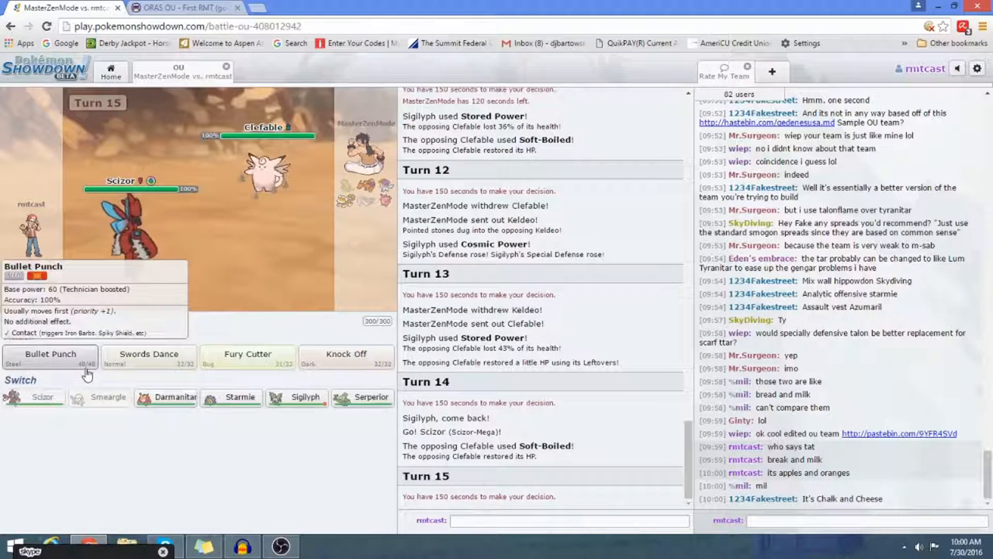
left_click(50, 354)
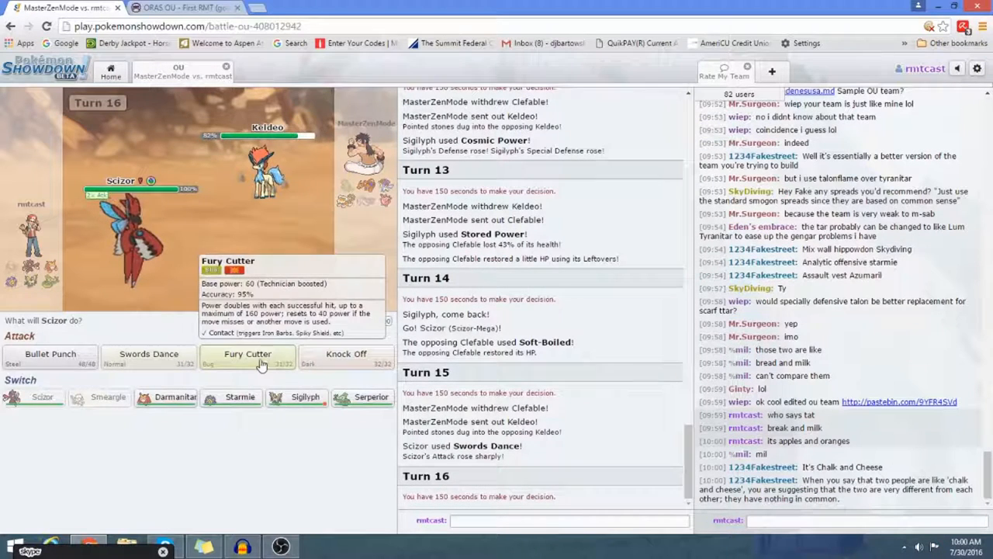
left_click(247, 354)
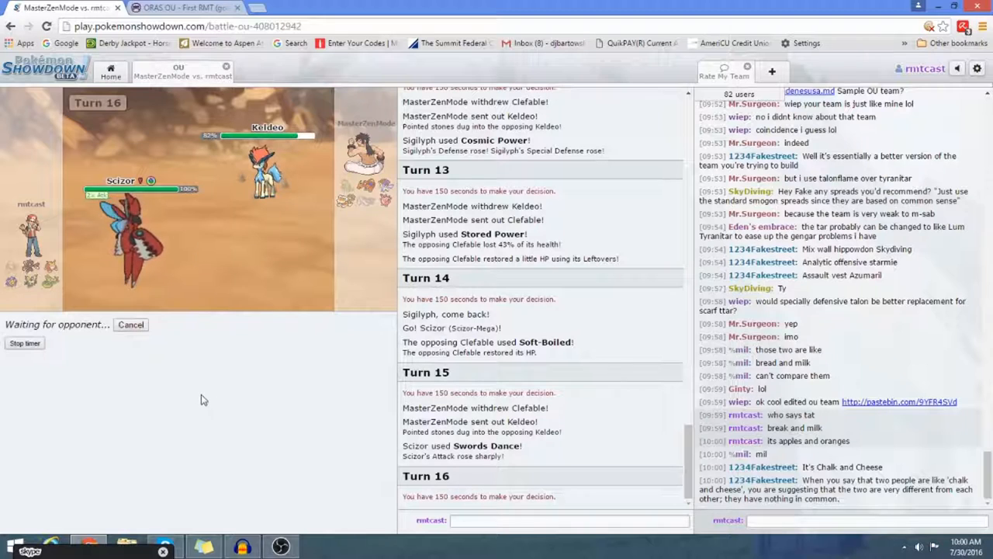
mouse_move(186, 396)
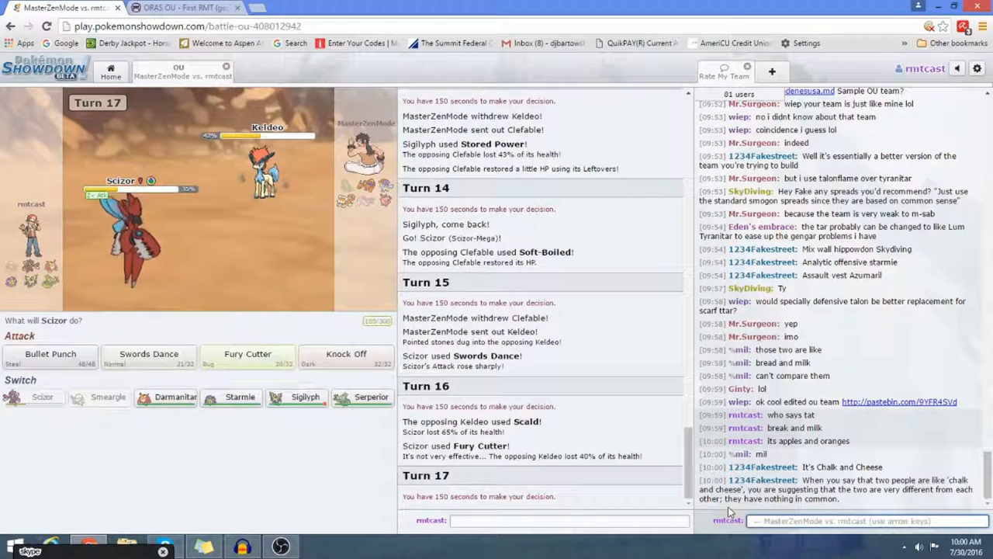
Switch Scizor out for Serperior, which takes Keldeo's Scald
scroll("down", 3)
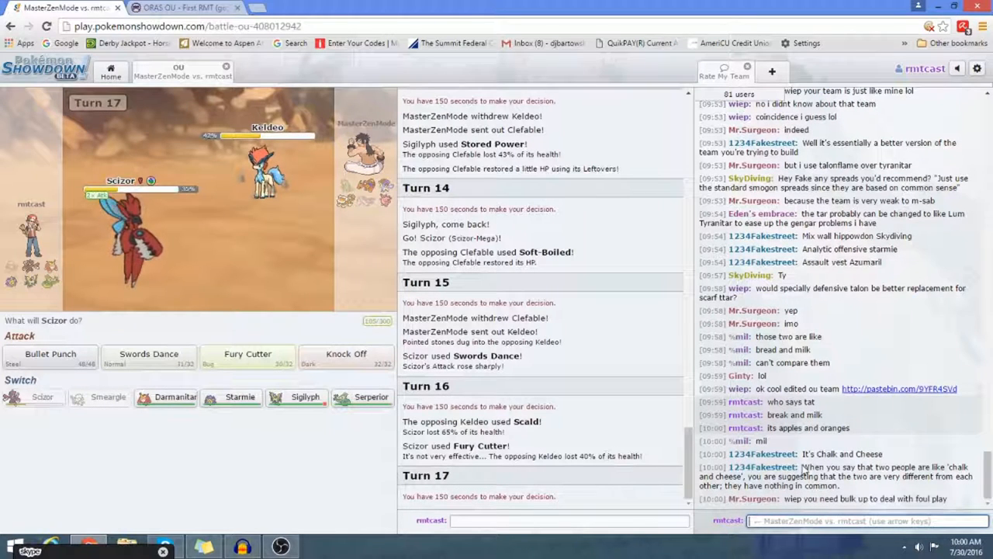
mouse_move(371, 397)
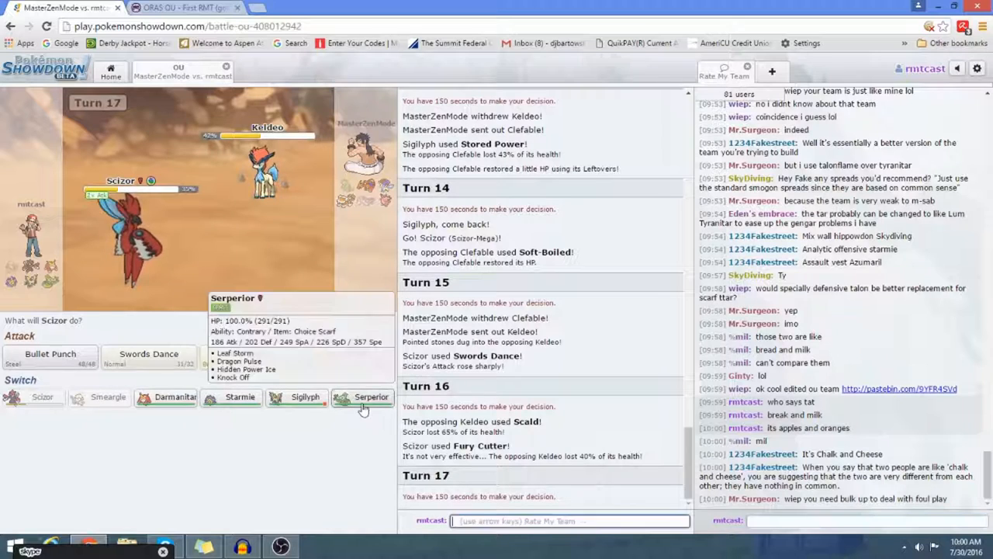
left_click(373, 397)
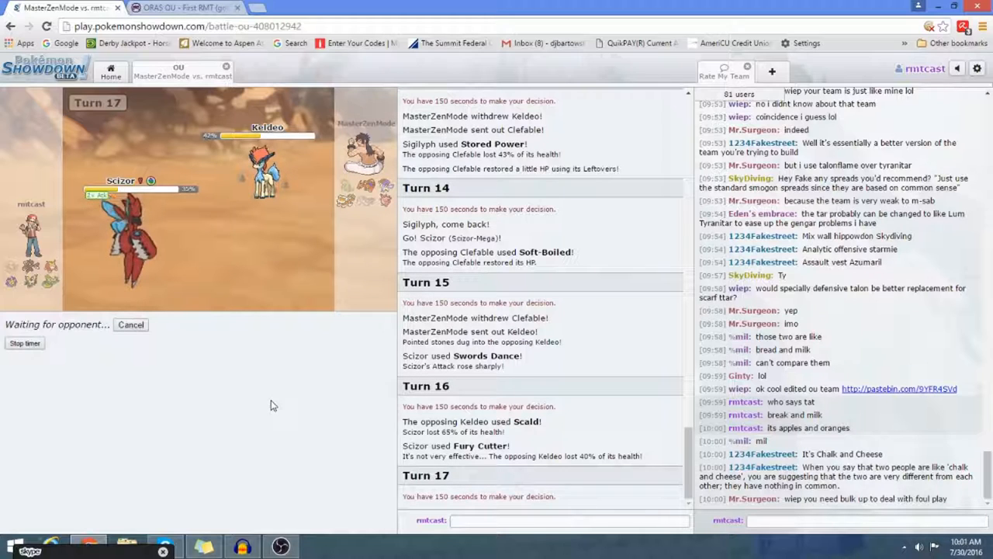
mouse_move(260, 416)
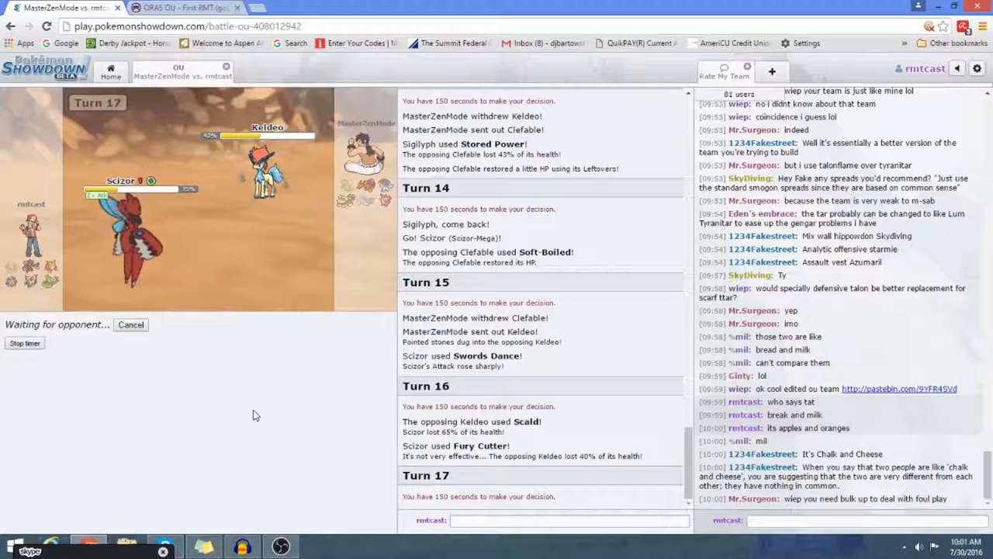
mouse_move(262, 453)
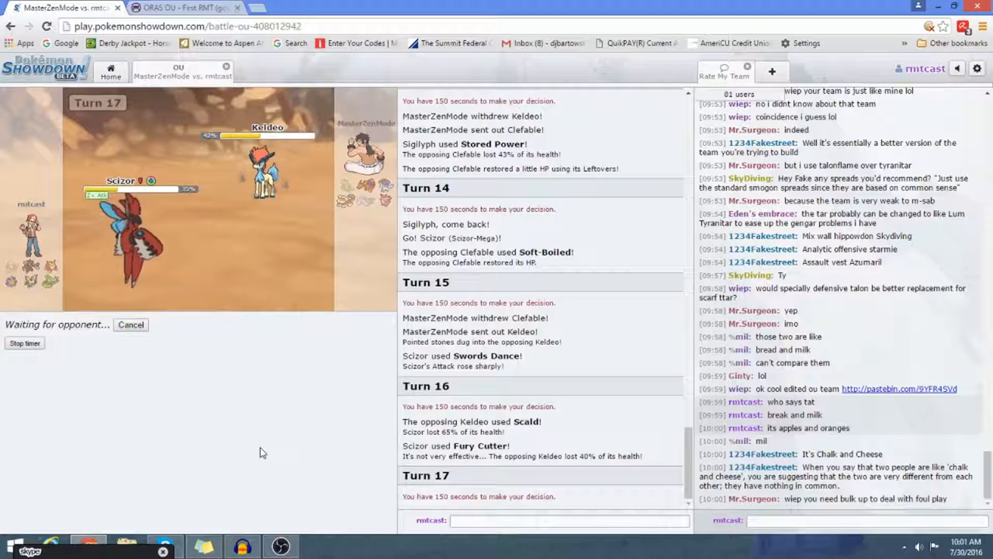
mouse_move(223, 428)
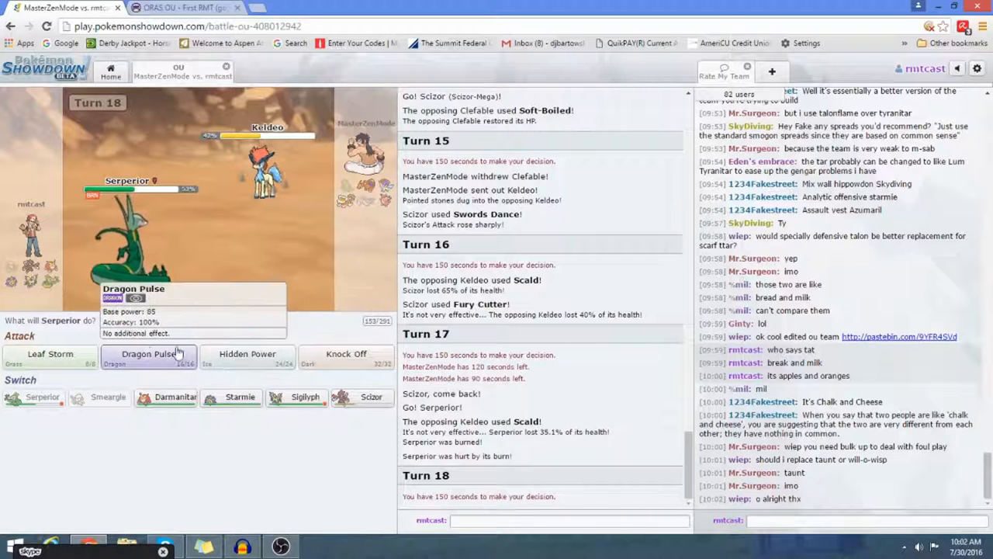
mouse_move(325, 324)
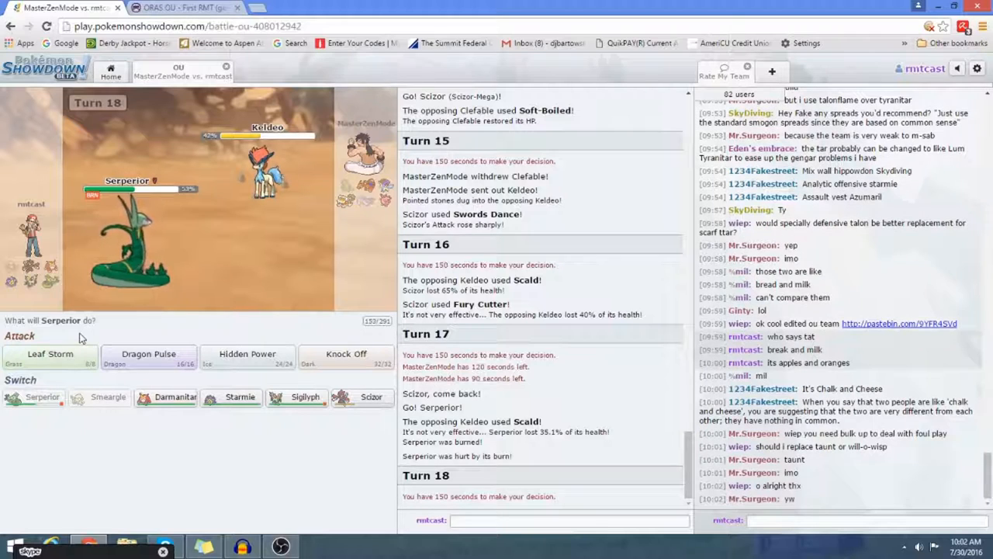
Attack with Serperior's Leaf Storm to knock out Clefable
left_click(49, 354)
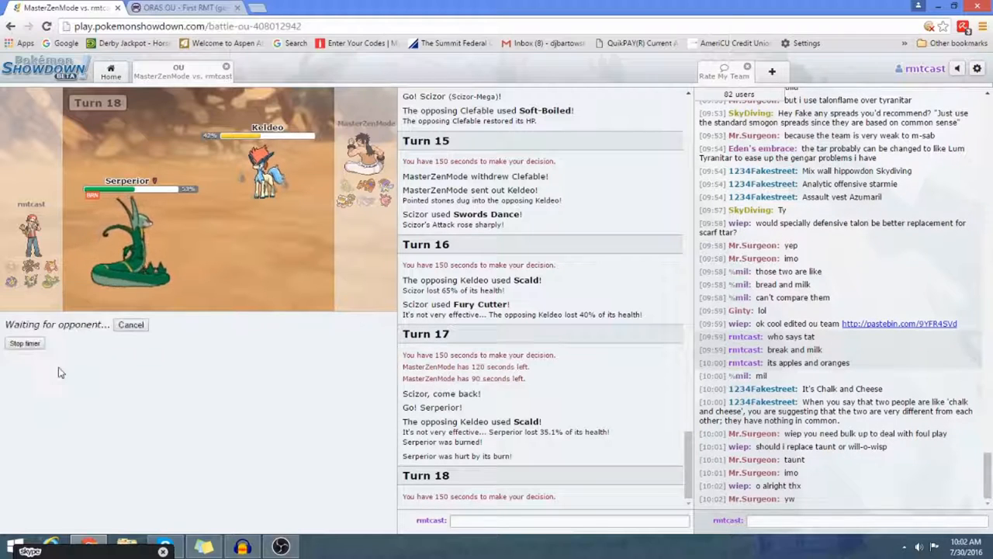
mouse_move(160, 478)
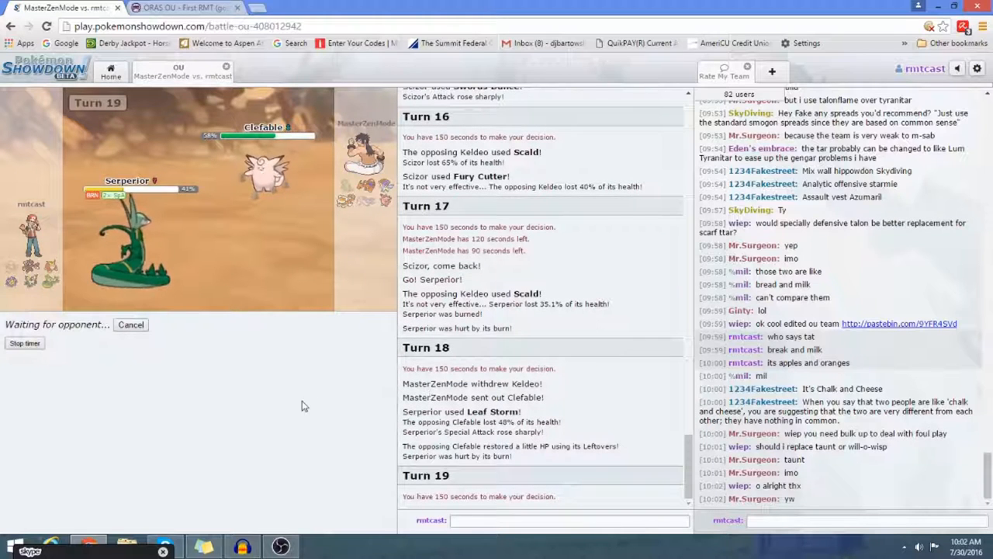
mouse_move(177, 408)
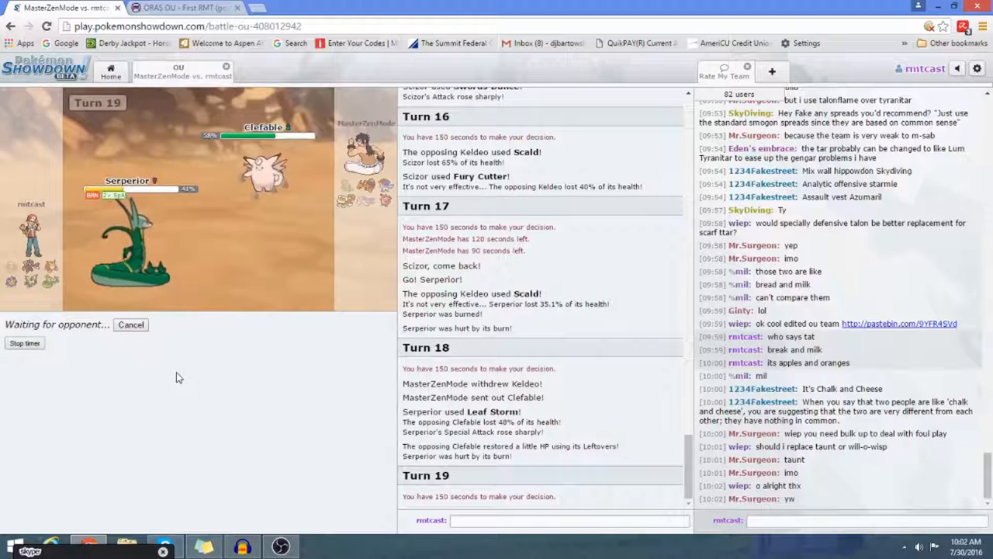
mouse_move(162, 374)
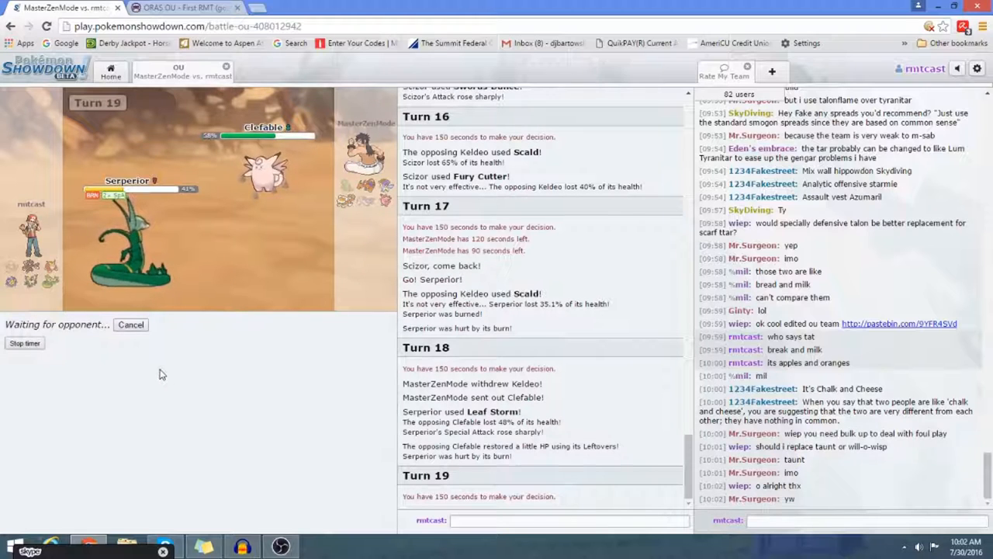
mouse_move(133, 377)
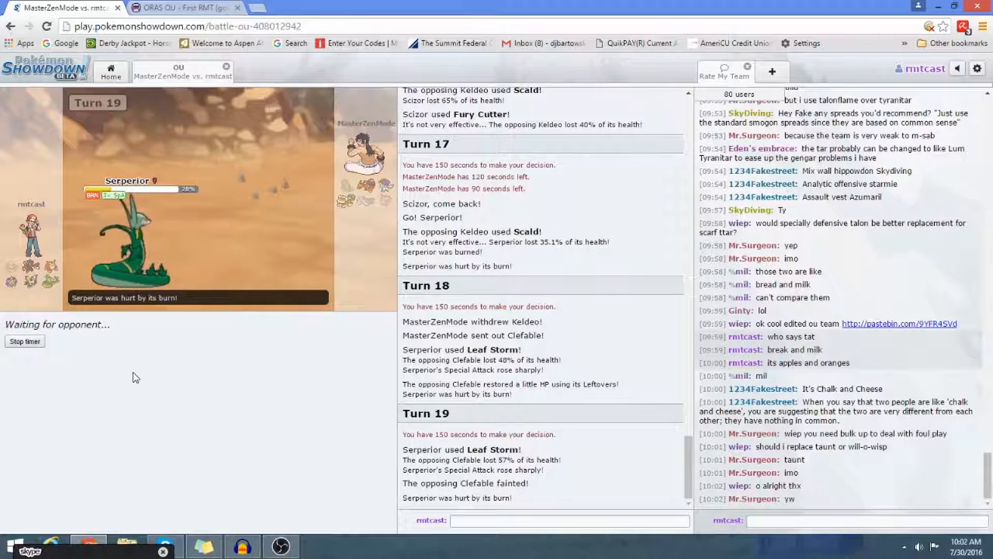
mouse_move(65, 385)
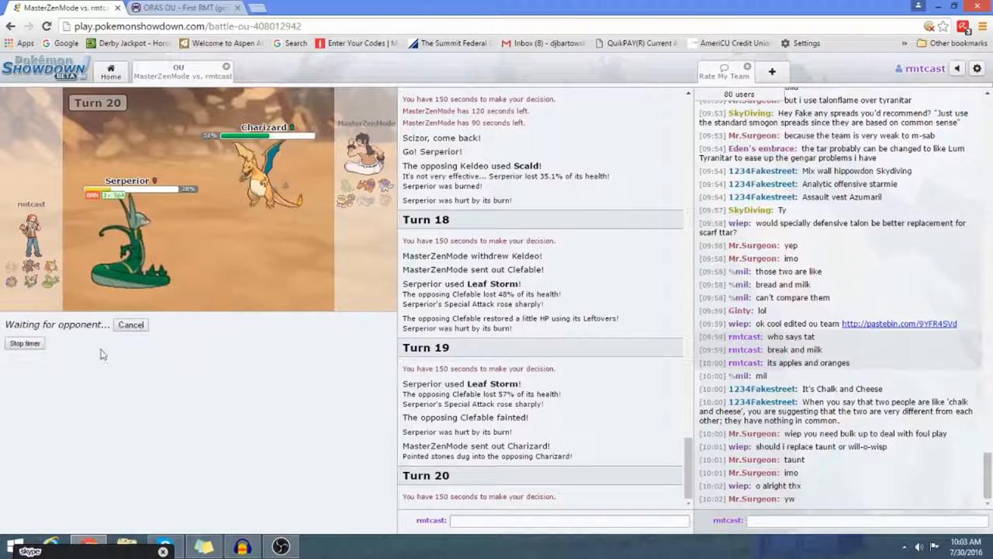
mouse_move(257, 411)
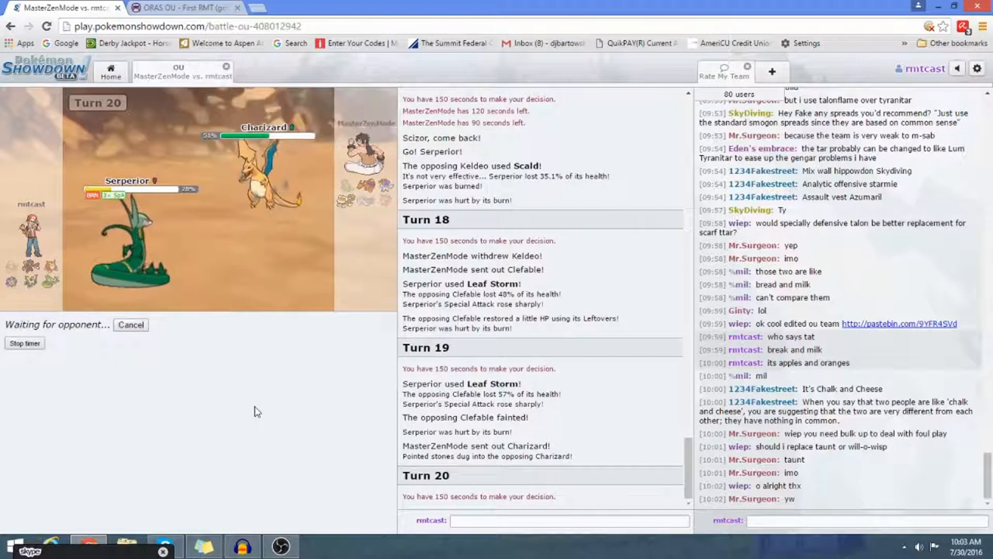
mouse_move(227, 424)
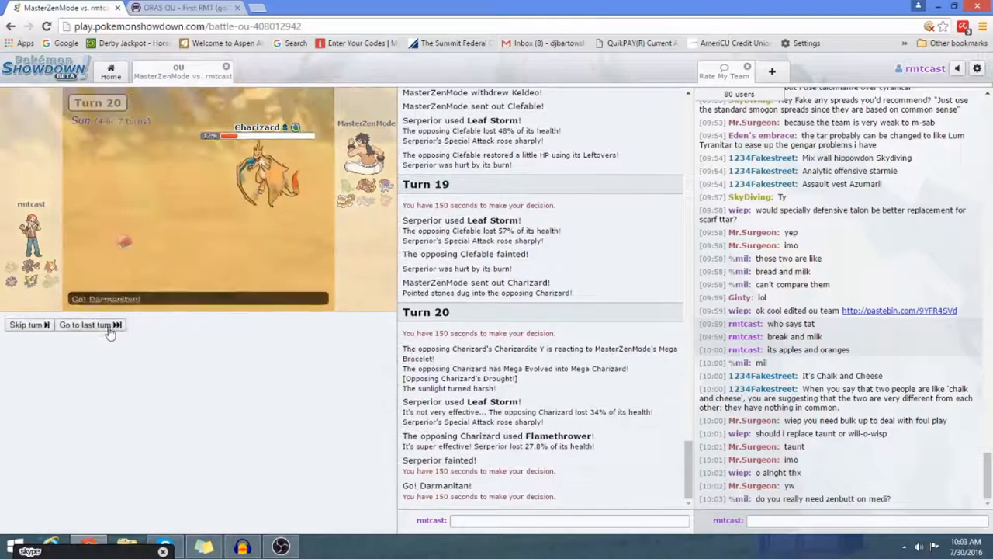
Knock out Mega Charizard with Darmanitan's Flare Blitz before Keldeo's Hydro Pump fells it
left_click(85, 324)
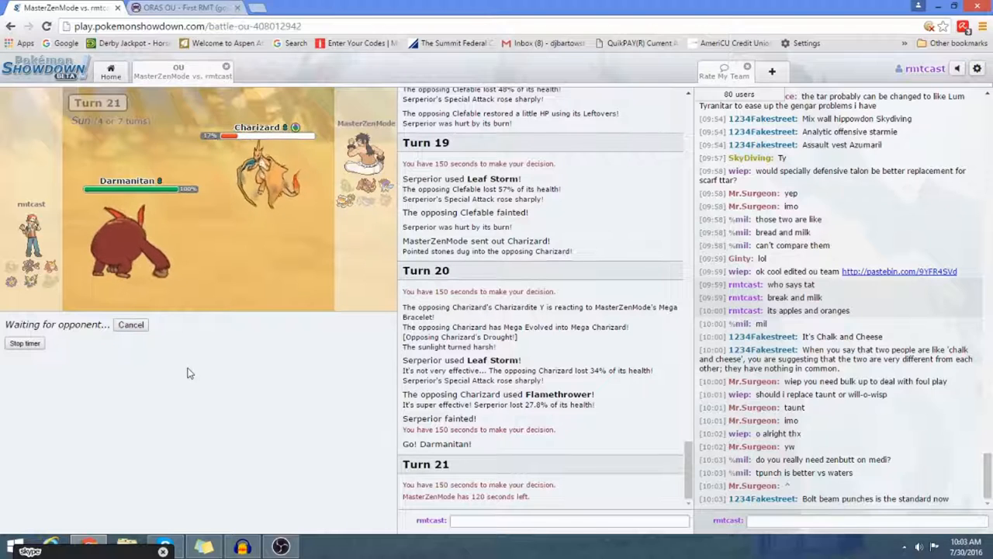
mouse_move(172, 344)
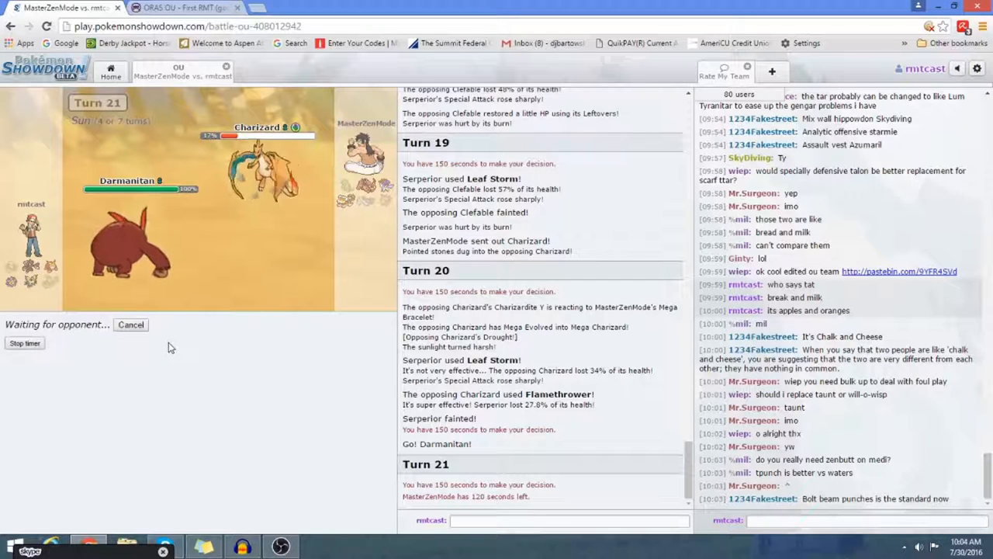
mouse_move(121, 405)
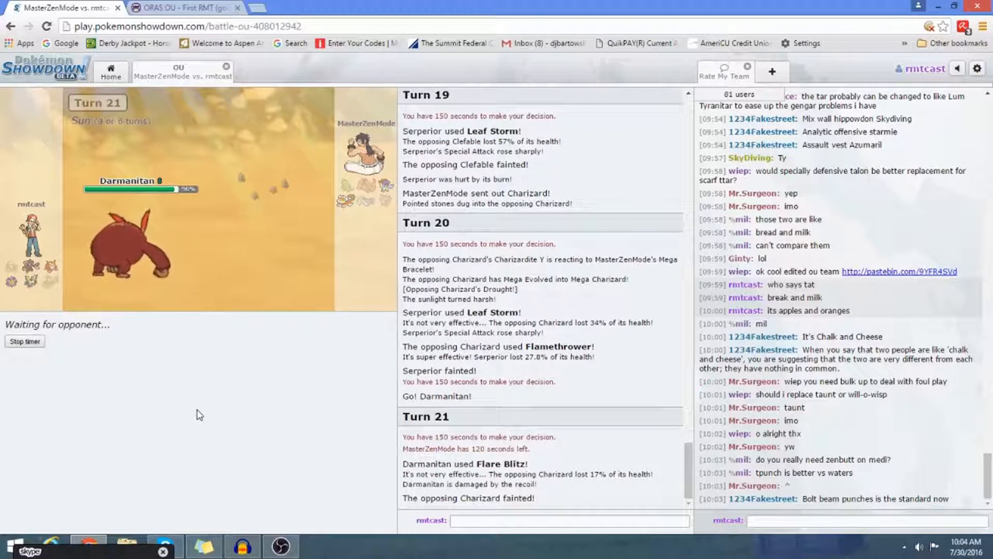
mouse_move(124, 248)
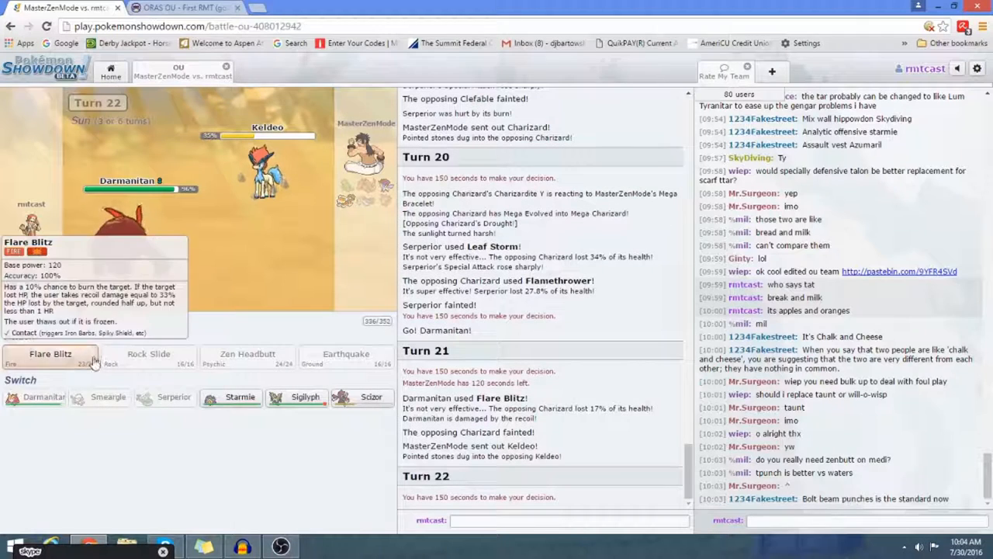
left_click(50, 354)
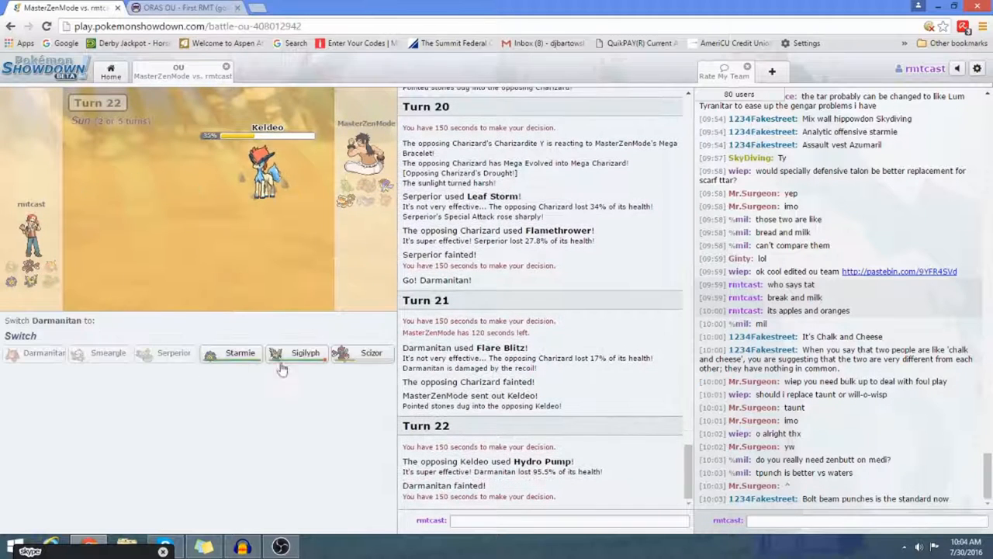
Send in Starmie, whose Thunderbolt and Ice Beam finish Keldeo and Landorus to win
left_click(241, 352)
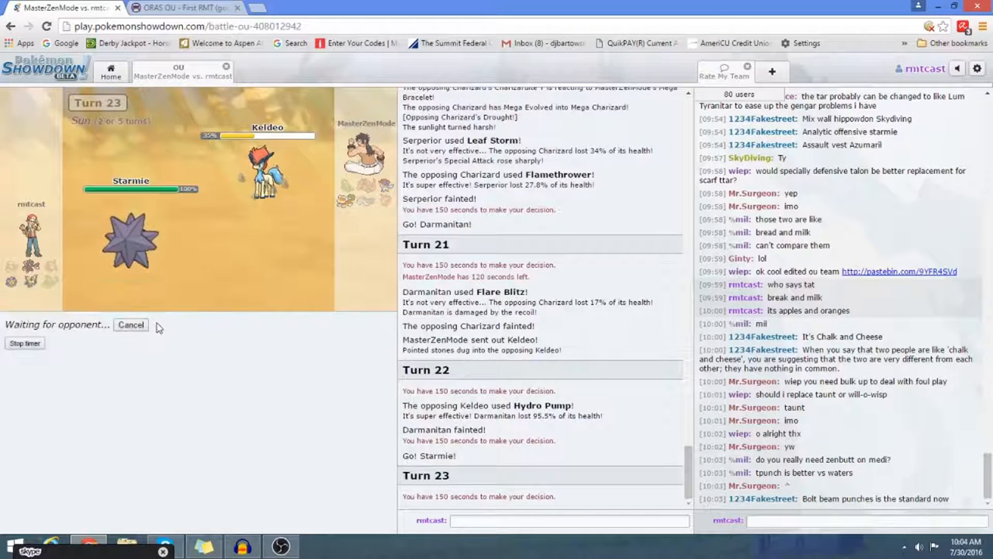
scroll("down", 3)
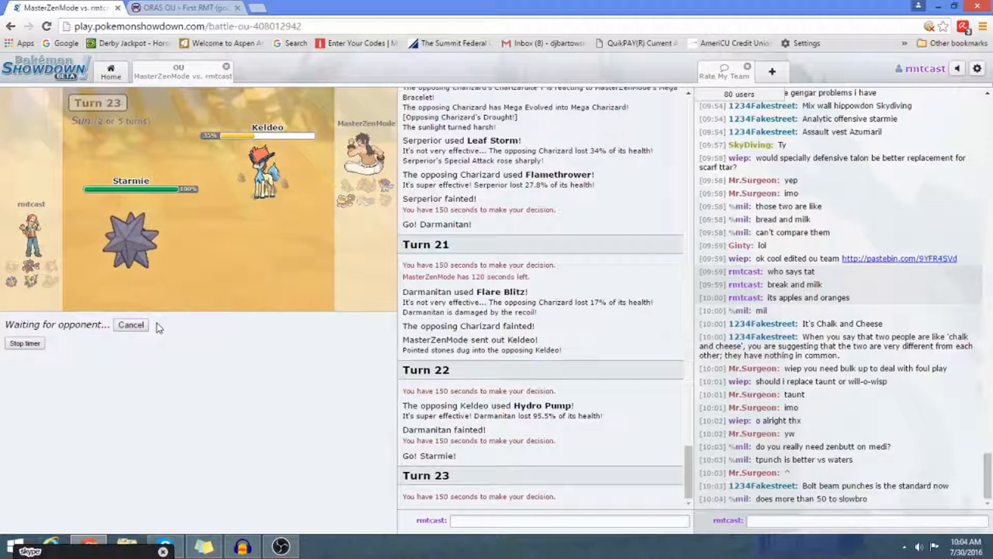
left_click(130, 324)
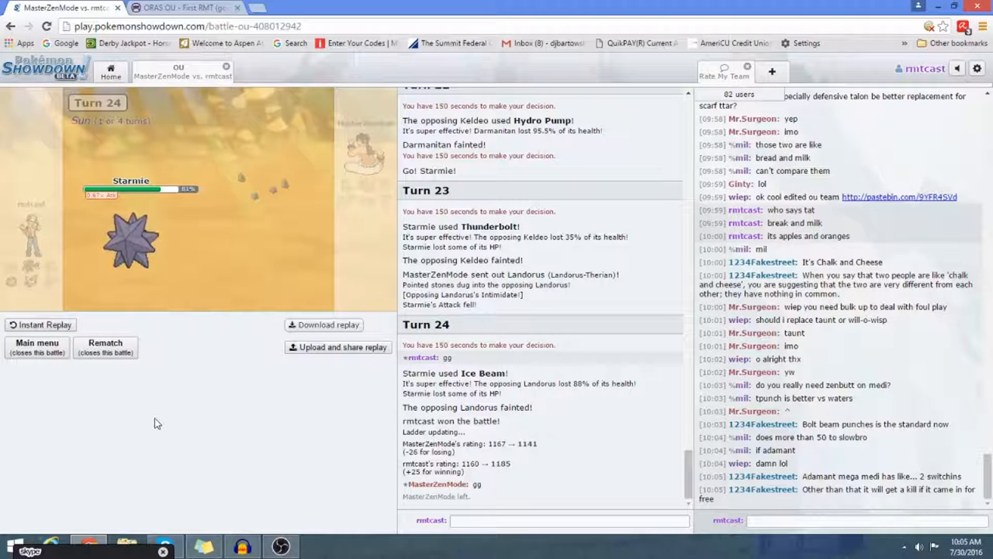
scroll("down", 3)
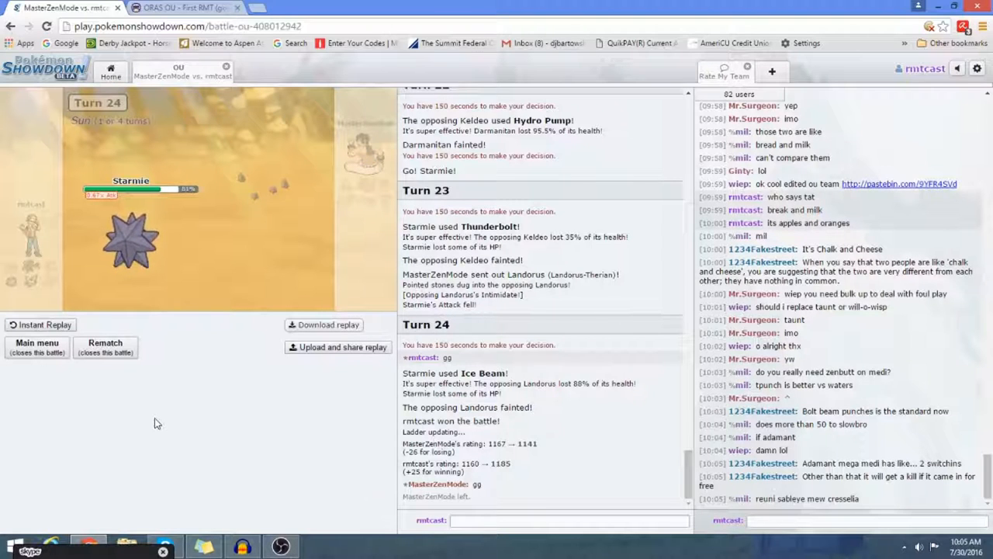
mouse_move(162, 410)
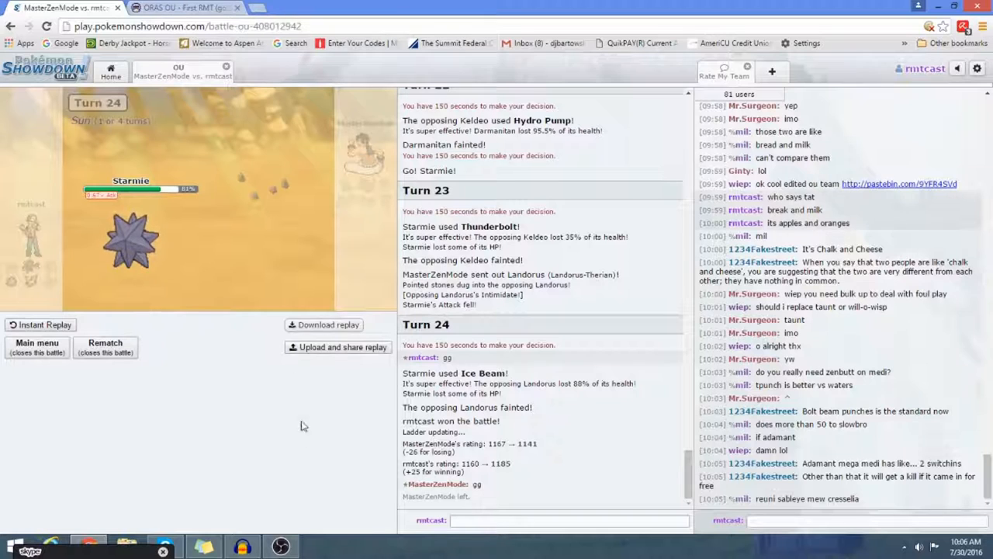
mouse_move(286, 438)
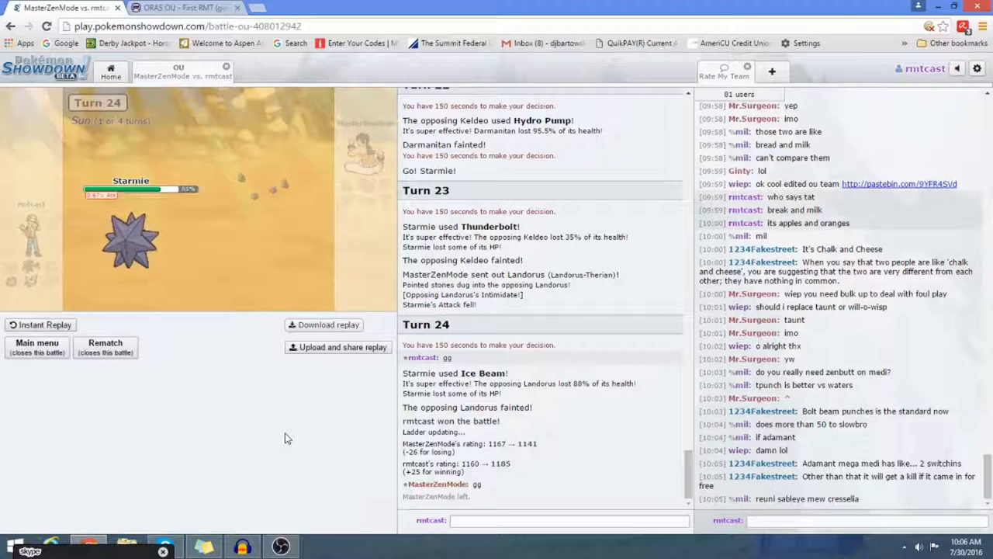
mouse_move(137, 382)
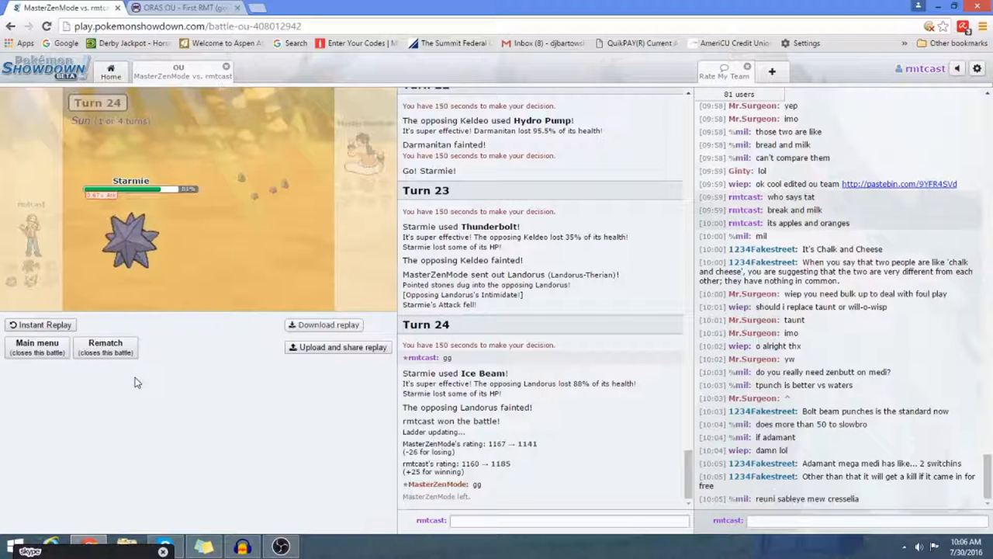